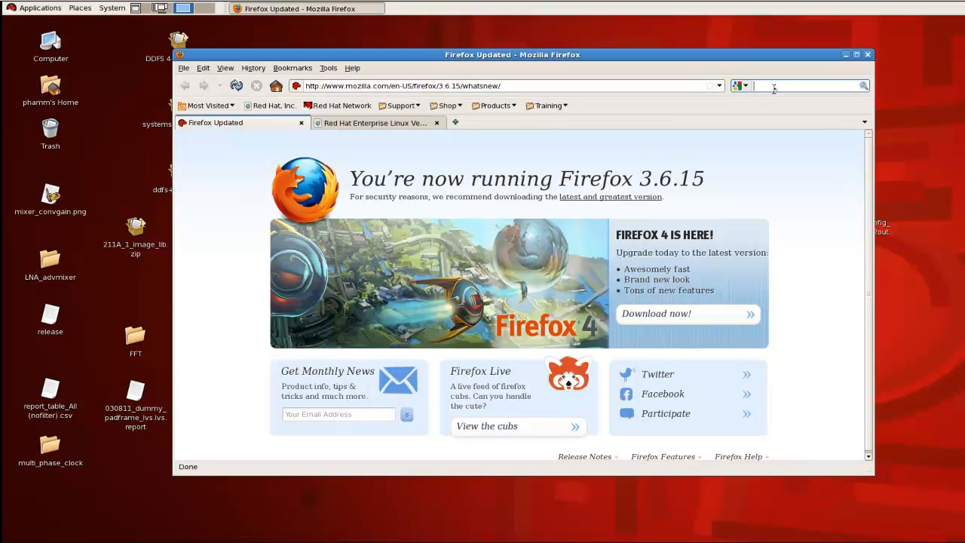
- Search 'hsel', then open the TSMC 65nm page's Physical Verification instructions in the HSEL wiki
{"action": "type", "text": "hsel"}
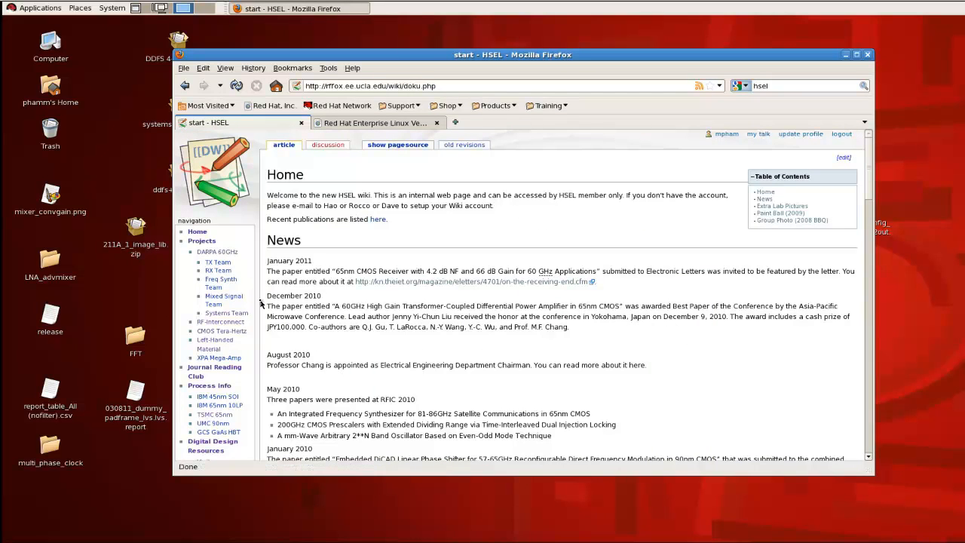
{"action": "left_click", "coordinate": [214, 414]}
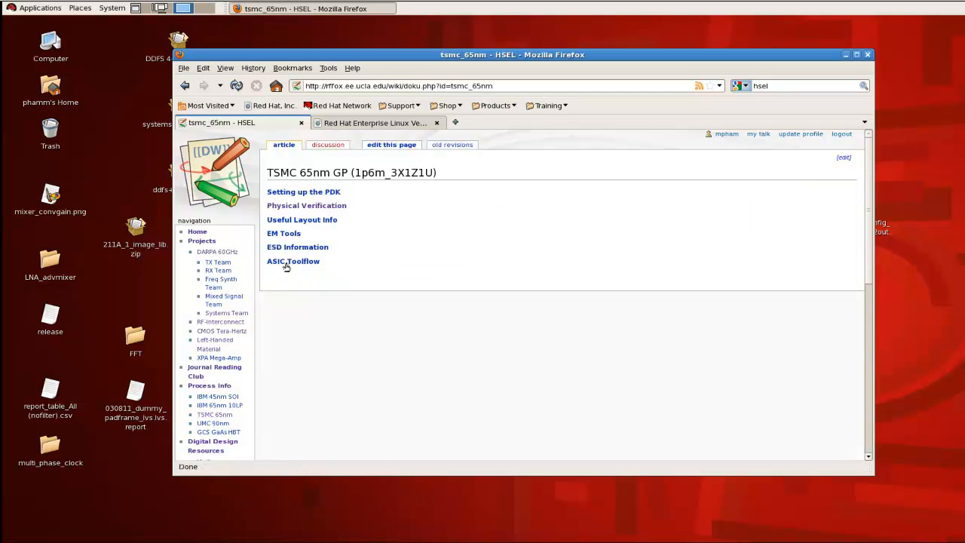
{"action": "mouse_move", "coordinate": [306, 205]}
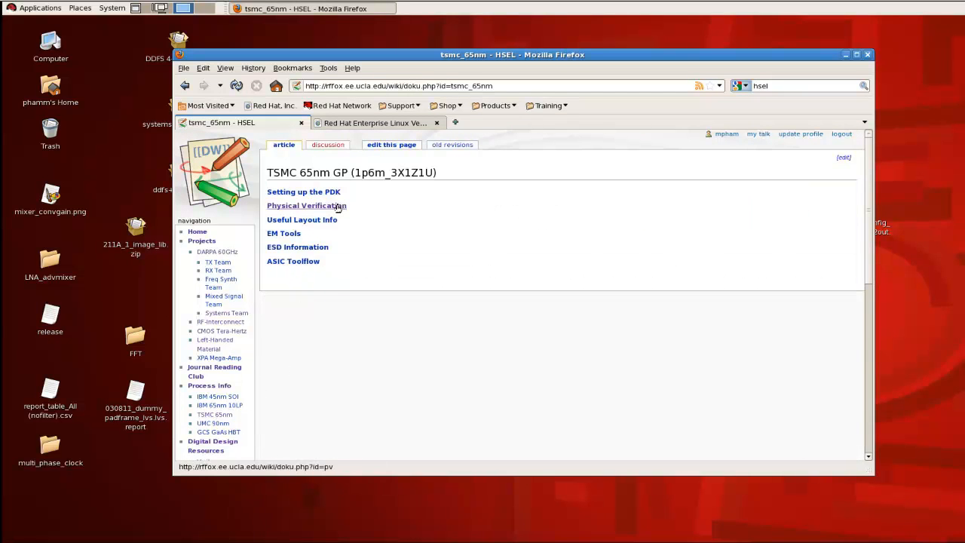
{"action": "left_click", "coordinate": [307, 205]}
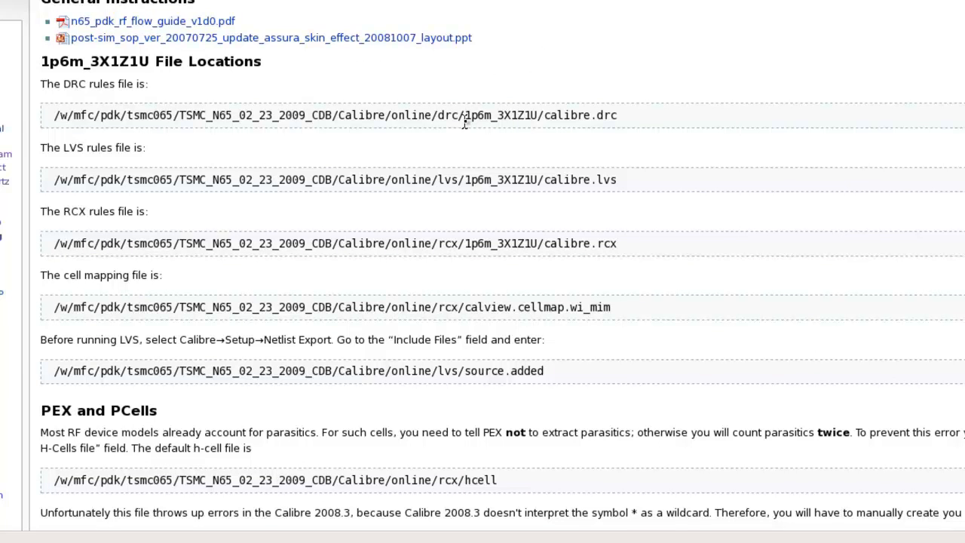
{"action": "mouse_move", "coordinate": [170, 128]}
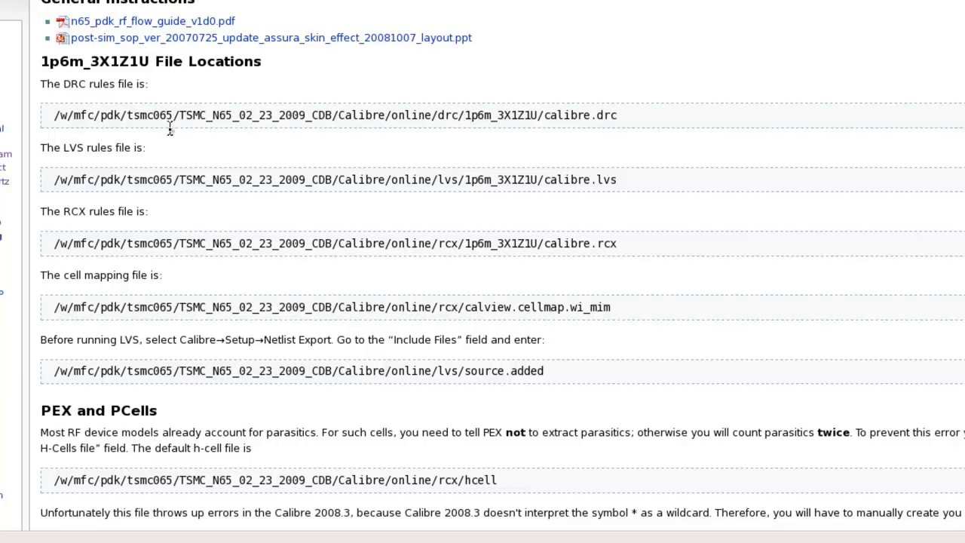
{"action": "mouse_move", "coordinate": [632, 125]}
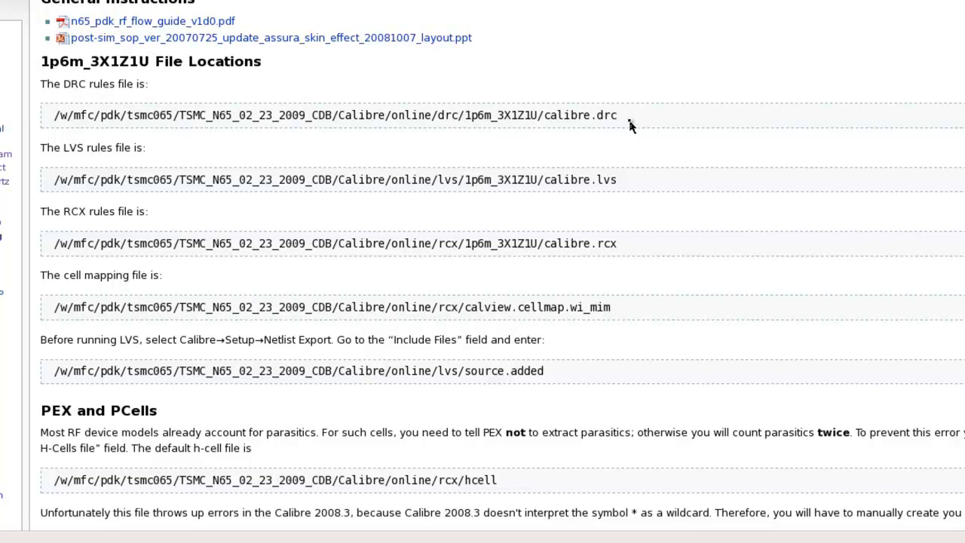
{"action": "mouse_move", "coordinate": [627, 122]}
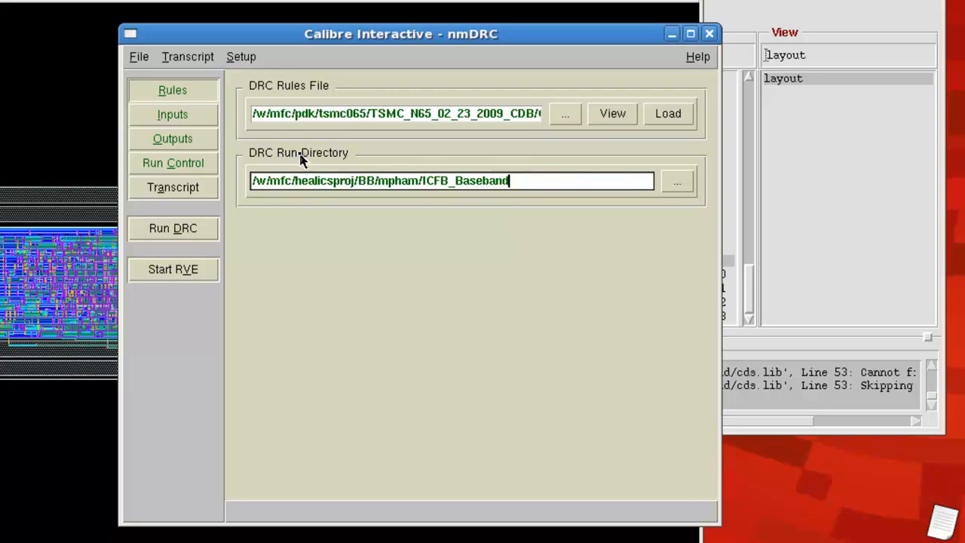
{"action": "mouse_move", "coordinate": [515, 176]}
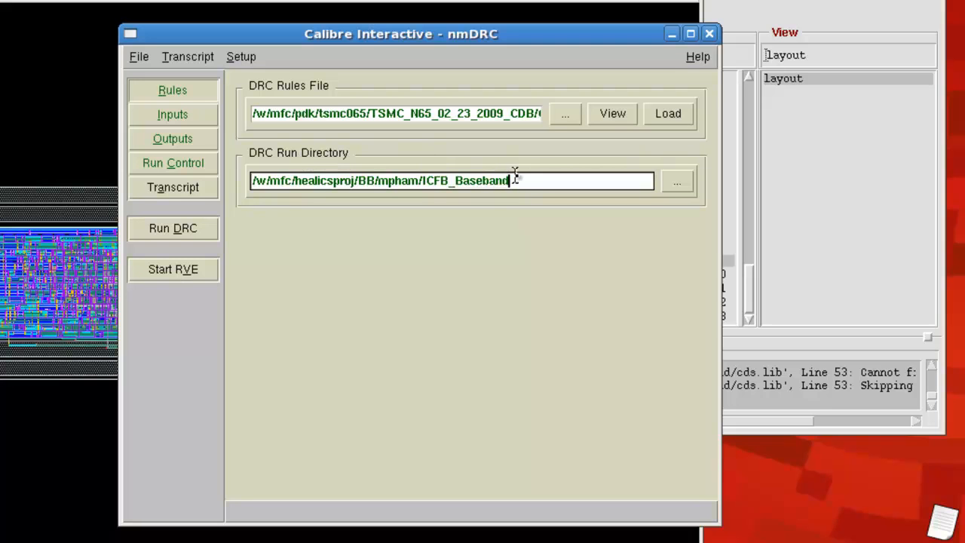
{"action": "mouse_move", "coordinate": [520, 179]}
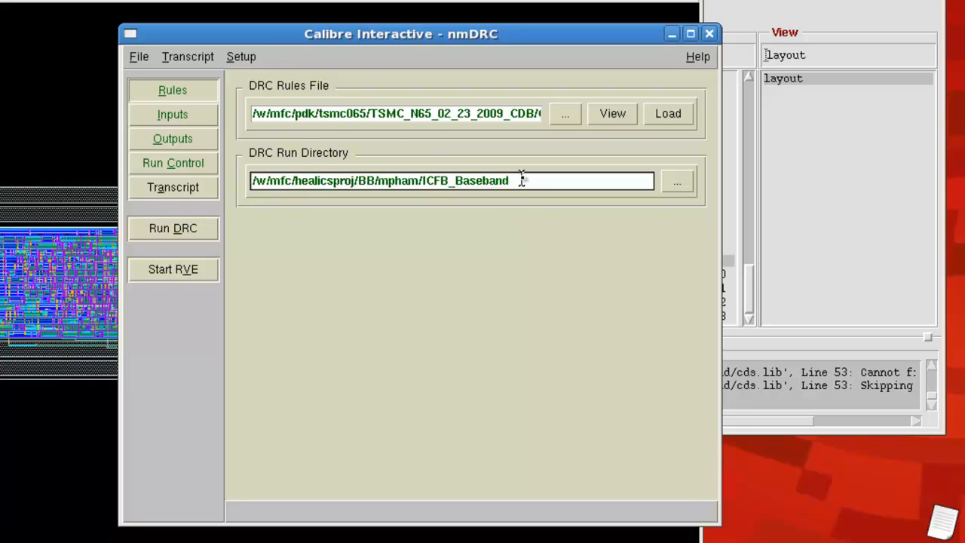
- Append '/calibre' to the DRC Run Directory under ICFB_Baseband
{"action": "type", "text": "/"}
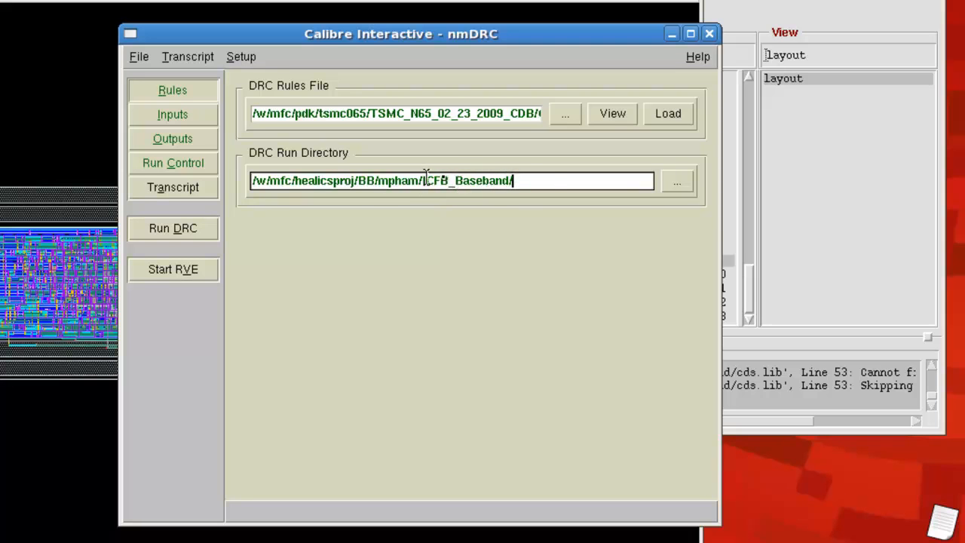
{"action": "type", "text": "calibre"}
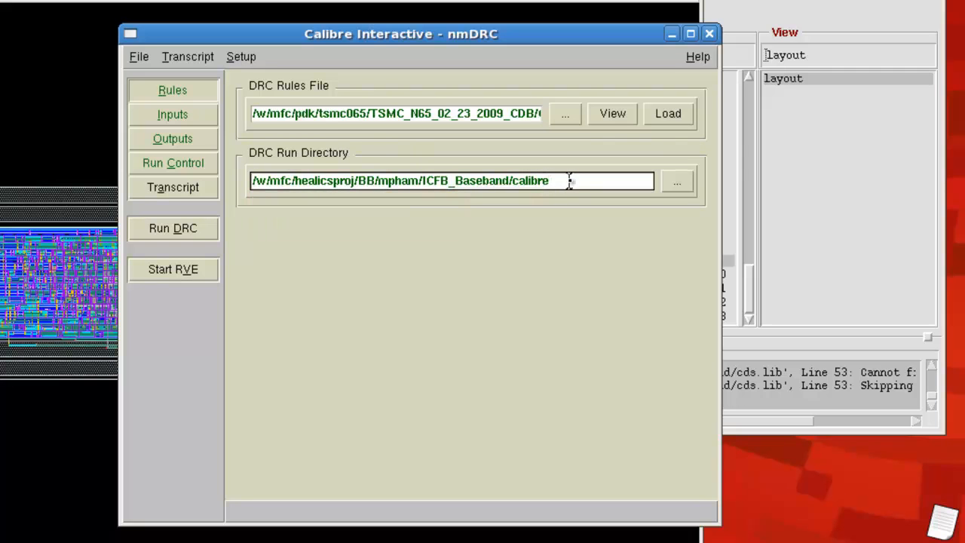
{"action": "mouse_move", "coordinate": [181, 120]}
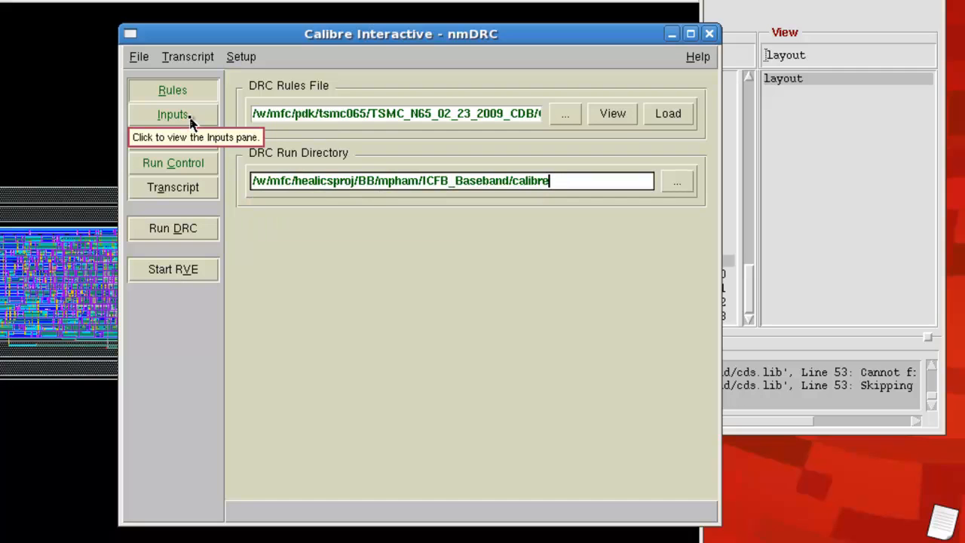
- Review layout inputs and switch Run Control > Performance from Single-Threaded to Multi-Threaded
{"action": "left_click", "coordinate": [173, 138]}
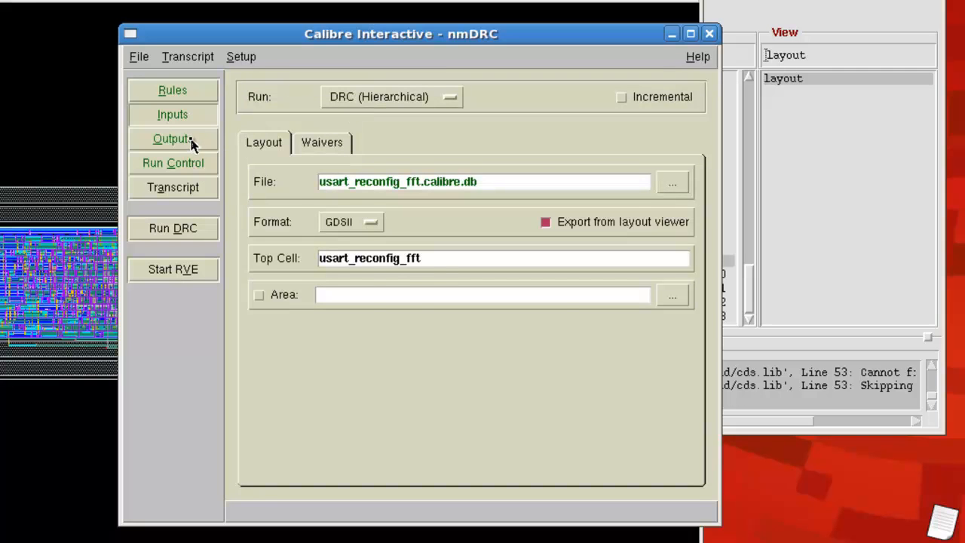
{"action": "left_click", "coordinate": [173, 163]}
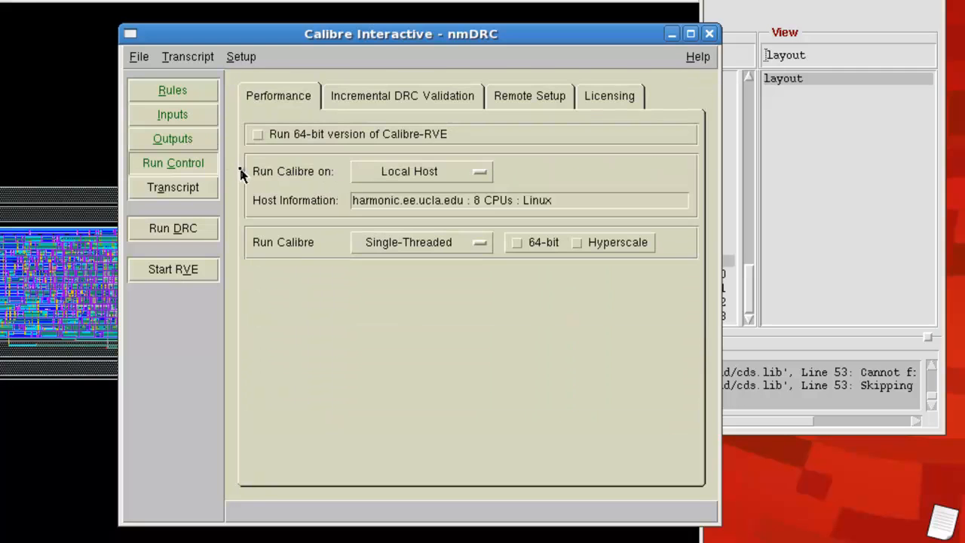
{"action": "mouse_move", "coordinate": [400, 257]}
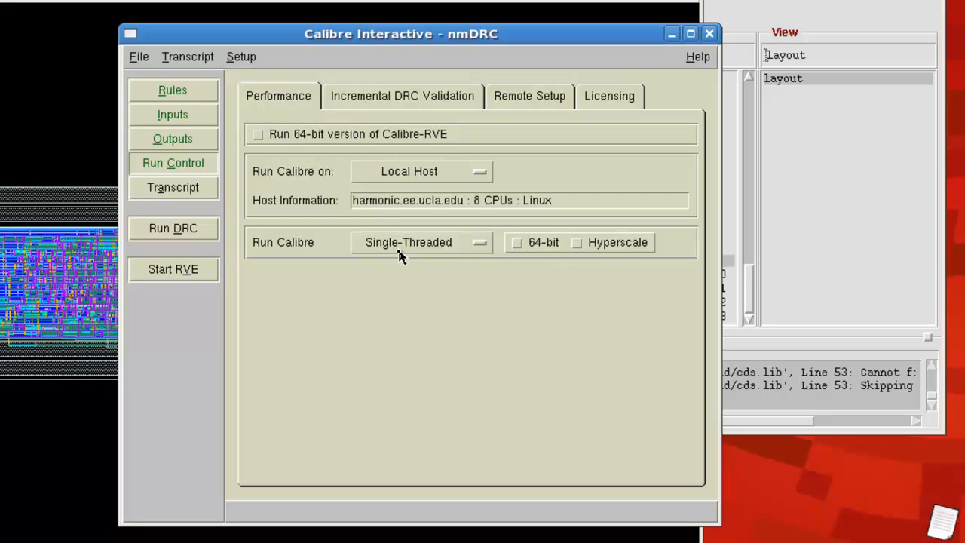
{"action": "mouse_move", "coordinate": [271, 255]}
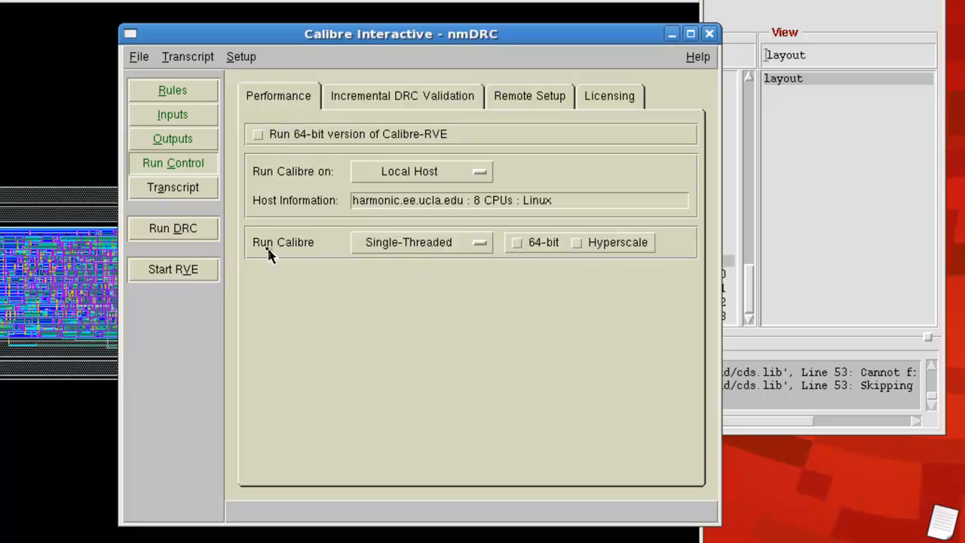
{"action": "mouse_move", "coordinate": [405, 251]}
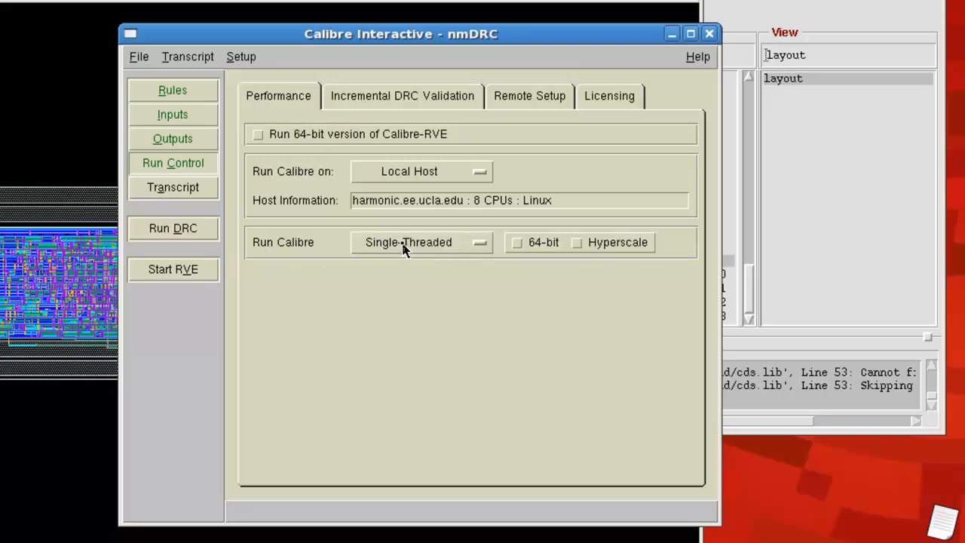
{"action": "left_click", "coordinate": [420, 242]}
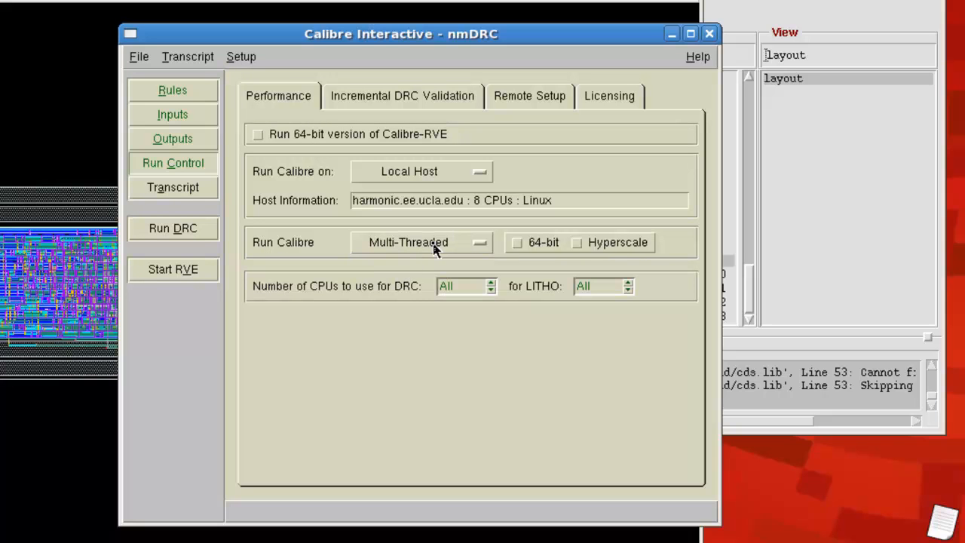
{"action": "mouse_move", "coordinate": [336, 259]}
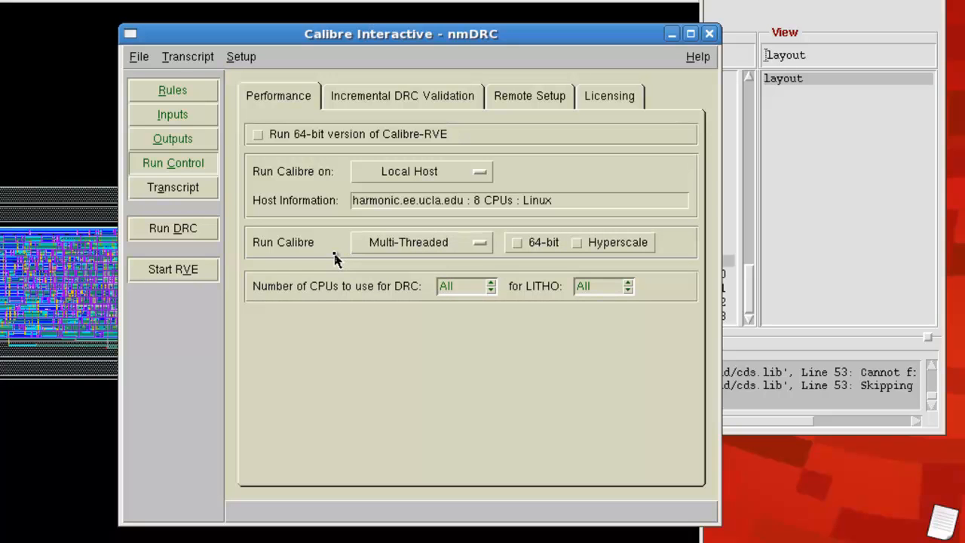
{"action": "mouse_move", "coordinate": [381, 271]}
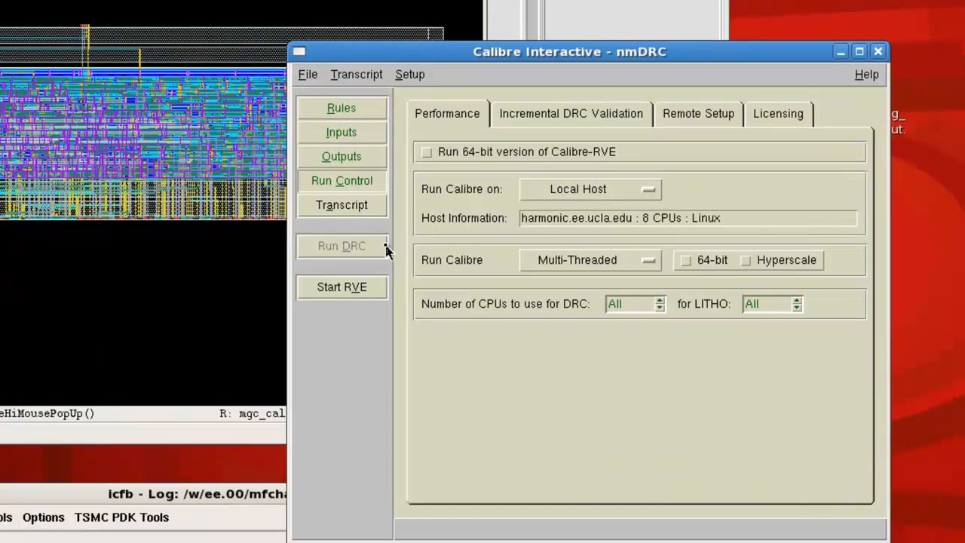
- Run DRC, overwriting the usart_reconfig_fft layout database and suppressing the overwrite prompt in future
{"action": "left_click", "coordinate": [342, 245]}
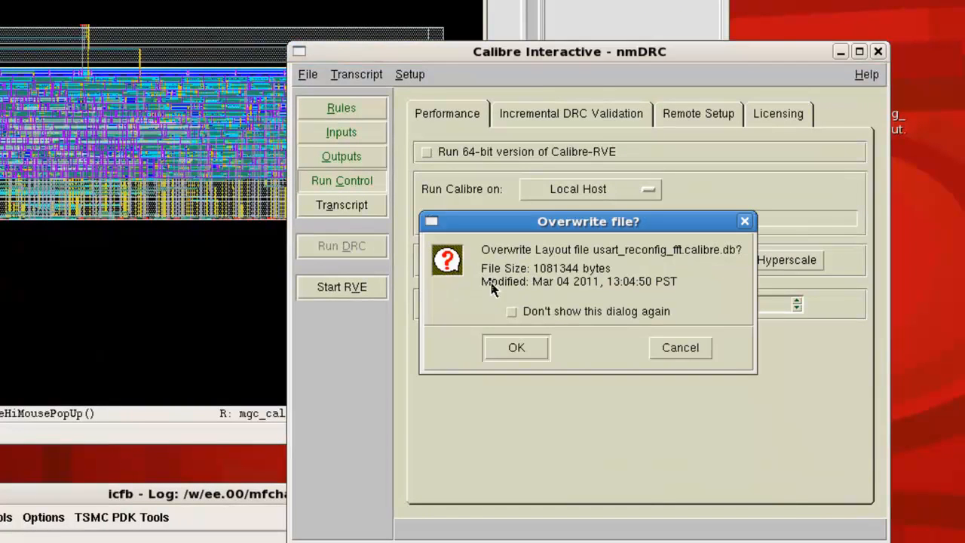
{"action": "left_click", "coordinate": [511, 311]}
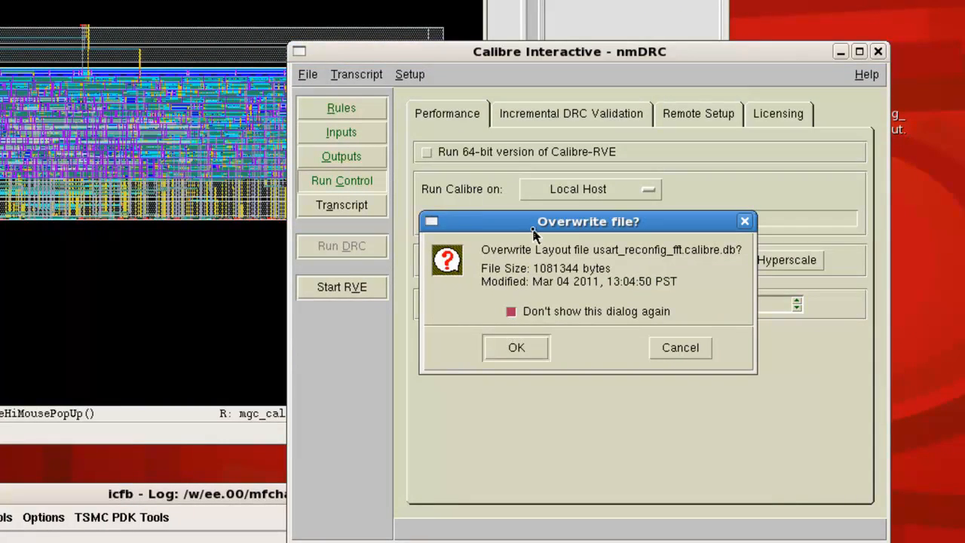
{"action": "mouse_move", "coordinate": [560, 315]}
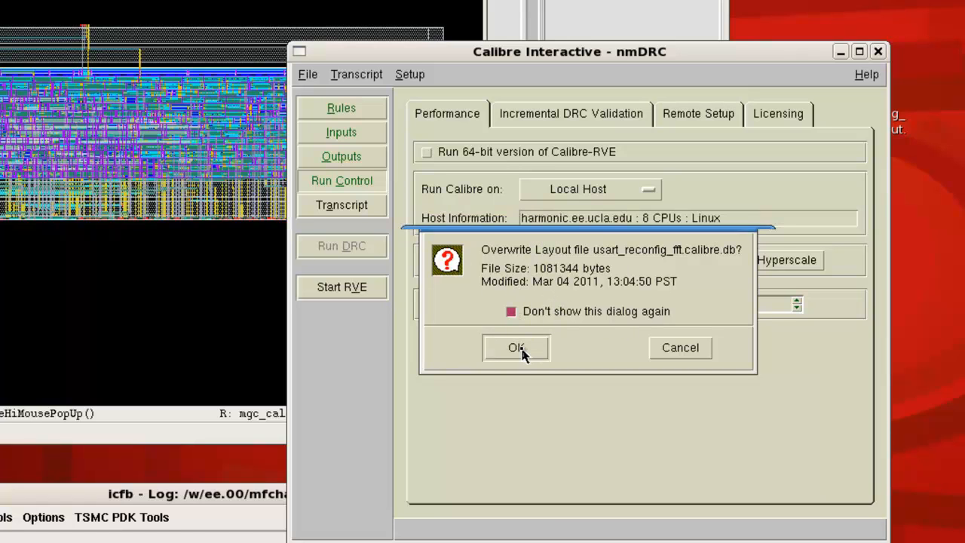
{"action": "left_click", "coordinate": [515, 347]}
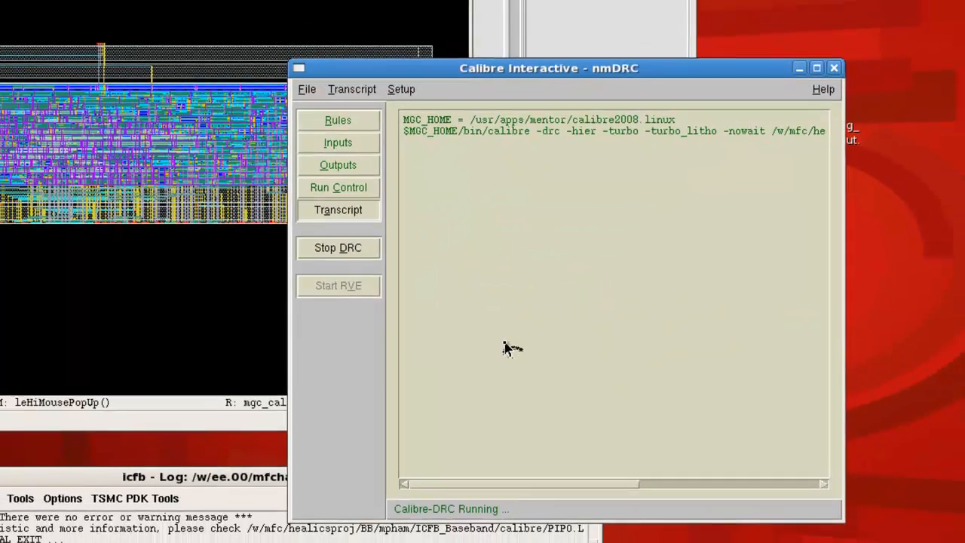
{"action": "left_click", "coordinate": [338, 285]}
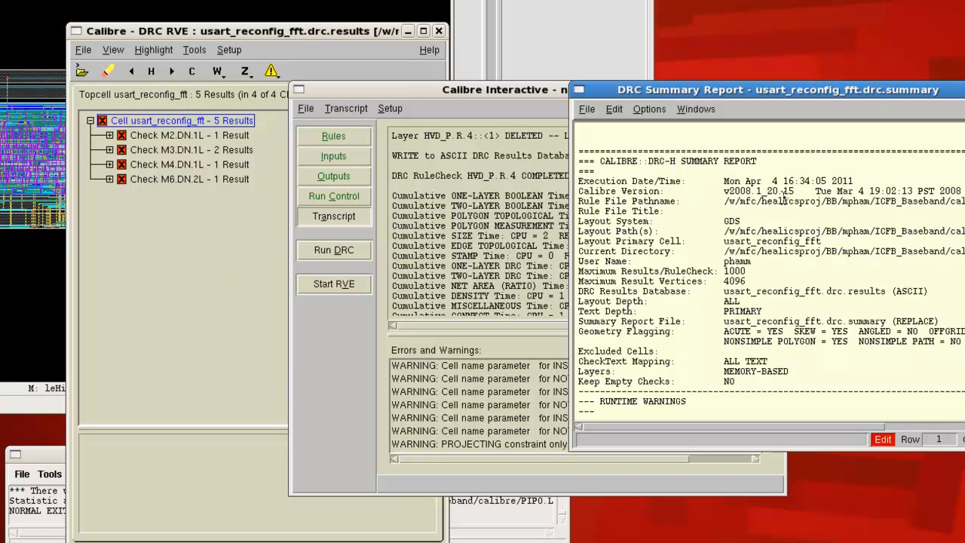
- Expand the M2.DN.1L check in RVE to read its density rule text, then collapse it
{"action": "scroll", "scroll_direction": "down", "scroll_amount": 3}
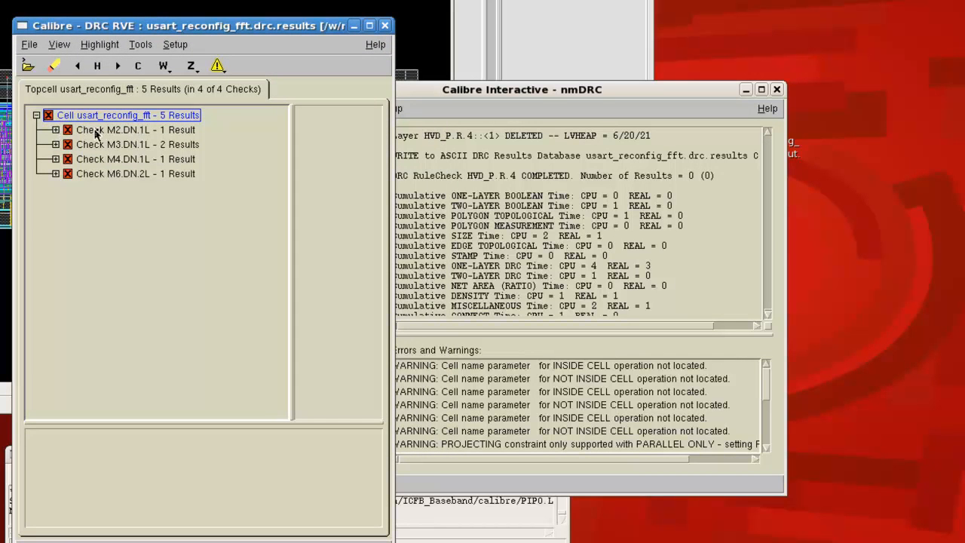
{"action": "mouse_move", "coordinate": [121, 158]}
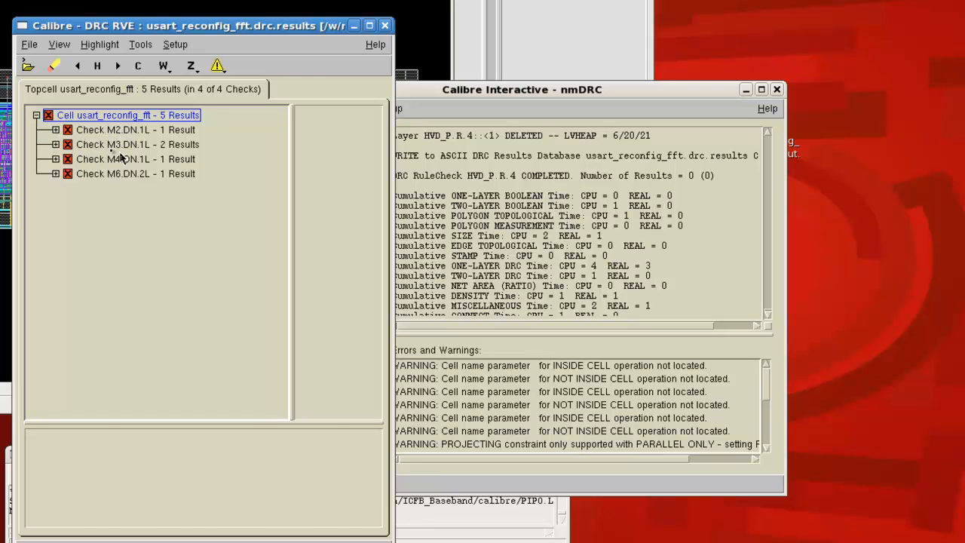
{"action": "left_click", "coordinate": [136, 130]}
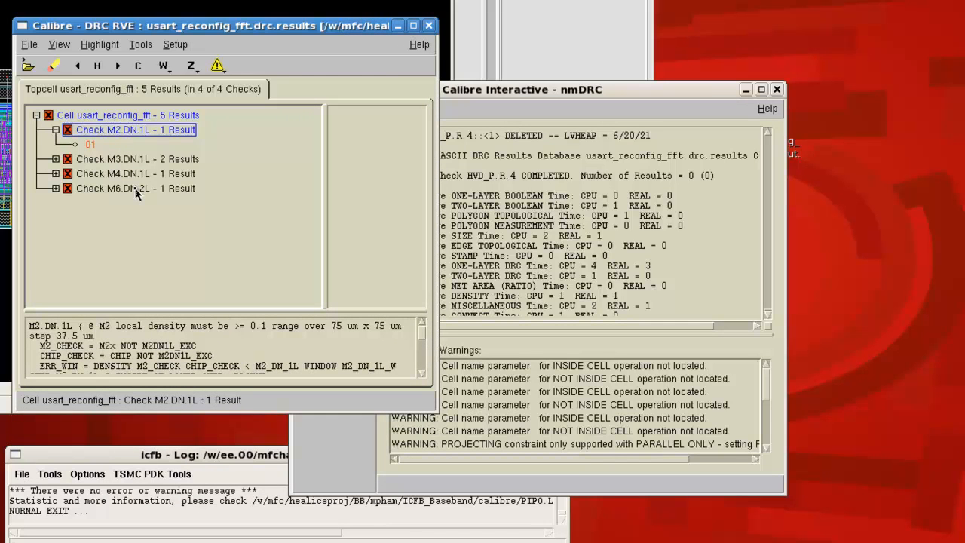
{"action": "mouse_move", "coordinate": [140, 222]}
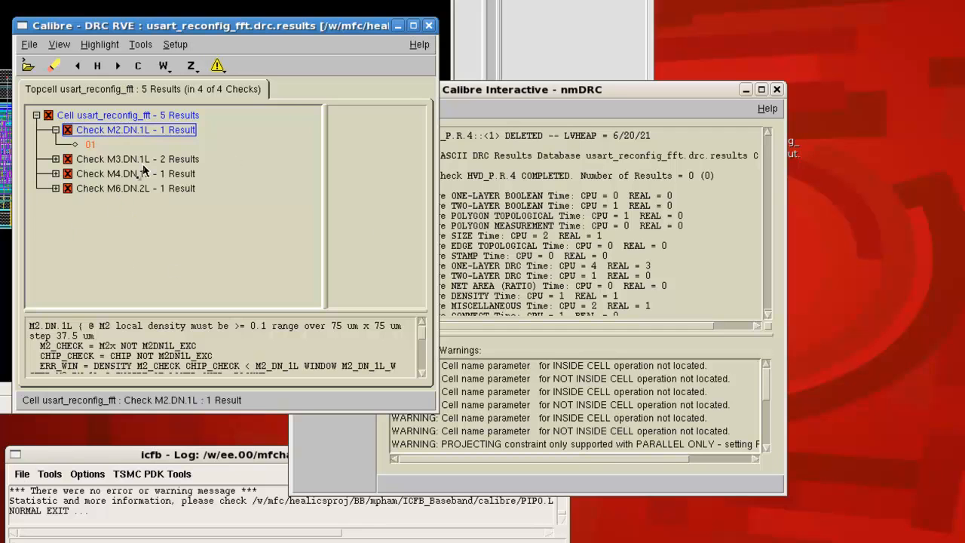
{"action": "left_click", "coordinate": [54, 129]}
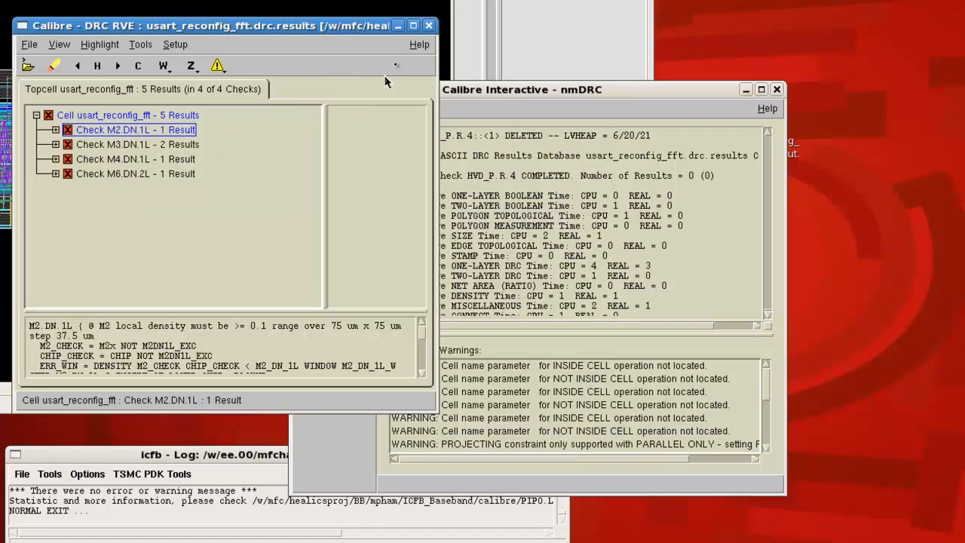
- Quit the DRC results viewer and close nmDRC without saving settings to a runset
{"action": "left_click", "coordinate": [428, 25]}
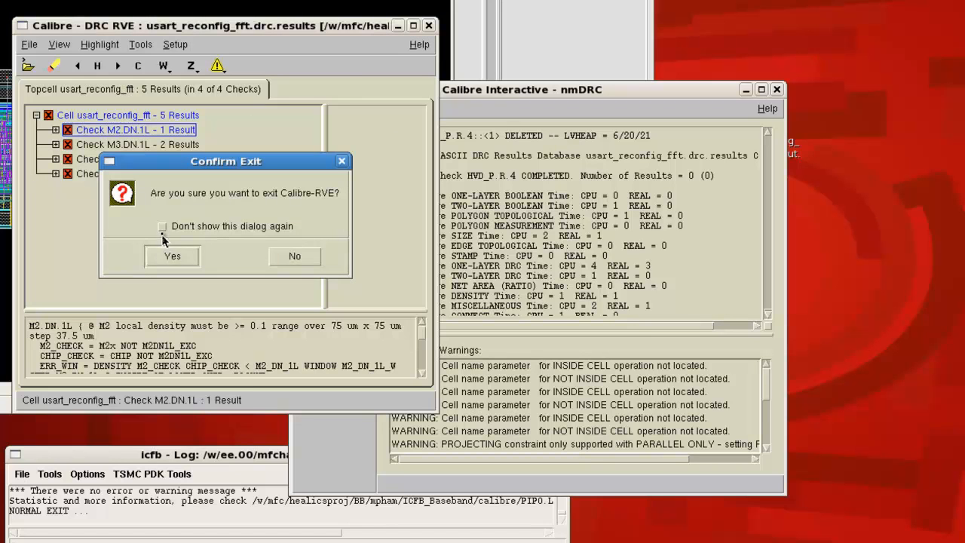
{"action": "left_click", "coordinate": [172, 256]}
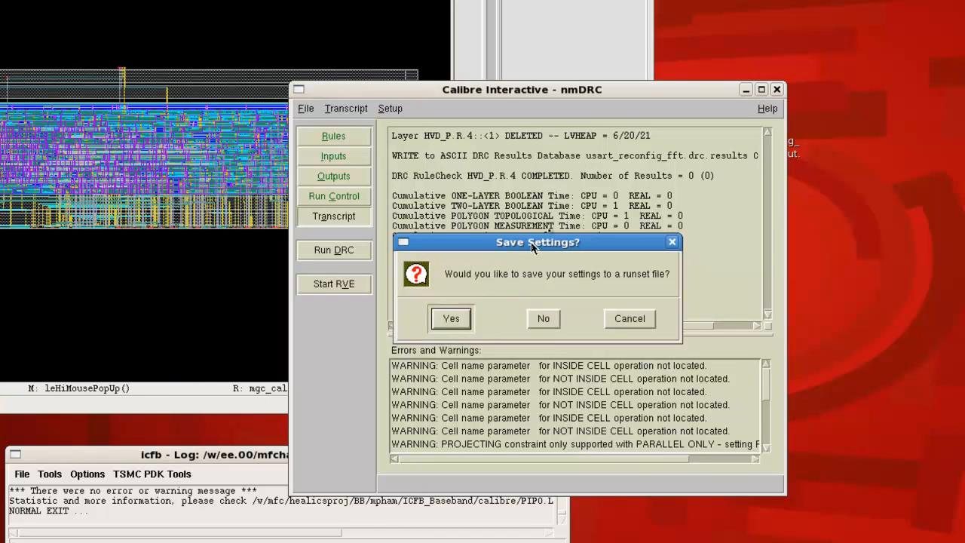
{"action": "mouse_move", "coordinate": [731, 100]}
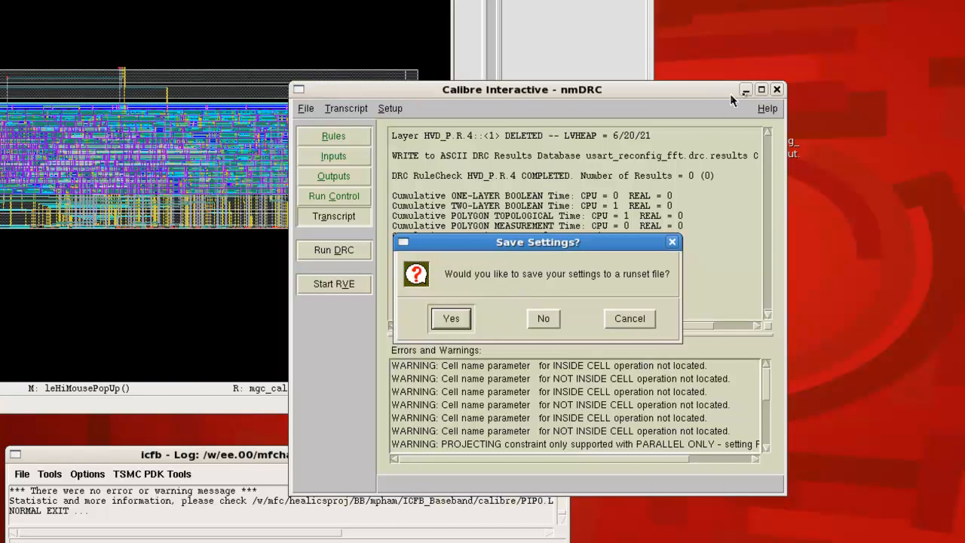
{"action": "mouse_move", "coordinate": [665, 145]}
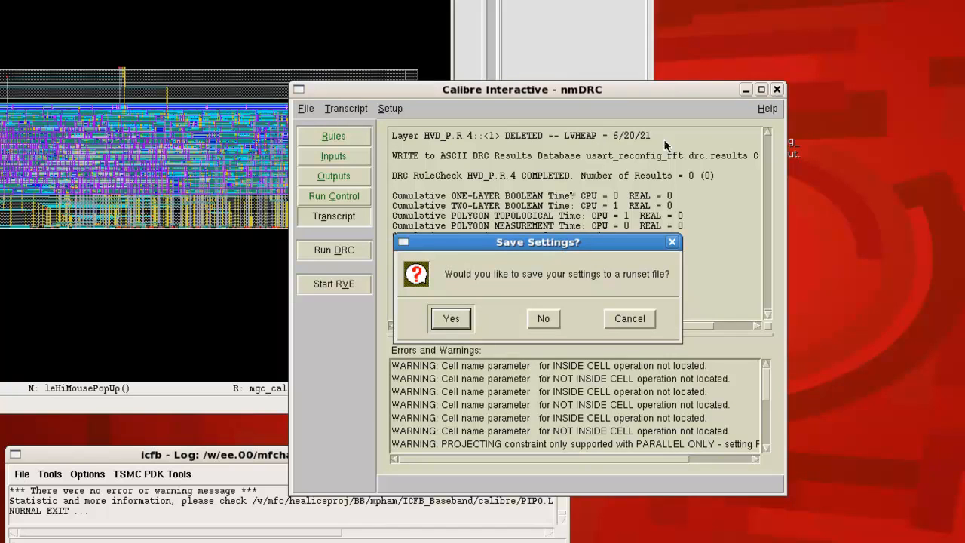
{"action": "mouse_move", "coordinate": [561, 292]}
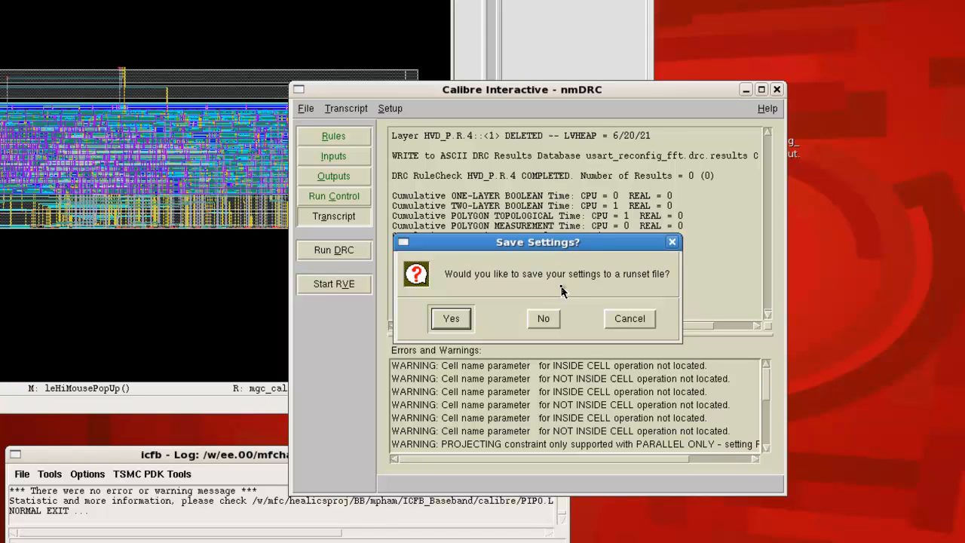
{"action": "mouse_move", "coordinate": [439, 307]}
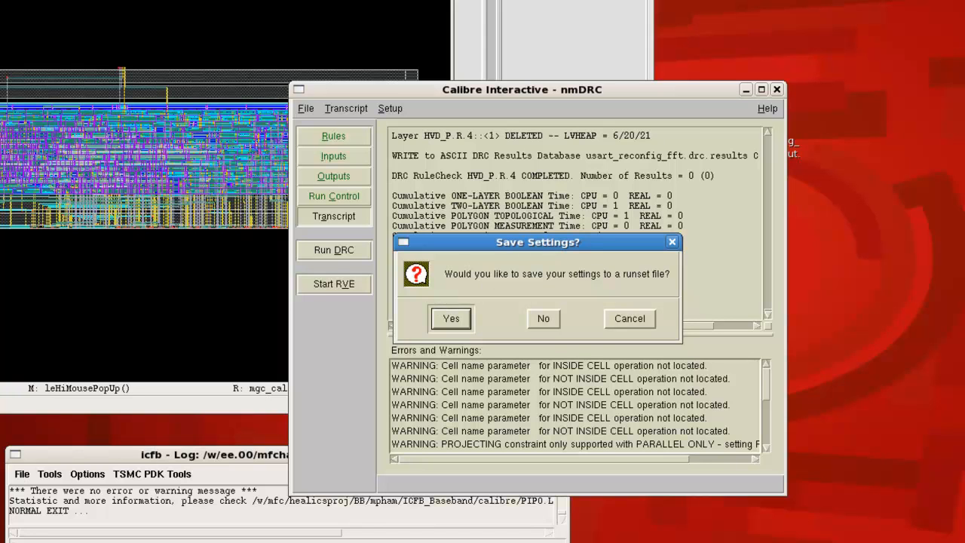
{"action": "mouse_move", "coordinate": [217, 68]}
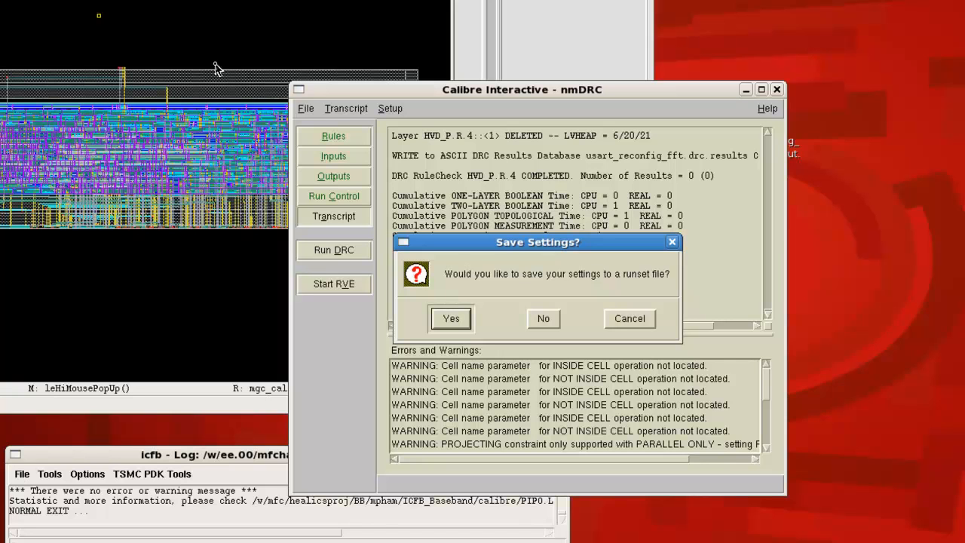
{"action": "mouse_move", "coordinate": [610, 339]}
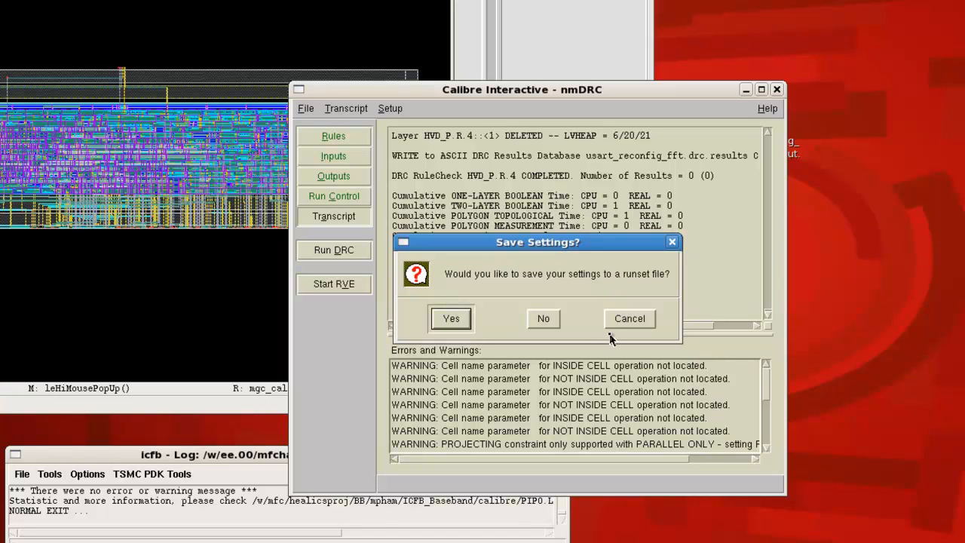
{"action": "left_click", "coordinate": [450, 318]}
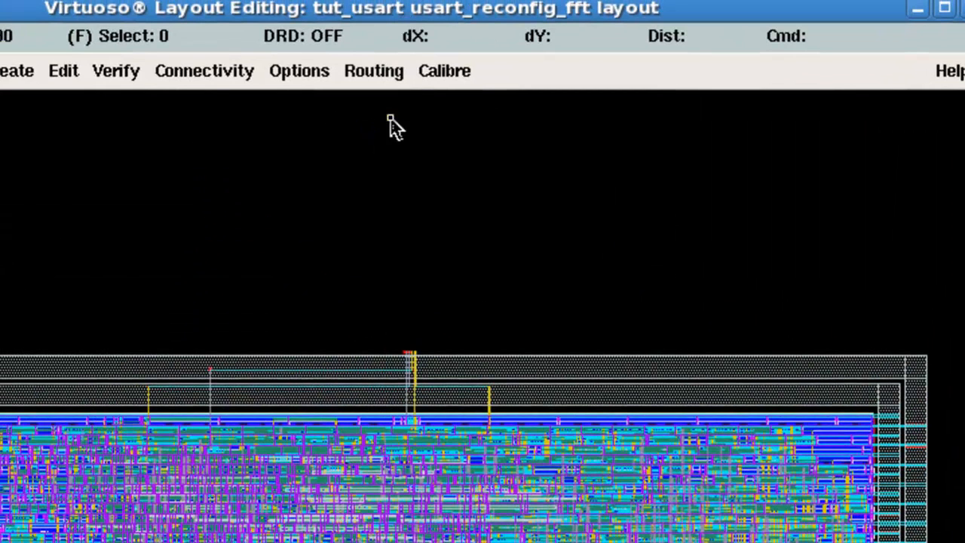
{"action": "mouse_move", "coordinate": [452, 79]}
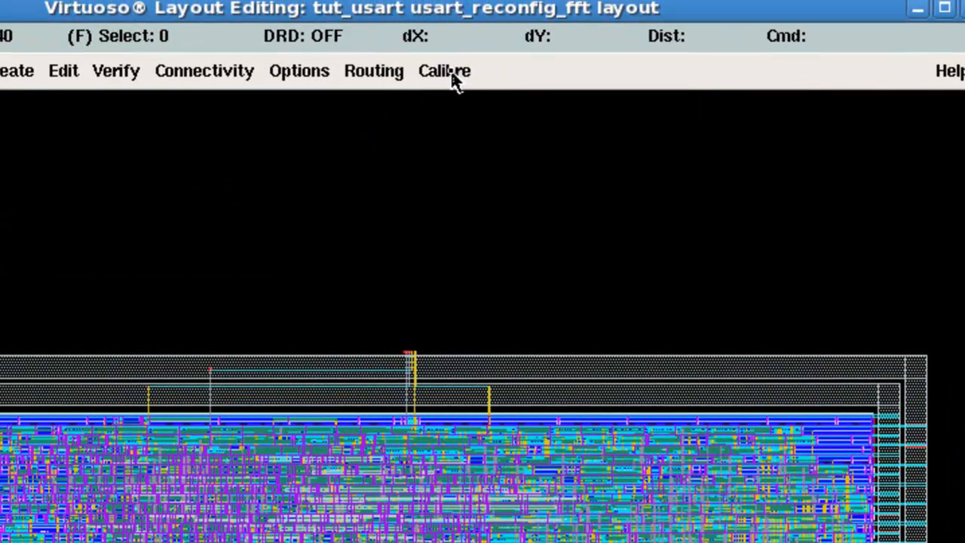
{"action": "left_click", "coordinate": [443, 70]}
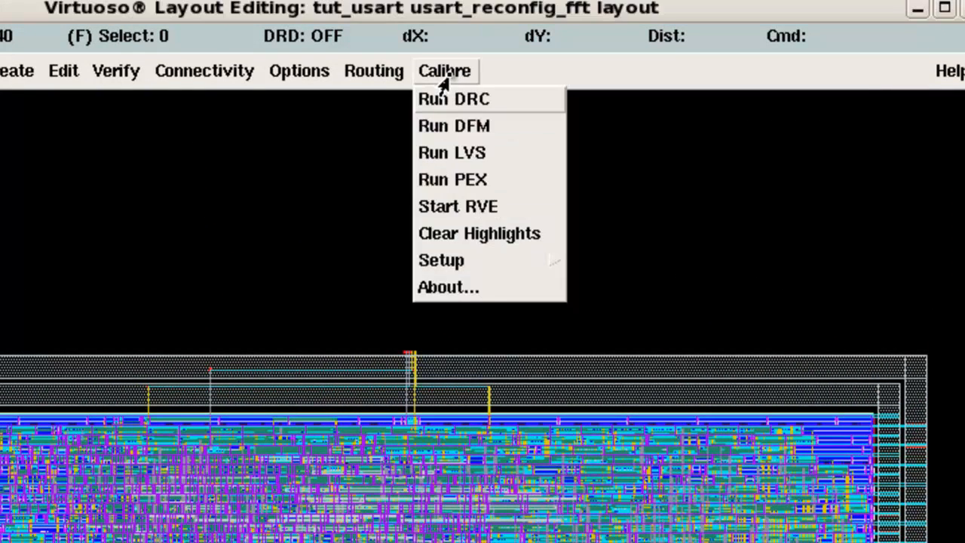
{"action": "mouse_move", "coordinate": [441, 260]}
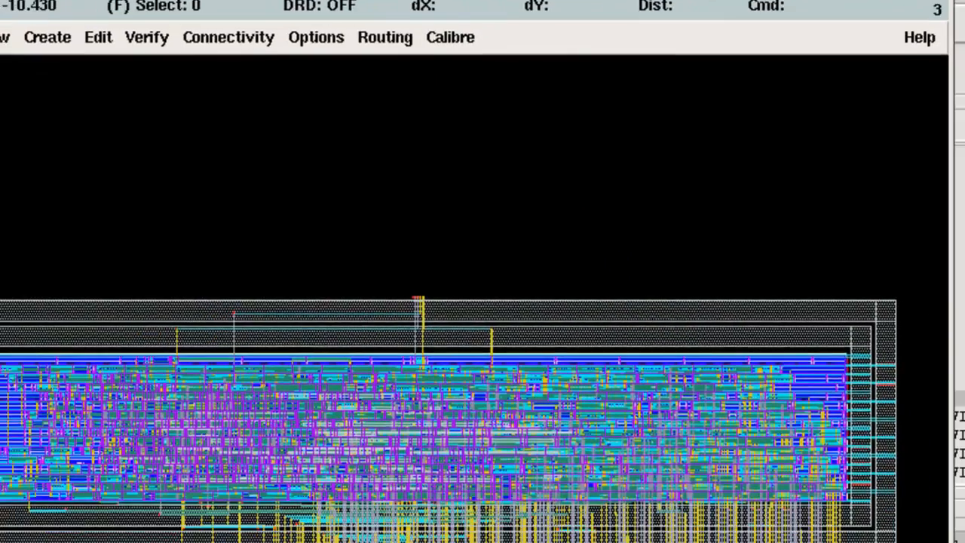
{"action": "left_click", "coordinate": [450, 37]}
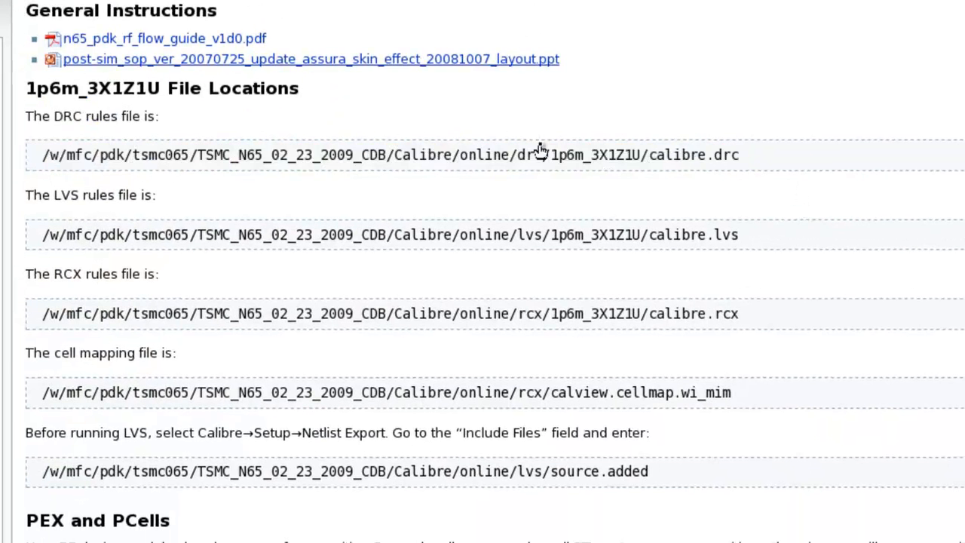
- Scroll to the Netlist Export instructions and select the source.added include-file path
{"action": "scroll", "scroll_direction": "down", "scroll_amount": 3}
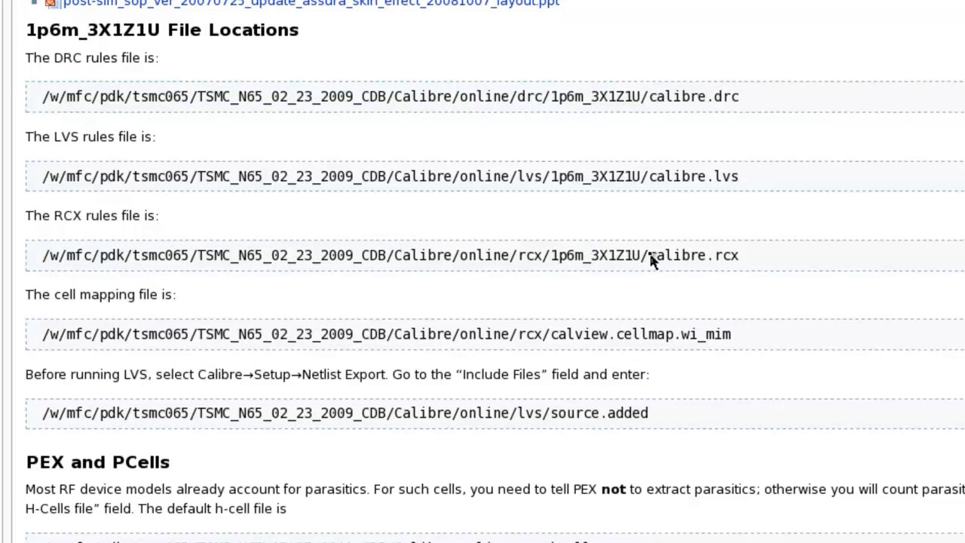
{"action": "scroll", "scroll_direction": "down", "scroll_amount": 3}
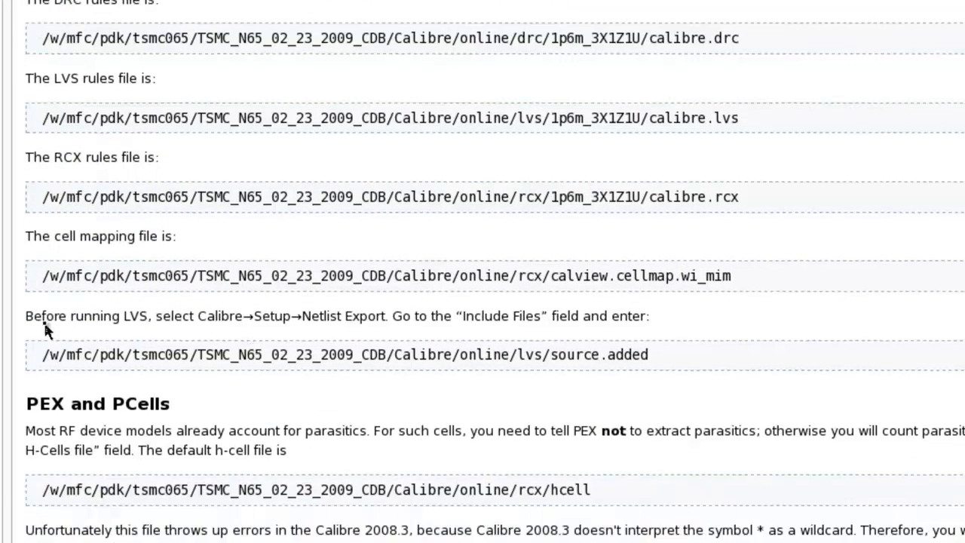
{"action": "mouse_move", "coordinate": [194, 324]}
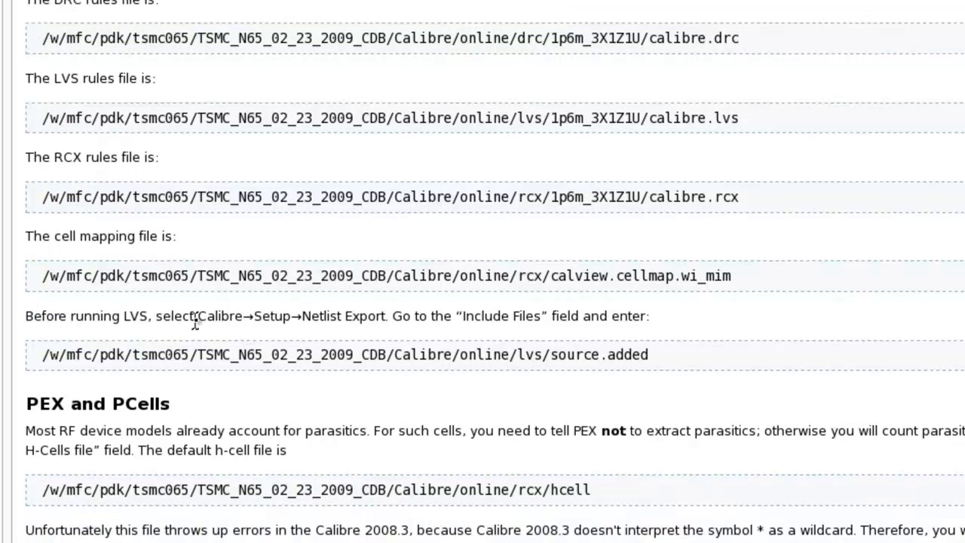
{"action": "mouse_move", "coordinate": [424, 324]}
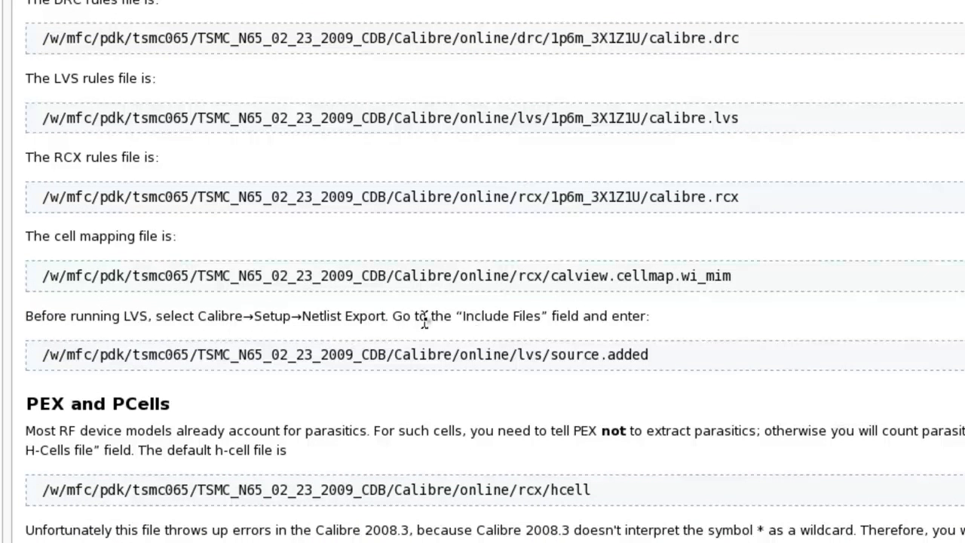
{"action": "triple_click", "coordinate": [340, 354]}
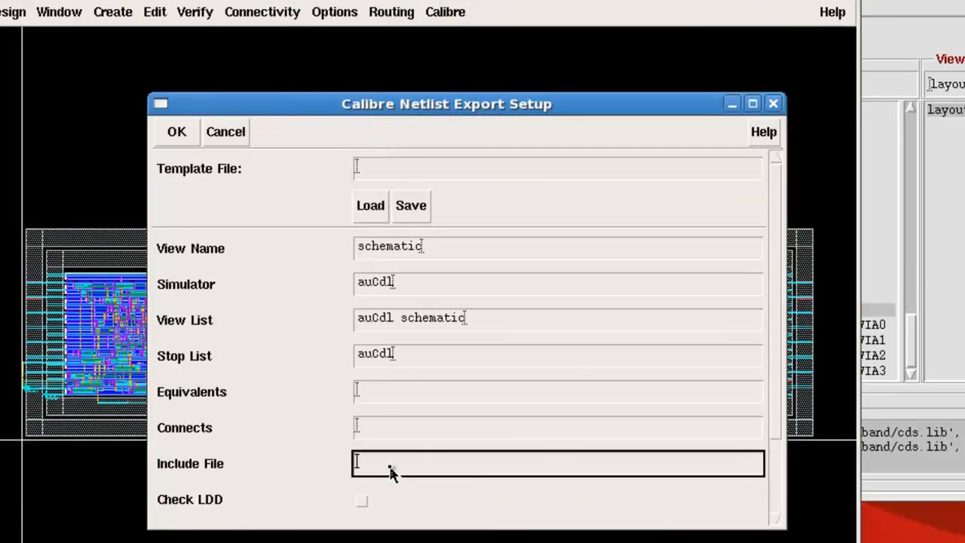
- Set Include File to /TSMC_N65_02_23_2009_CDB/Calibre/online/lvs/source.added and confirm Netlist Export Setup
{"action": "type", "text": "/TSMC_N65_02_23_2009_CDB/Calibre/online/lvs/source.added"}
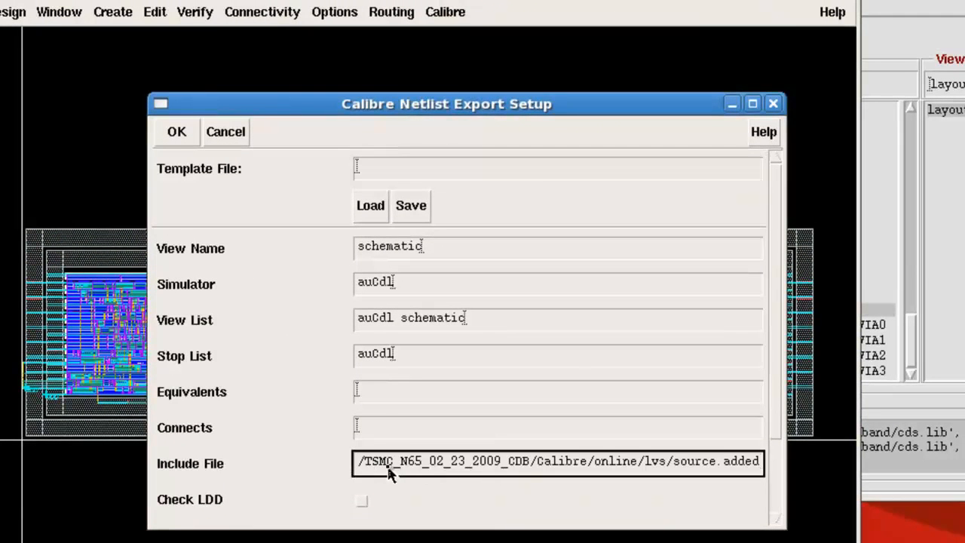
{"action": "left_click", "coordinate": [225, 131]}
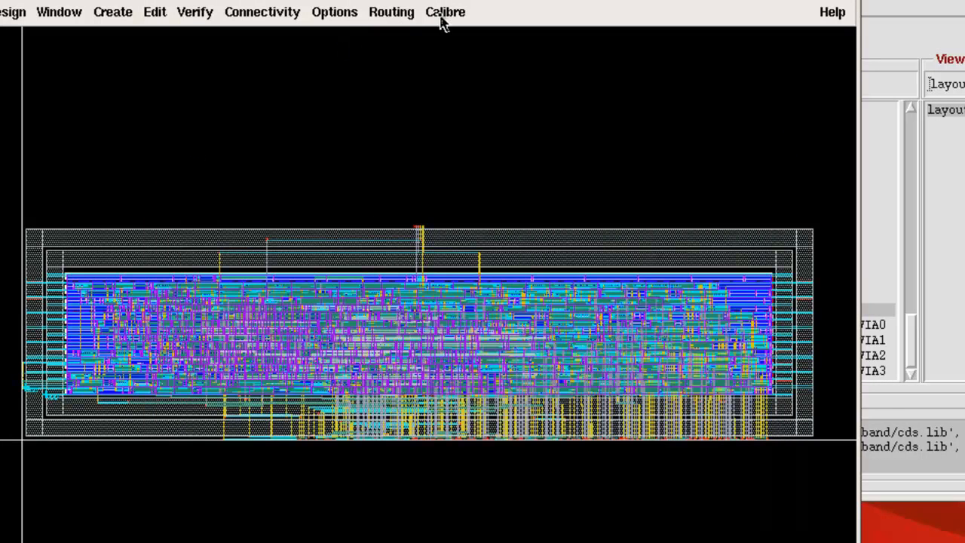
- Start Calibre > Run LVS on the layout, cancelling the Load Runset dialog
{"action": "left_click", "coordinate": [445, 11]}
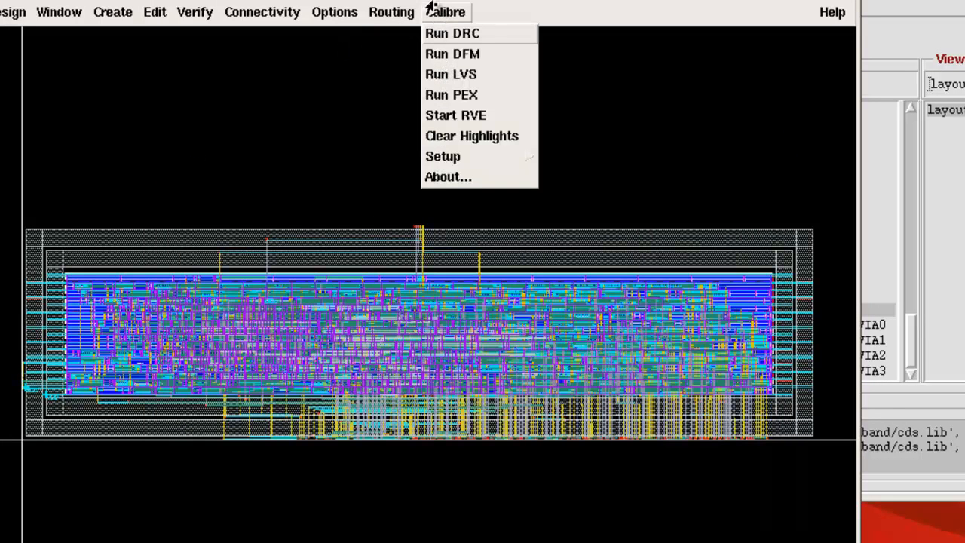
{"action": "left_click", "coordinate": [450, 74]}
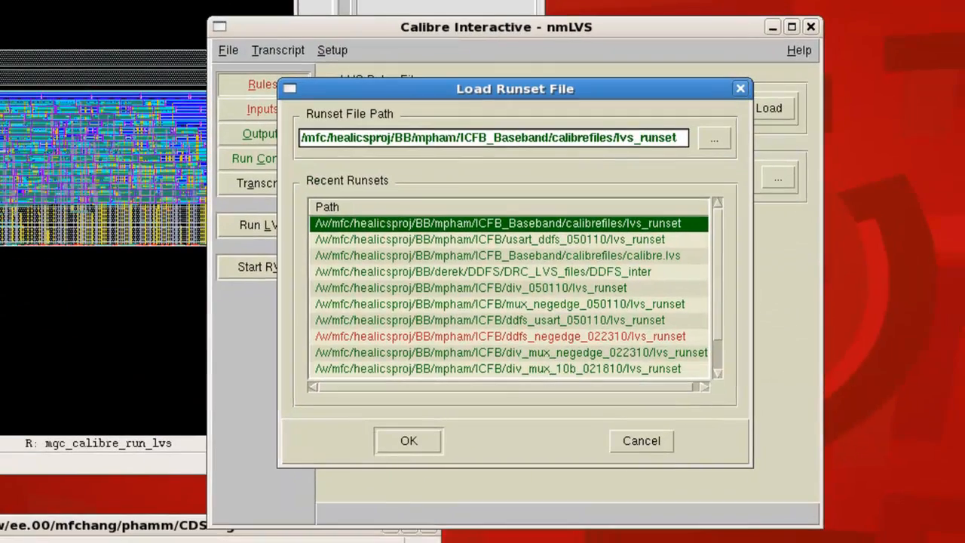
{"action": "mouse_move", "coordinate": [586, 337]}
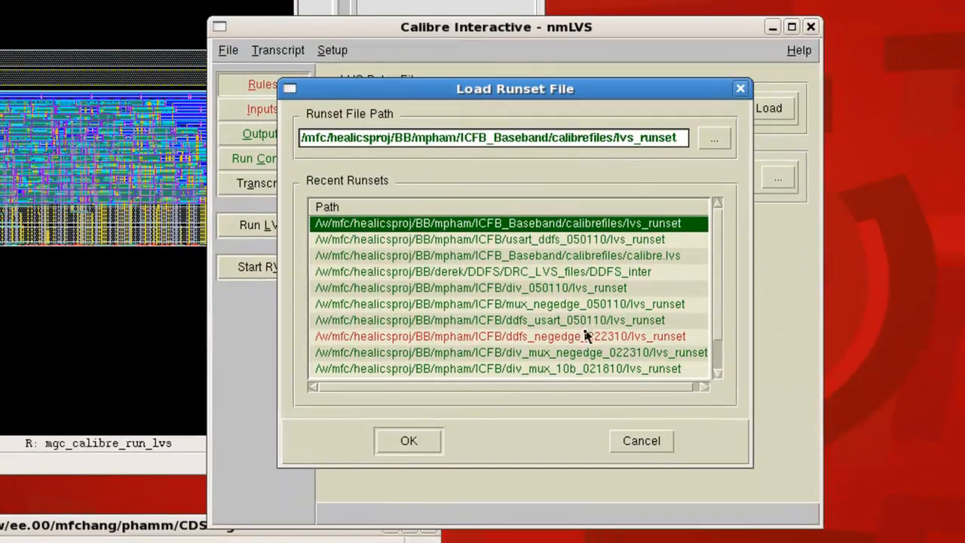
{"action": "mouse_move", "coordinate": [603, 410]}
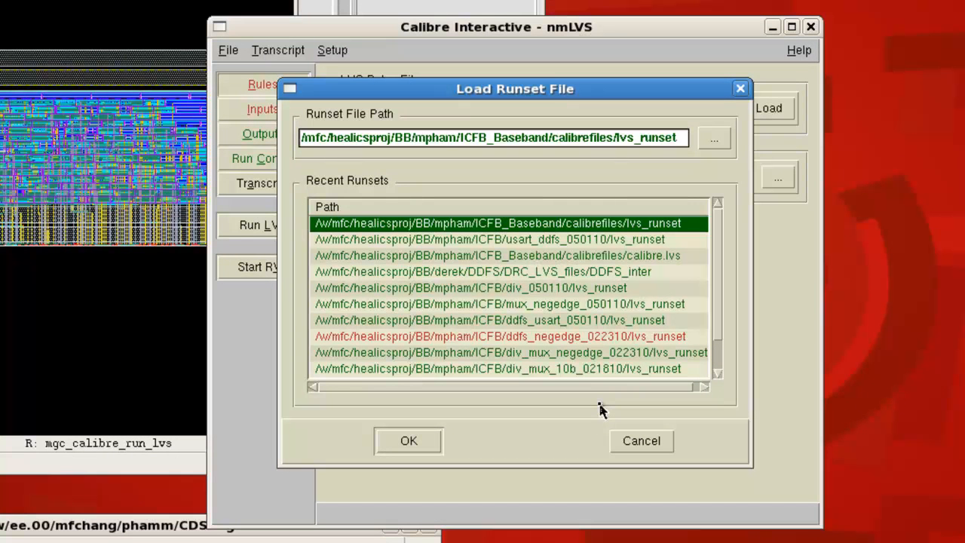
{"action": "mouse_move", "coordinate": [647, 441]}
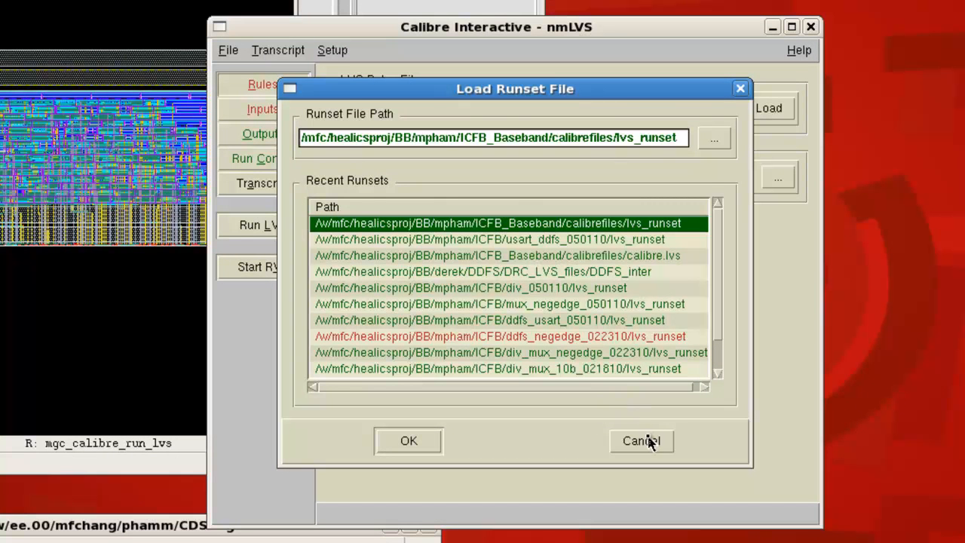
{"action": "left_click", "coordinate": [641, 440]}
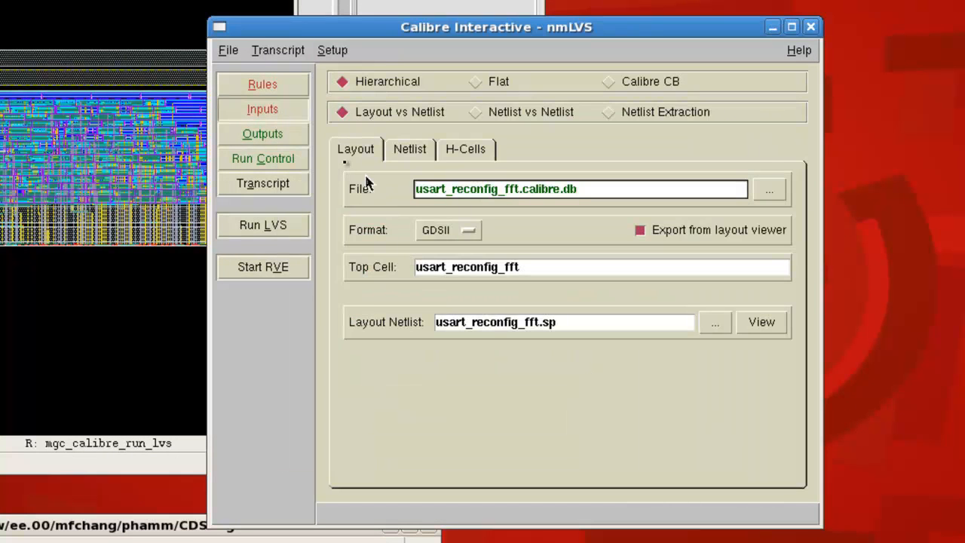
- Use the wiki's 1p6m_3X1Z1U calibre.lvs as LVS Rules File and a 'calibre' run directory under ICFB_Baseband
{"action": "left_click", "coordinate": [262, 84]}
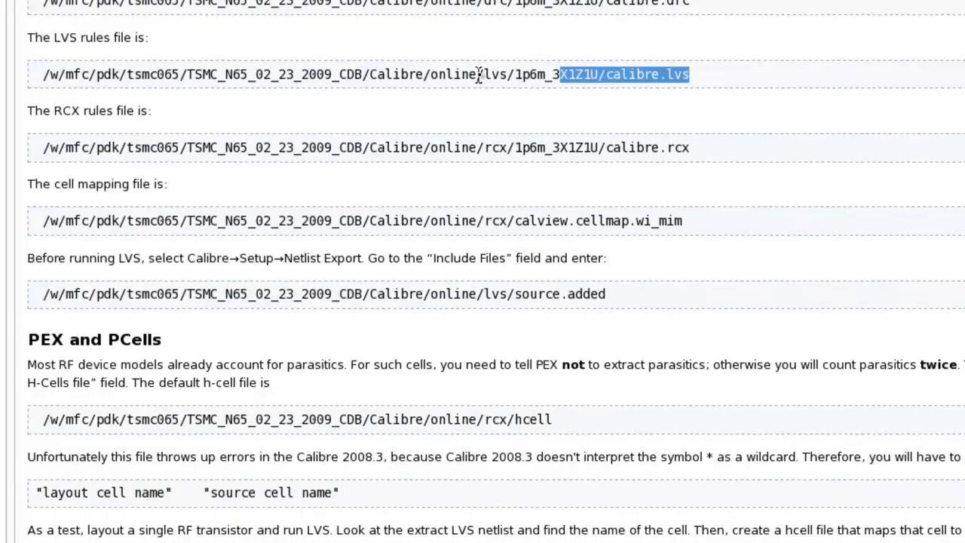
{"action": "left_click_drag", "start_coordinate": [559, 74], "coordinate": [43, 74]}
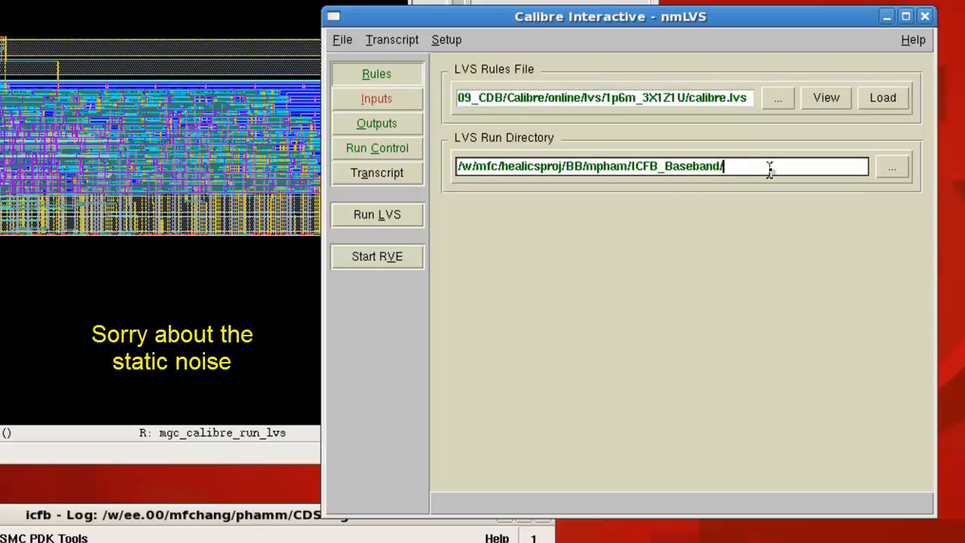
{"action": "type", "text": "calibre"}
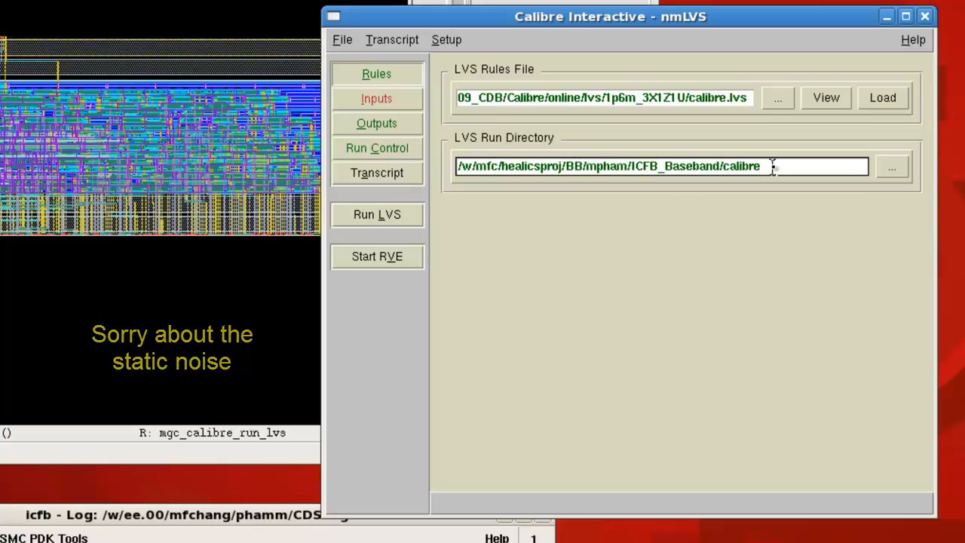
{"action": "left_click", "coordinate": [376, 98]}
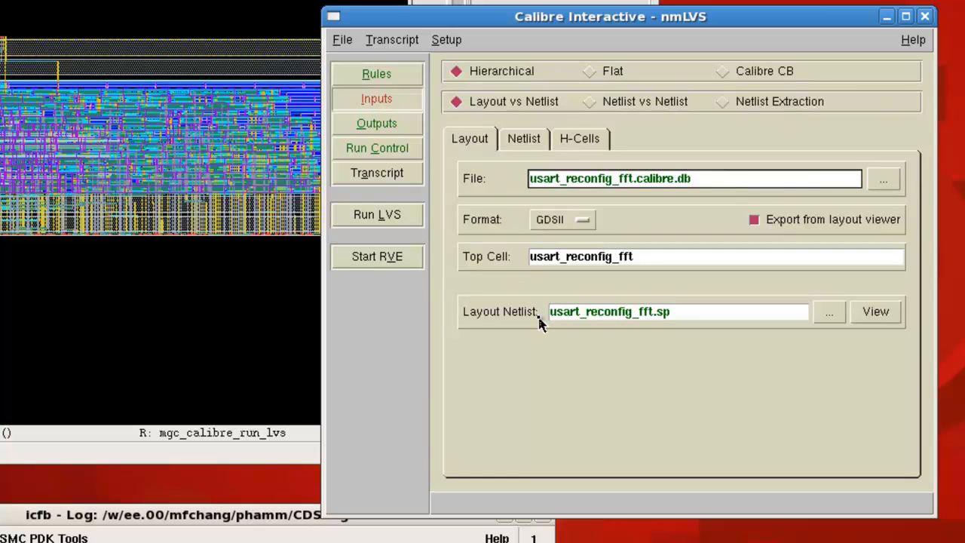
{"action": "mouse_move", "coordinate": [445, 128]}
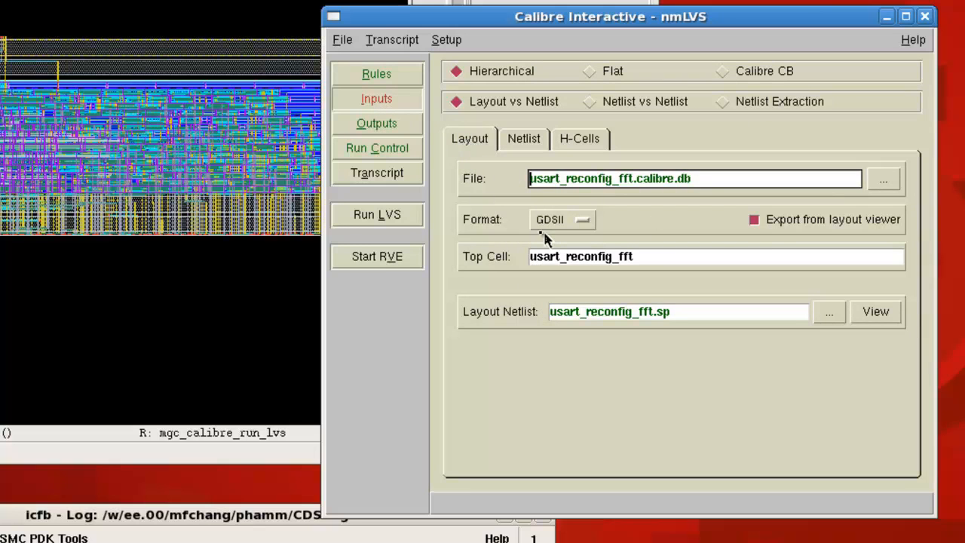
- Show the Netlist inputs listing usart_reconfig_fft.src.net as SPICE with top cell usart_reconfig_fft
{"action": "left_click", "coordinate": [523, 139]}
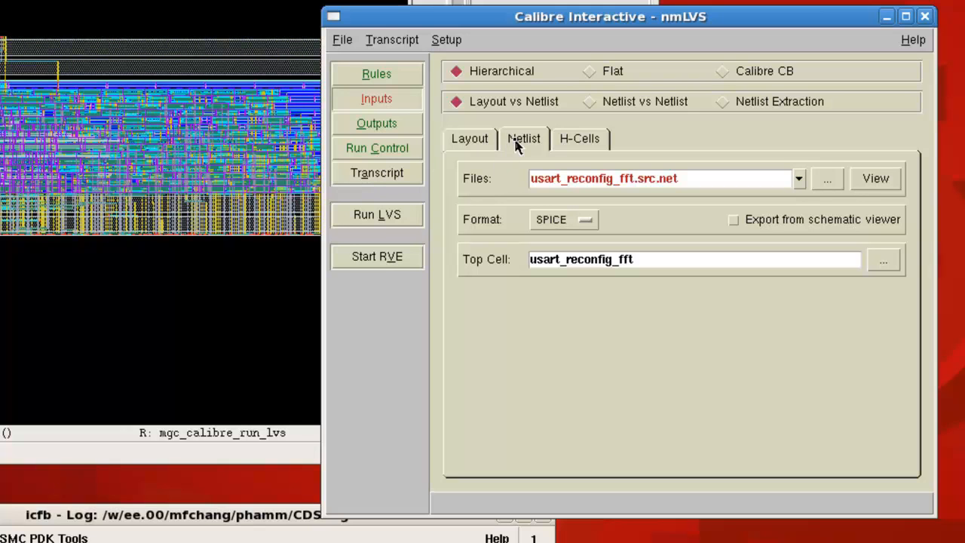
{"action": "mouse_move", "coordinate": [501, 147]}
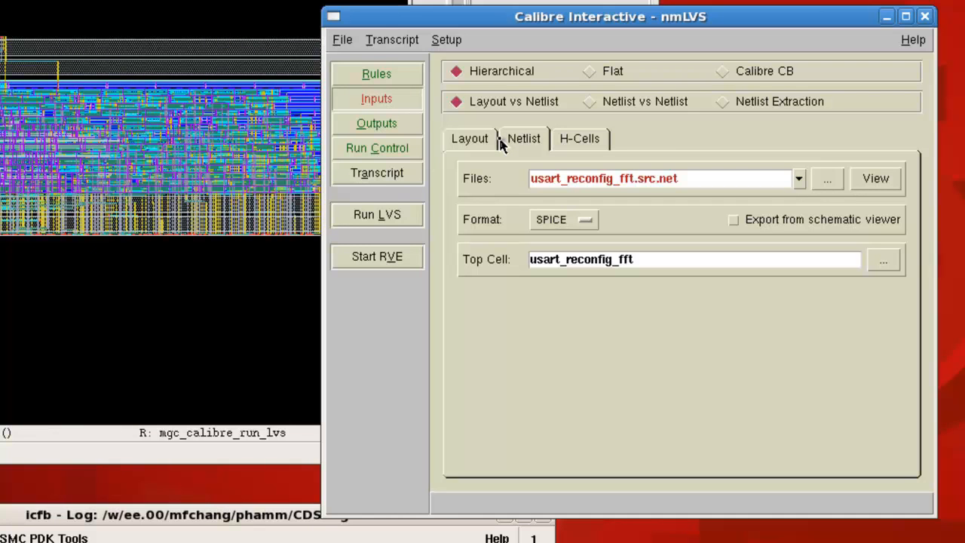
{"action": "mouse_move", "coordinate": [514, 150]}
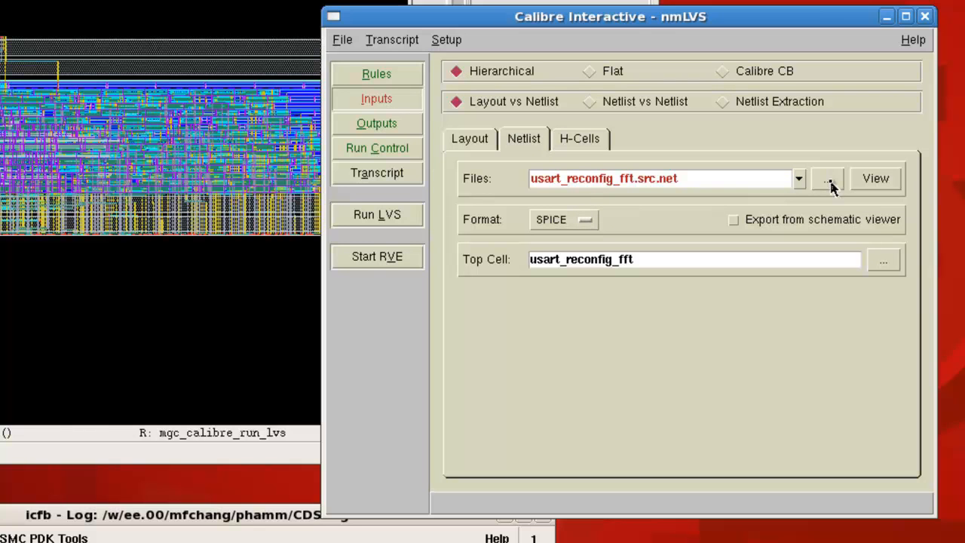
- Browse to fft_march/usart/Stream and select usart_reconfig_fft_ckt.v as the netlist file
{"action": "left_click", "coordinate": [827, 179]}
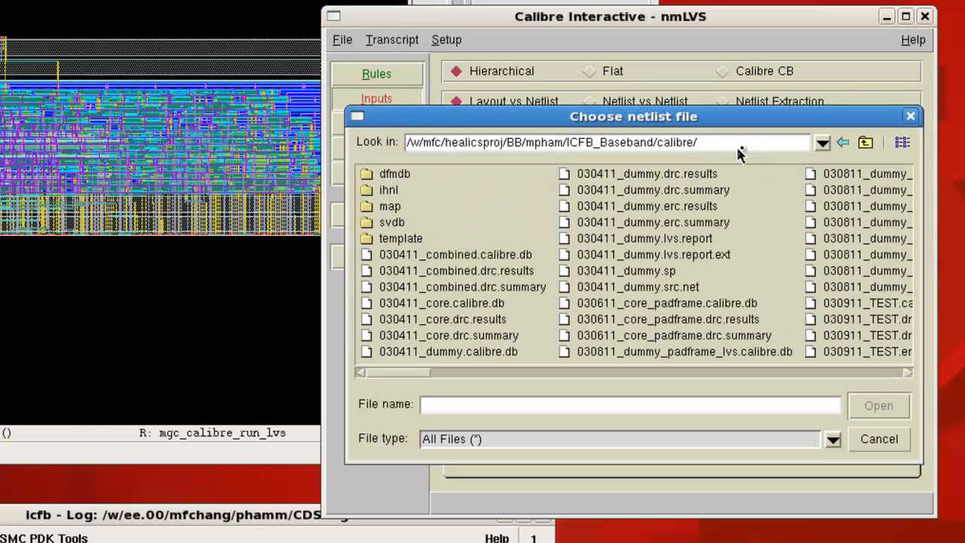
{"action": "left_click", "coordinate": [866, 143]}
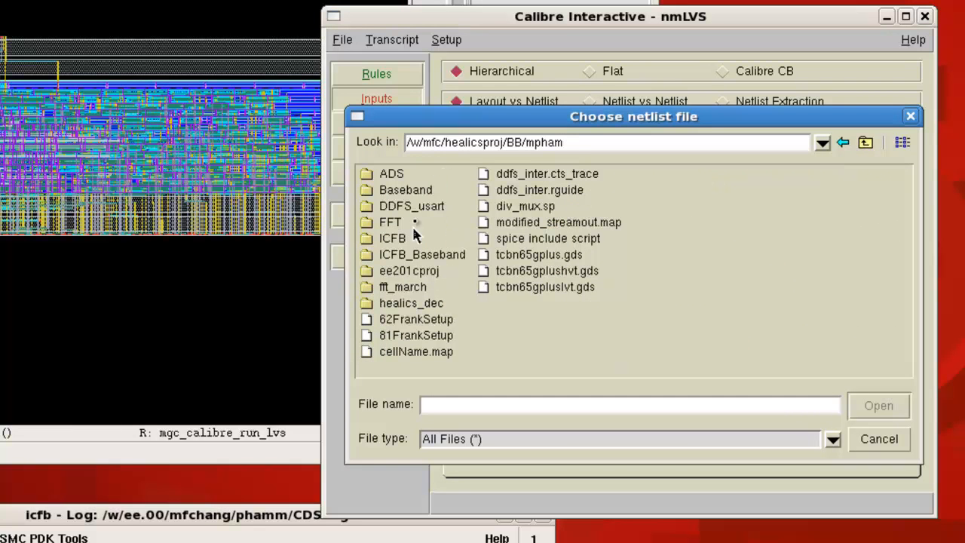
{"action": "double_click", "coordinate": [403, 286]}
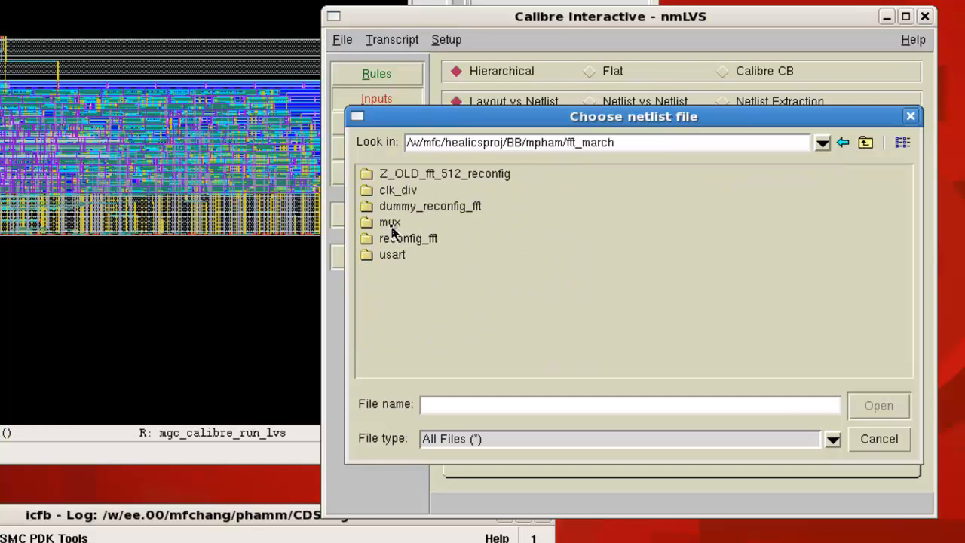
{"action": "double_click", "coordinate": [392, 254]}
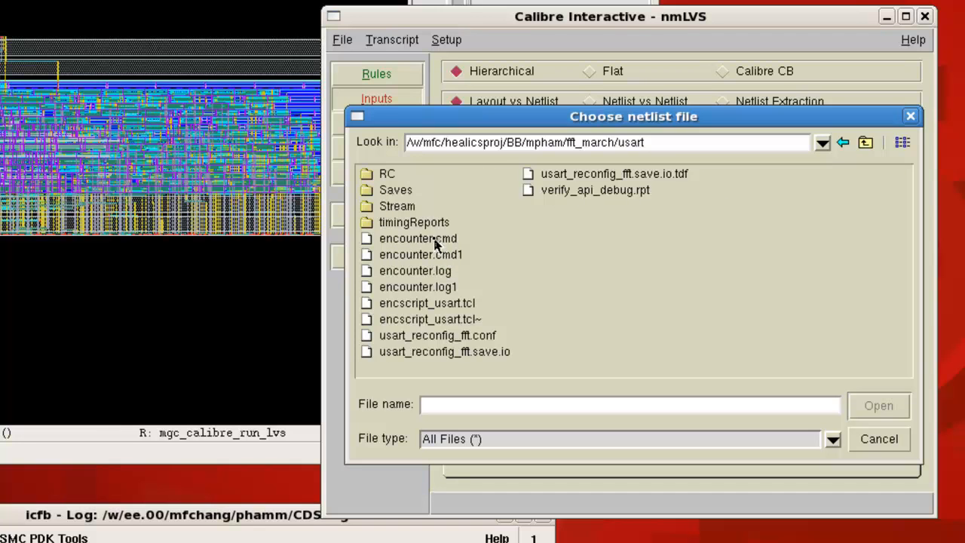
{"action": "double_click", "coordinate": [396, 206]}
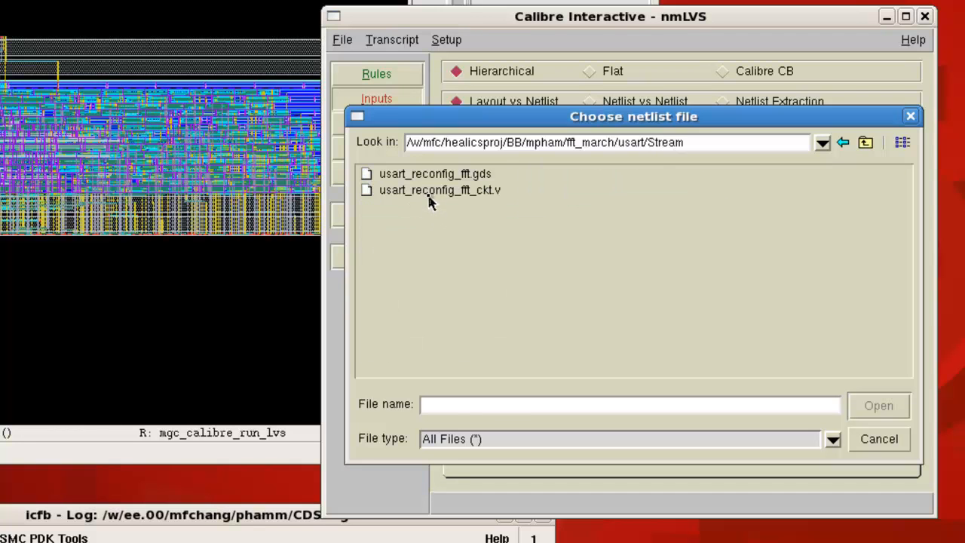
{"action": "left_click", "coordinate": [439, 190]}
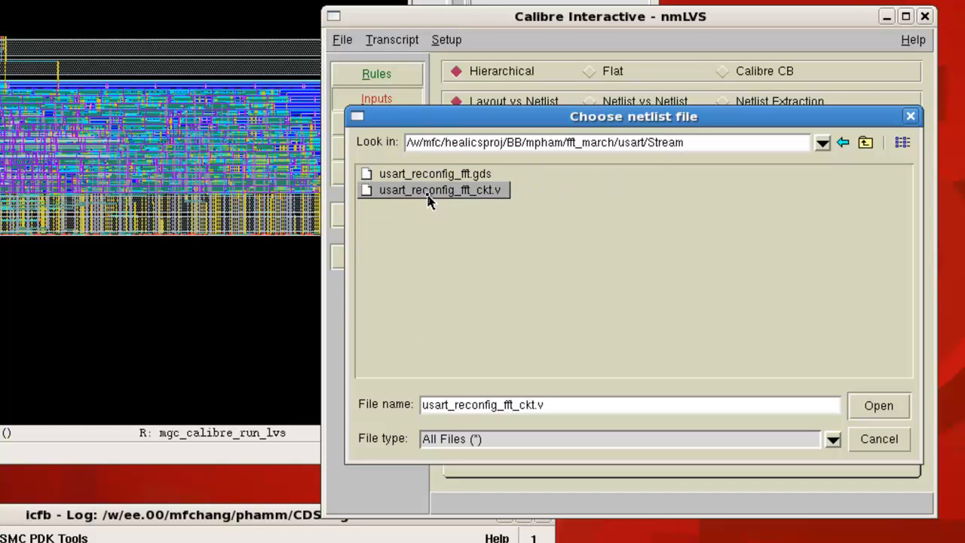
{"action": "mouse_move", "coordinate": [458, 210]}
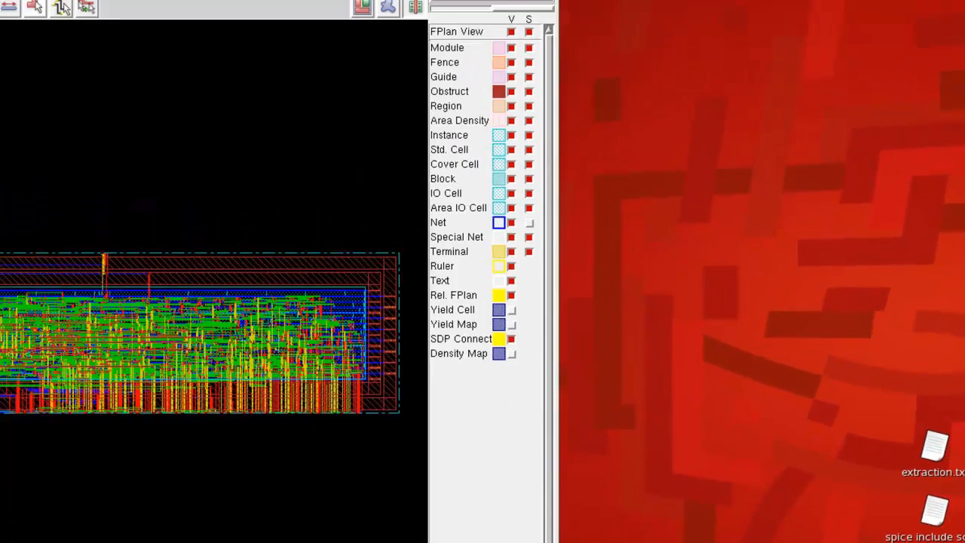
- In Encounter, reach Design > Save > Netlist for the routed usart_reconfig_fft design
{"action": "left_click", "coordinate": [27, 24]}
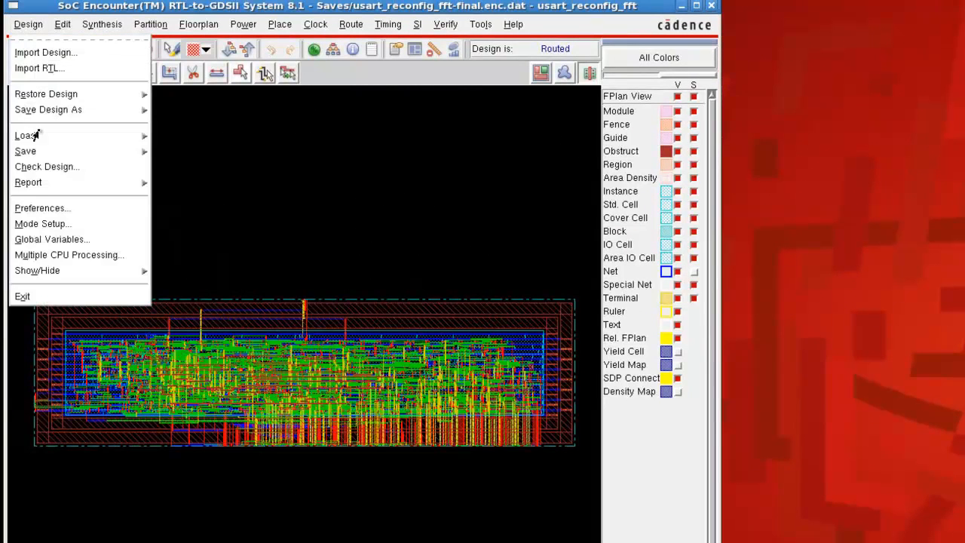
{"action": "left_click", "coordinate": [25, 150]}
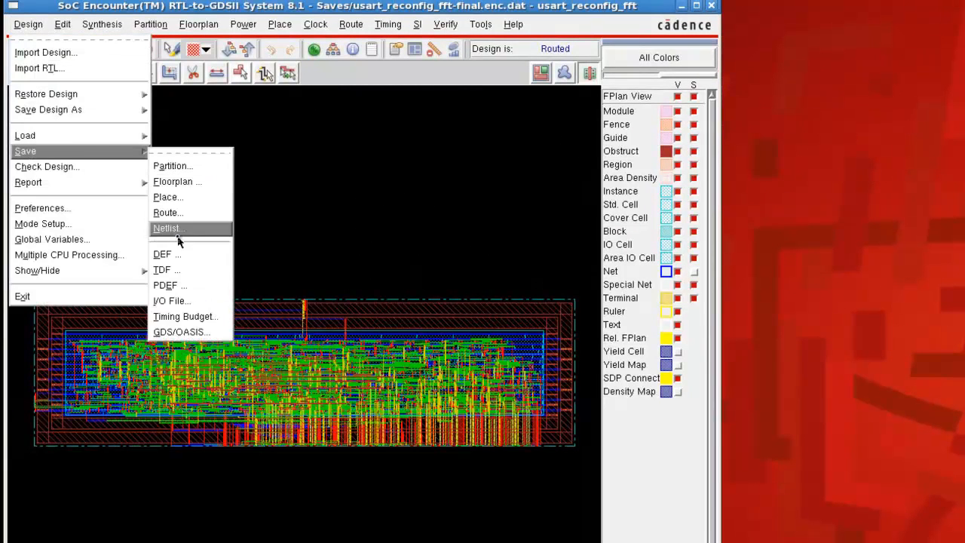
{"action": "left_click", "coordinate": [168, 228]}
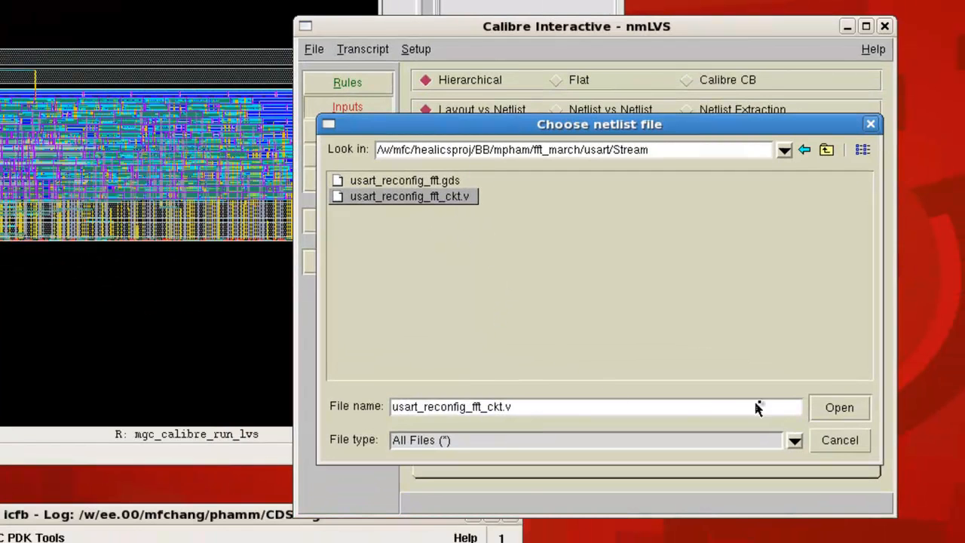
- Load usart_reconfig_fft_ckt.v as the netlist input and set its format to VERILOG
{"action": "left_click", "coordinate": [838, 407]}
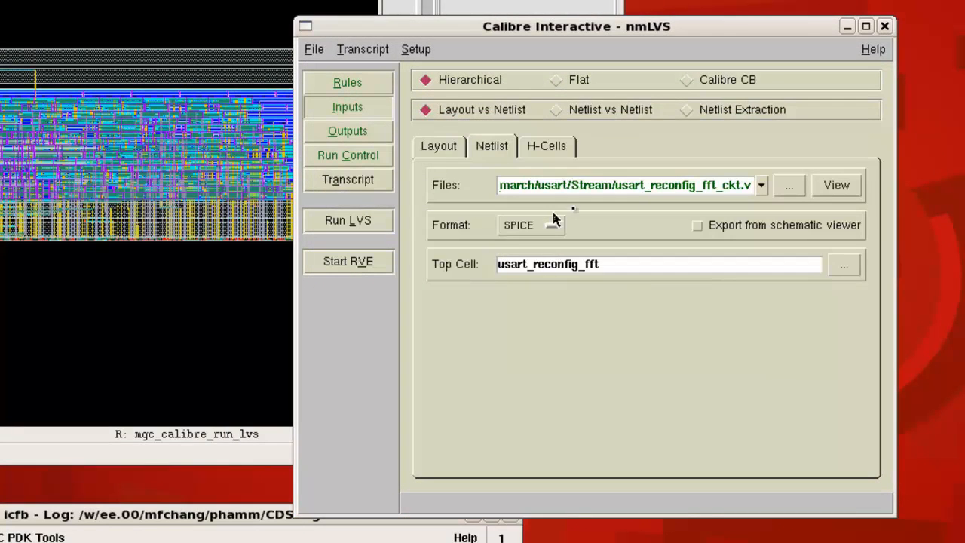
{"action": "mouse_move", "coordinate": [742, 187]}
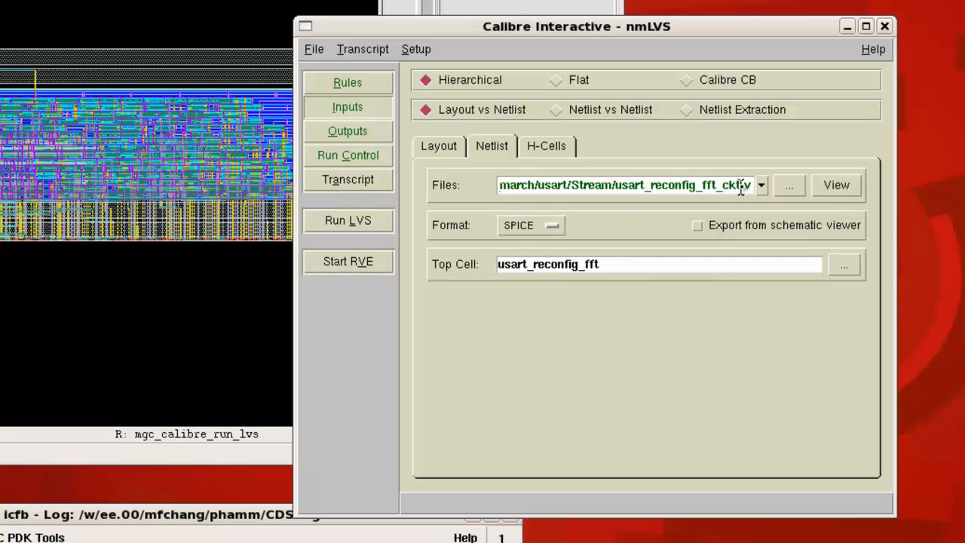
{"action": "left_click", "coordinate": [530, 225]}
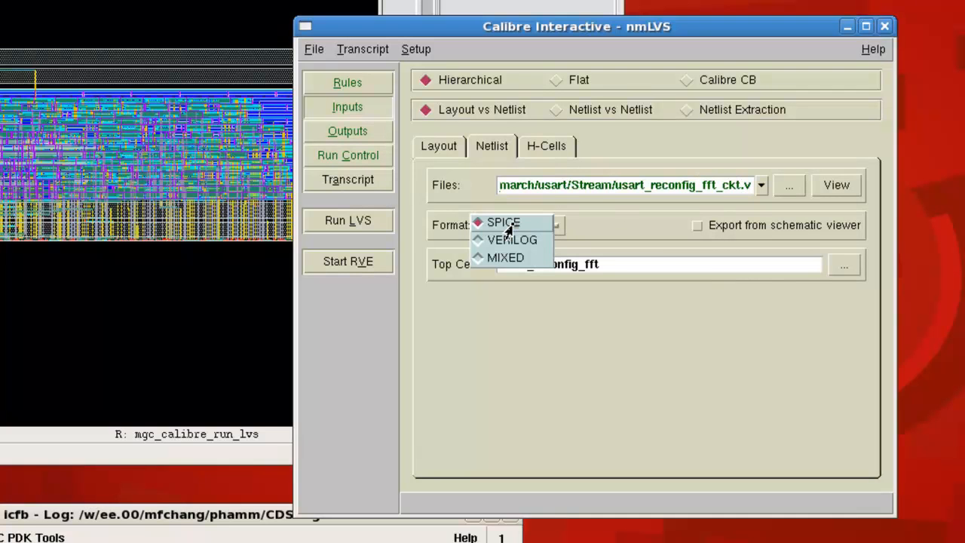
{"action": "left_click", "coordinate": [512, 239]}
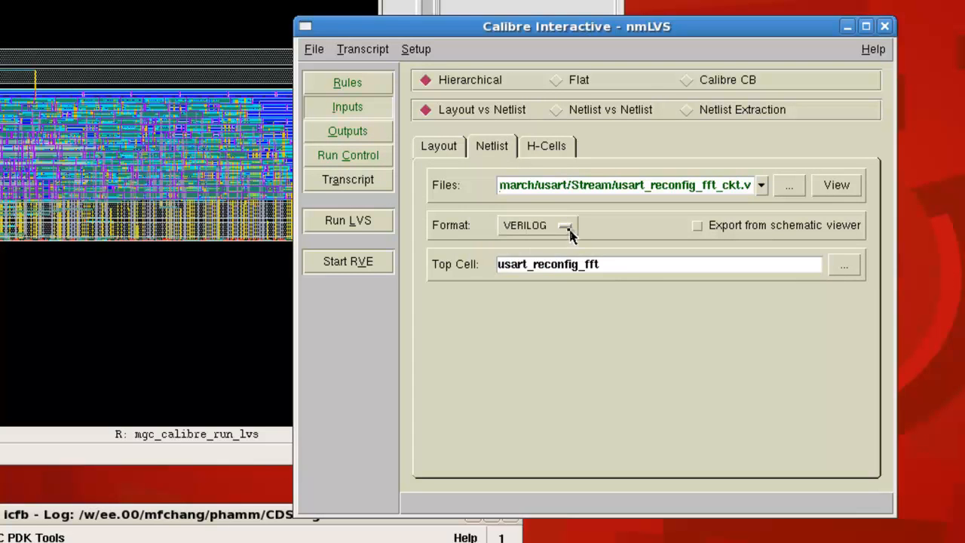
{"action": "mouse_move", "coordinate": [493, 230]}
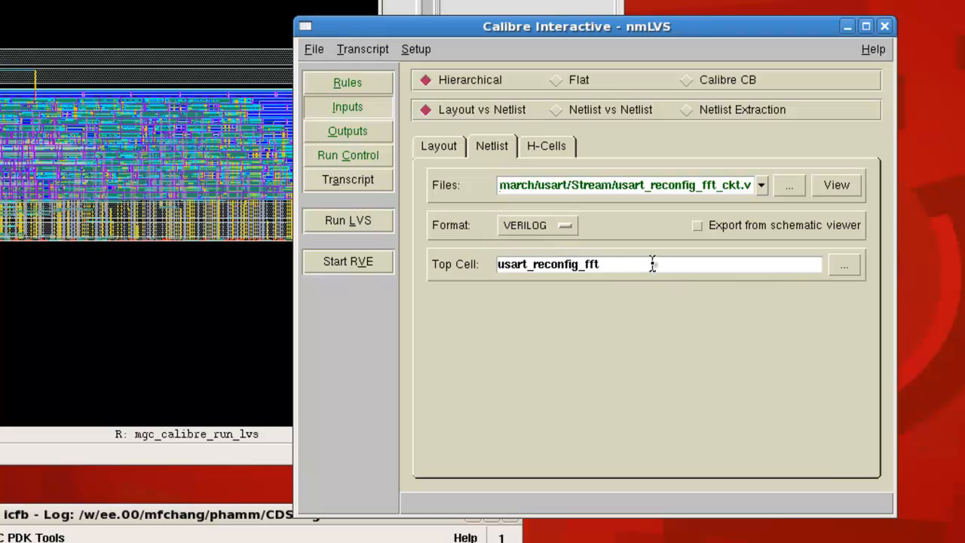
{"action": "mouse_move", "coordinate": [693, 237]}
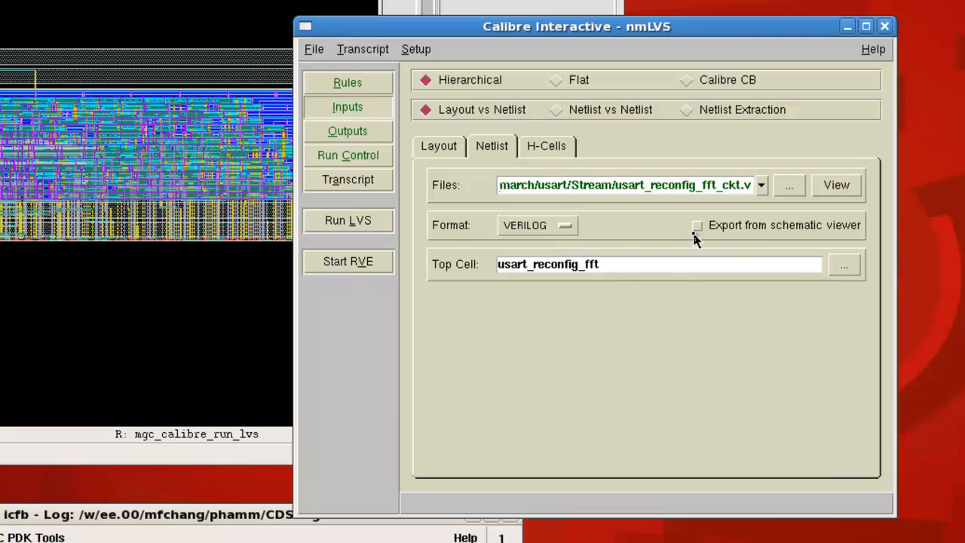
{"action": "mouse_move", "coordinate": [850, 240]}
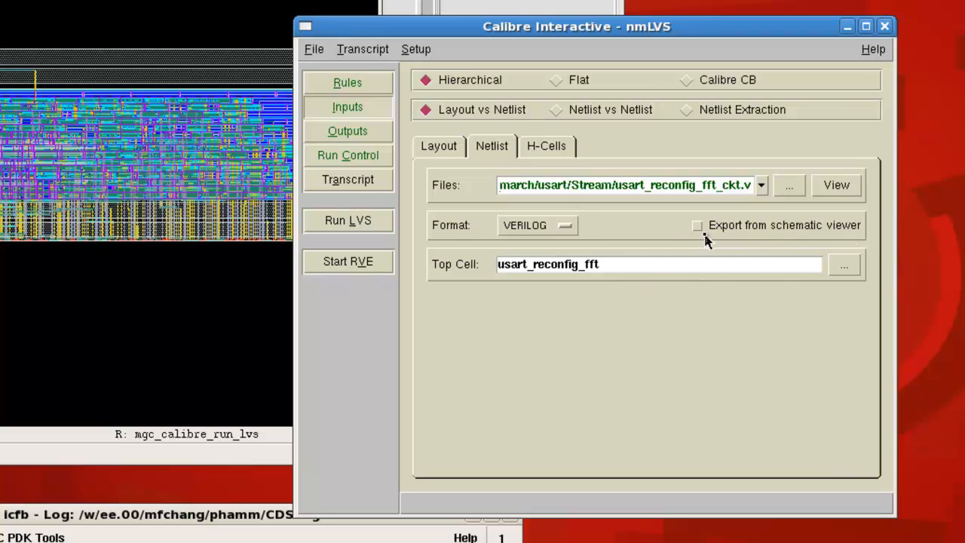
{"action": "mouse_move", "coordinate": [682, 272]}
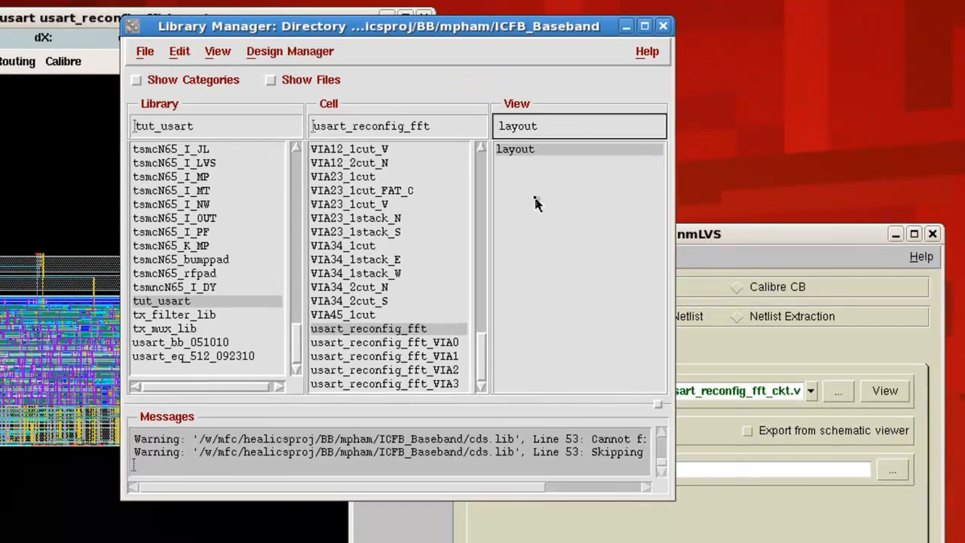
{"action": "mouse_move", "coordinate": [522, 165]}
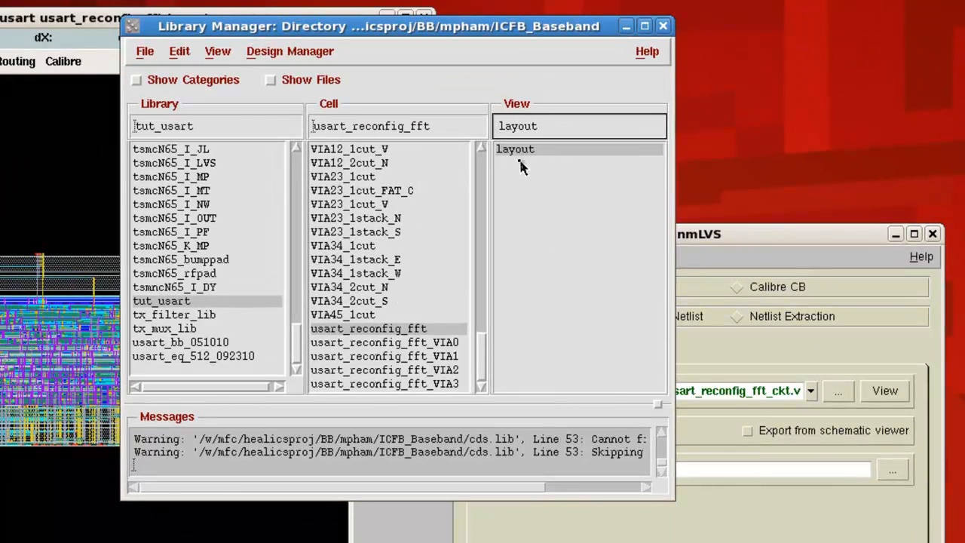
{"action": "mouse_move", "coordinate": [496, 173]}
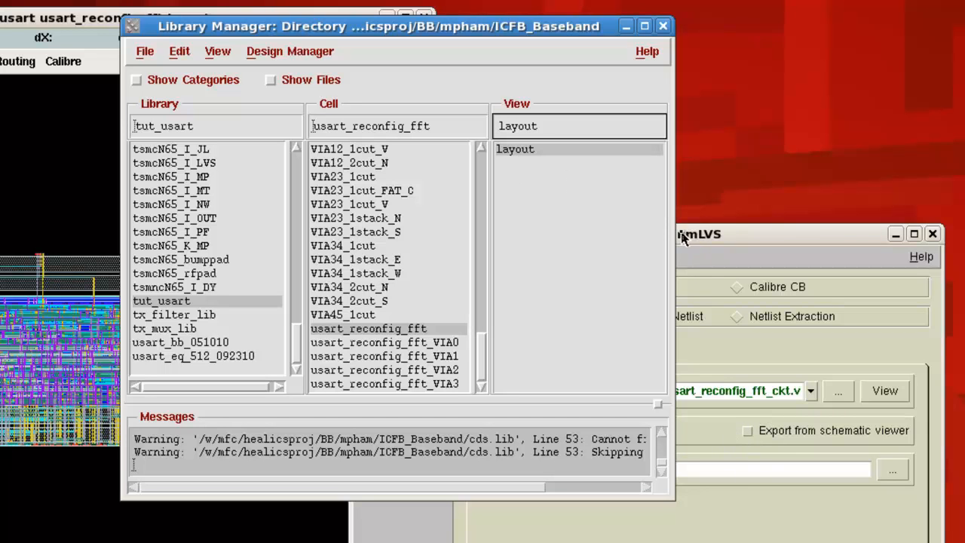
{"action": "mouse_move", "coordinate": [539, 169]}
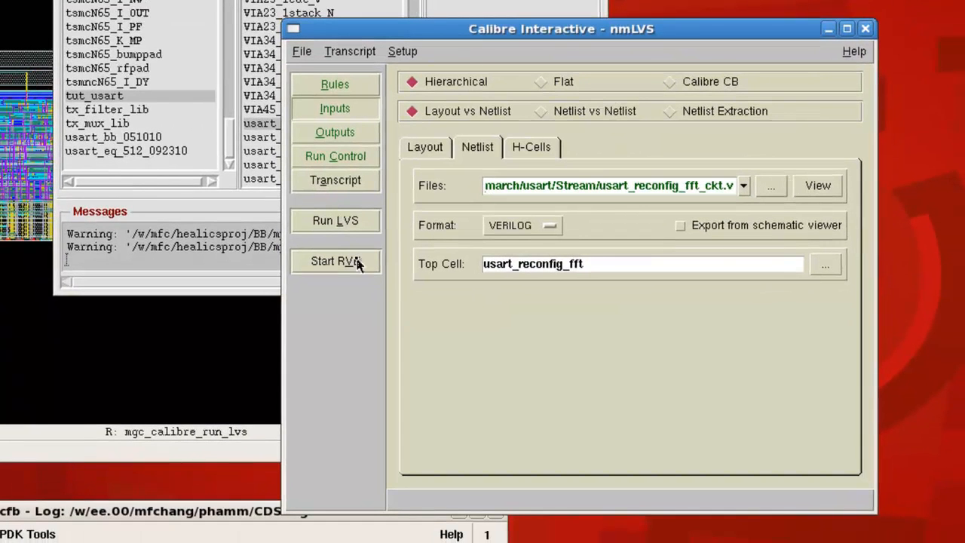
{"action": "mouse_move", "coordinate": [580, 183]}
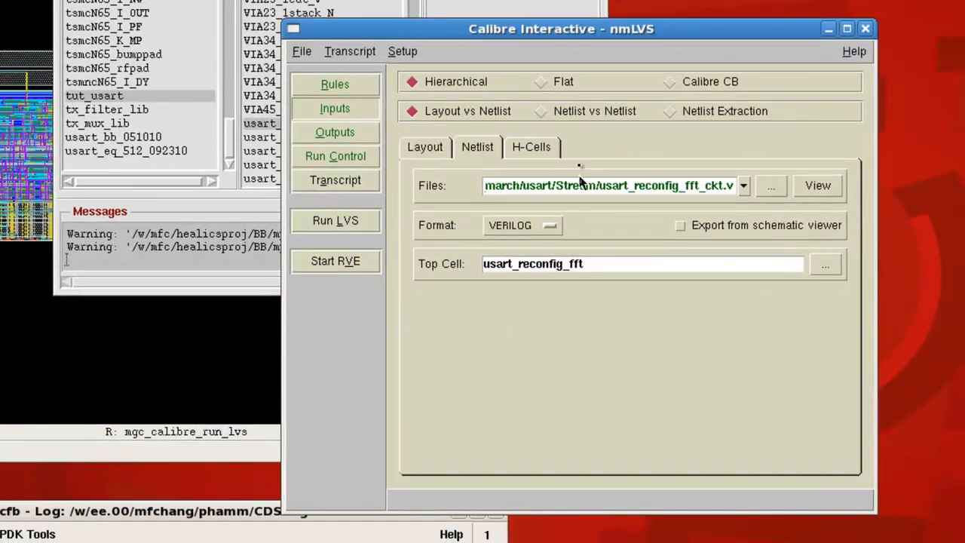
- In Run Control, set Run Calibre to Multi-Threaded on the local host using all CPUs
{"action": "left_click", "coordinate": [335, 132]}
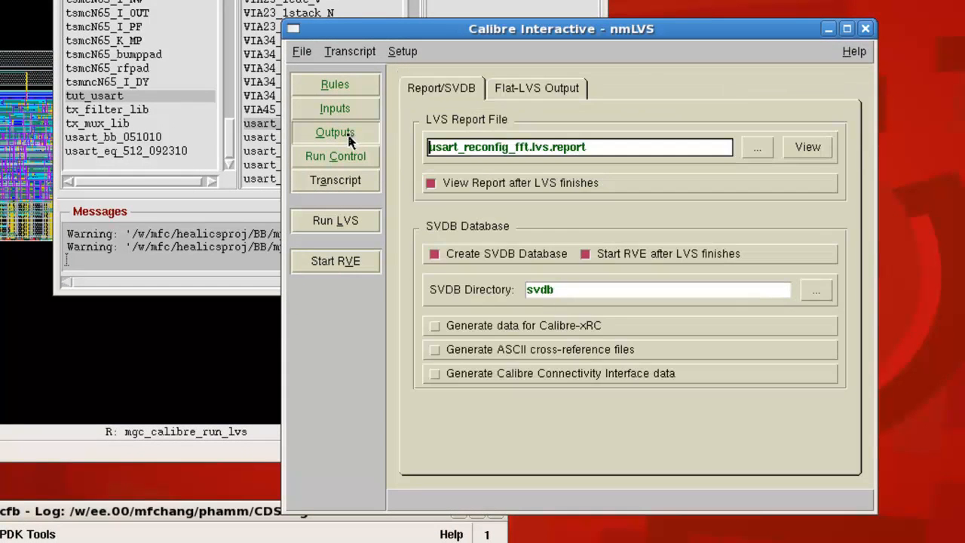
{"action": "left_click", "coordinate": [335, 156]}
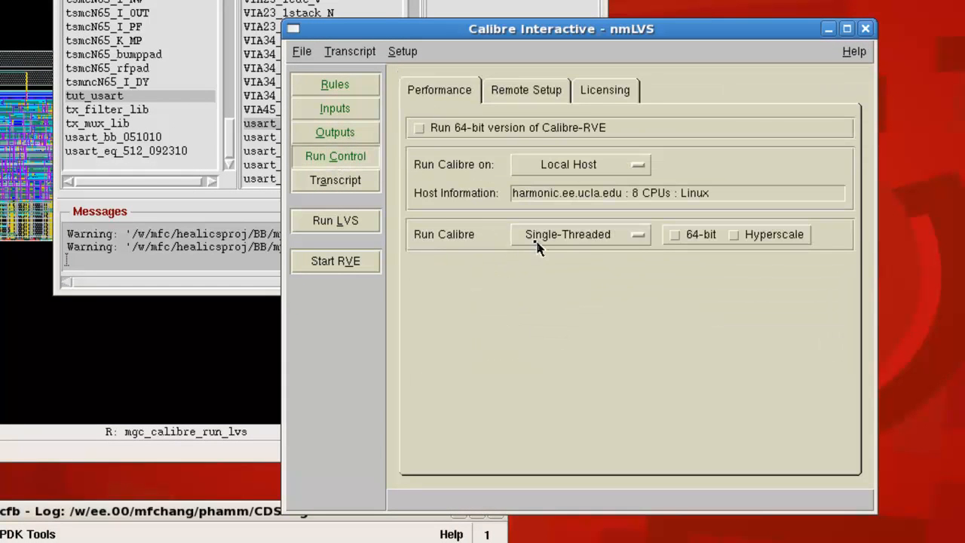
{"action": "left_click", "coordinate": [580, 234]}
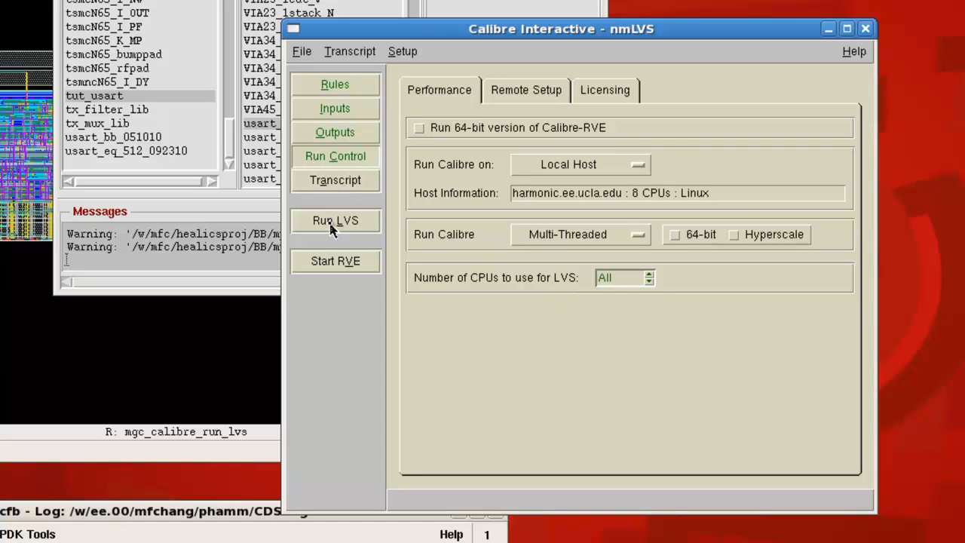
- Start the LVS run, allowing the existing layout database file to be overwritten
{"action": "left_click", "coordinate": [335, 220]}
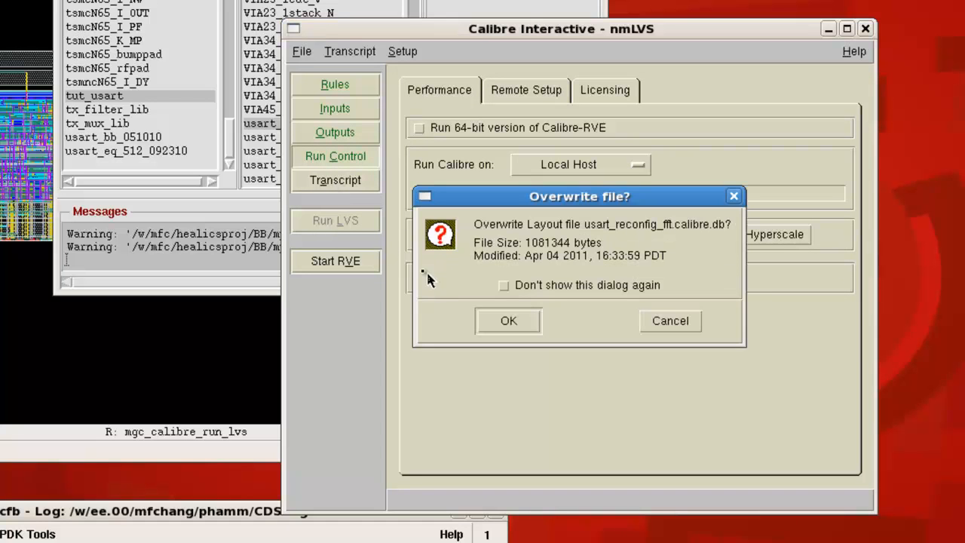
{"action": "left_click", "coordinate": [508, 321]}
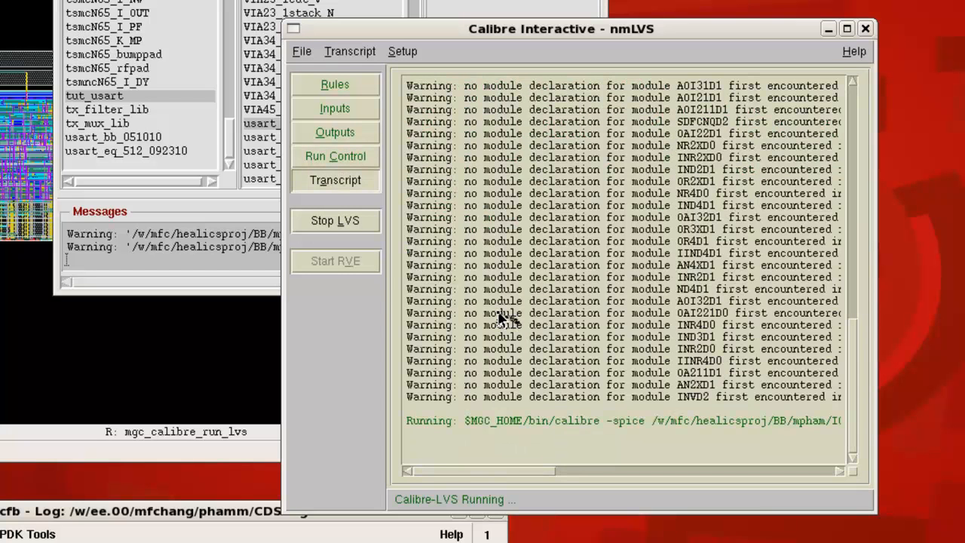
{"action": "mouse_move", "coordinate": [509, 321]}
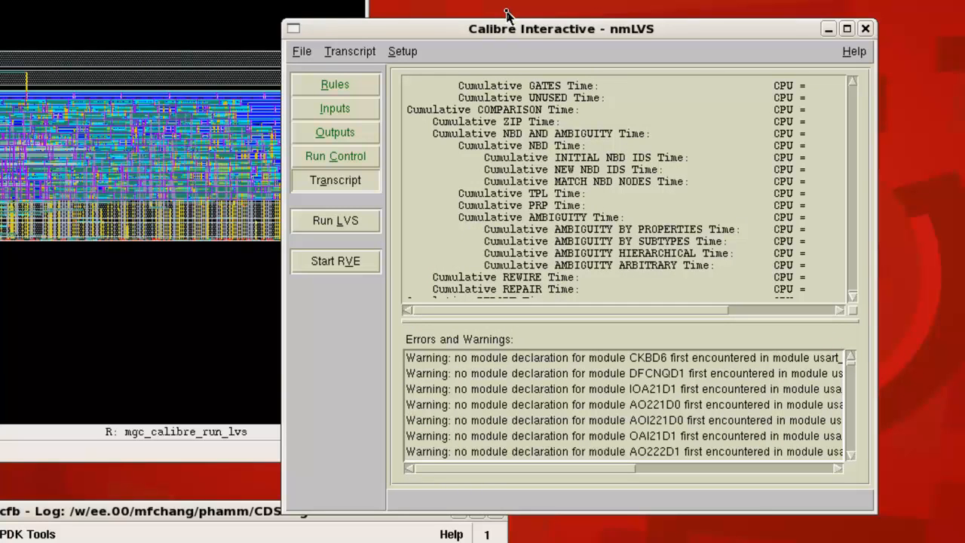
{"action": "mouse_move", "coordinate": [763, 189]}
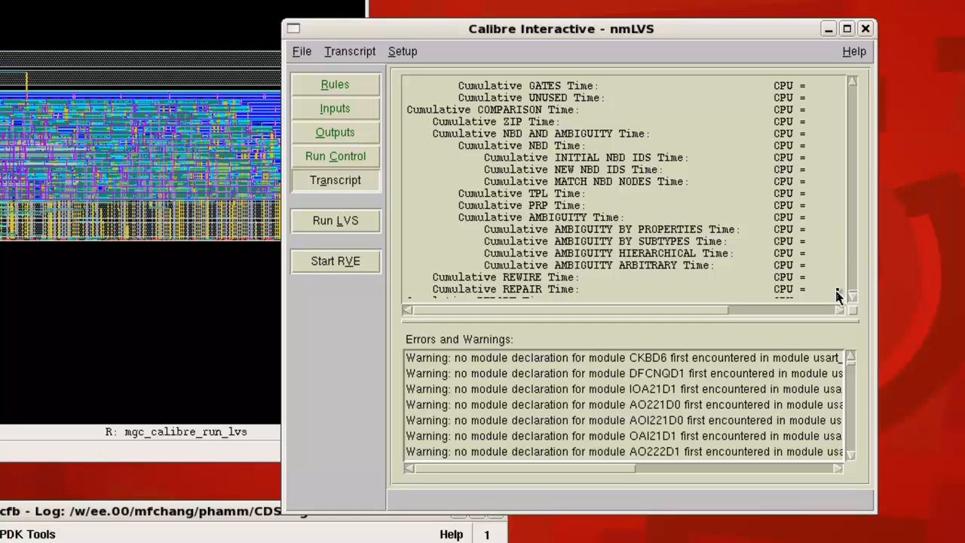
{"action": "mouse_move", "coordinate": [828, 383]}
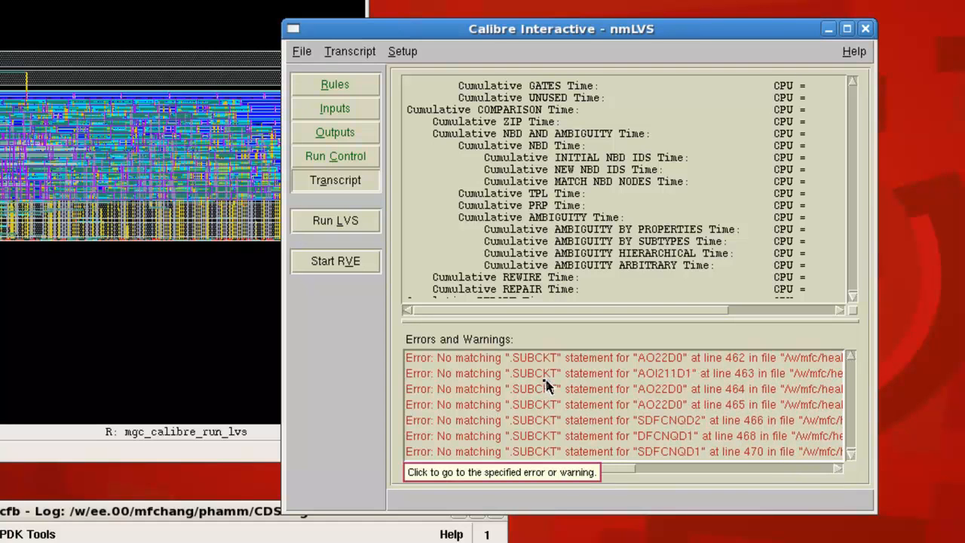
{"action": "mouse_move", "coordinate": [561, 79]}
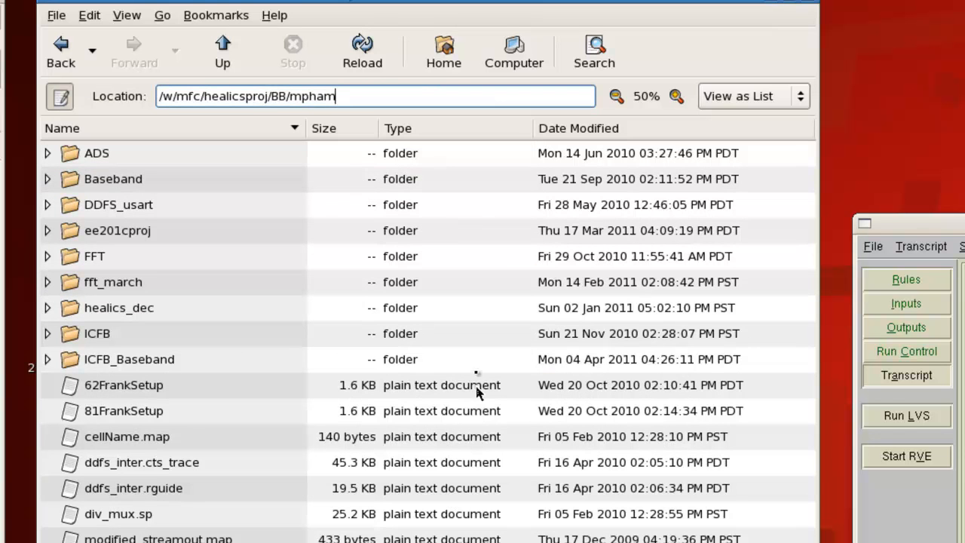
- Go into the ICFB_Baseband calibre folder and scroll to the generated netlists
{"action": "left_click", "coordinate": [129, 359]}
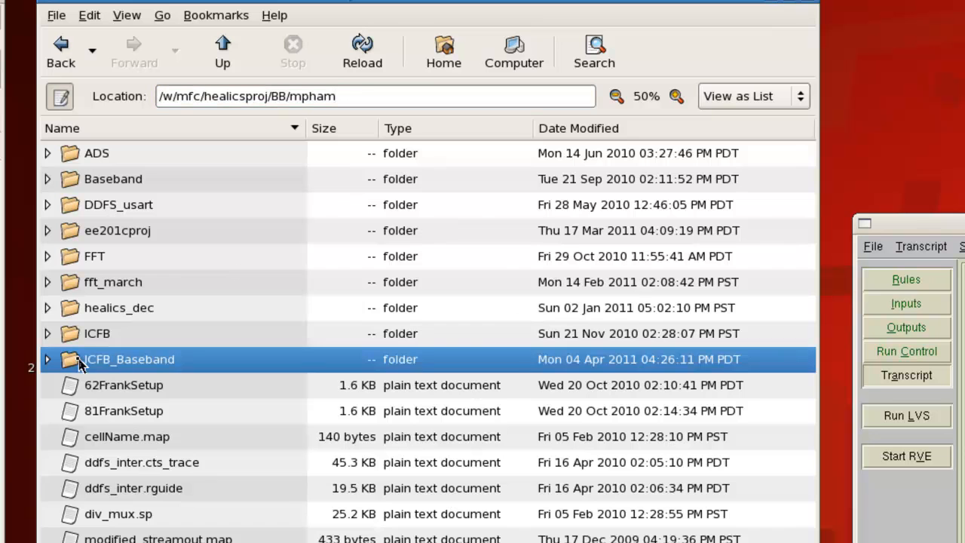
{"action": "double_click", "coordinate": [128, 359]}
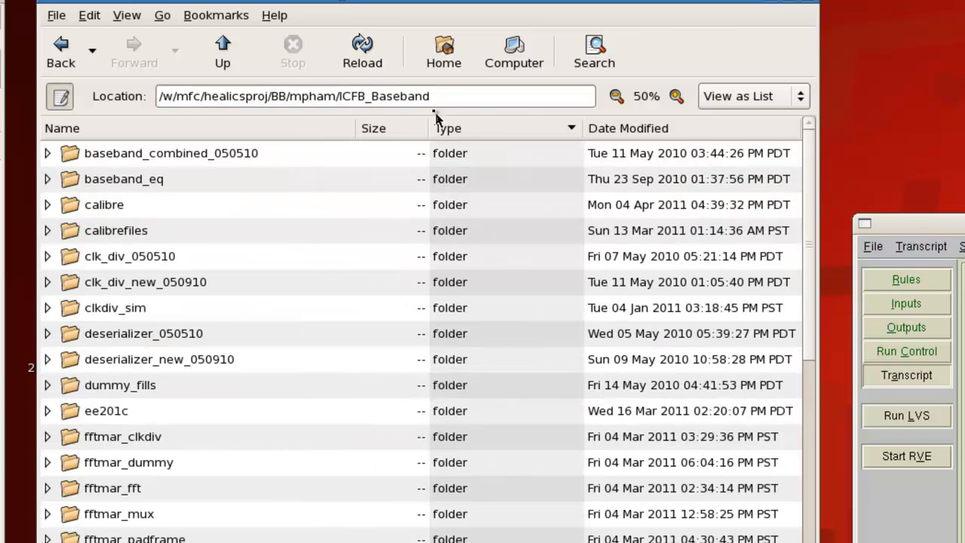
{"action": "left_click", "coordinate": [104, 204]}
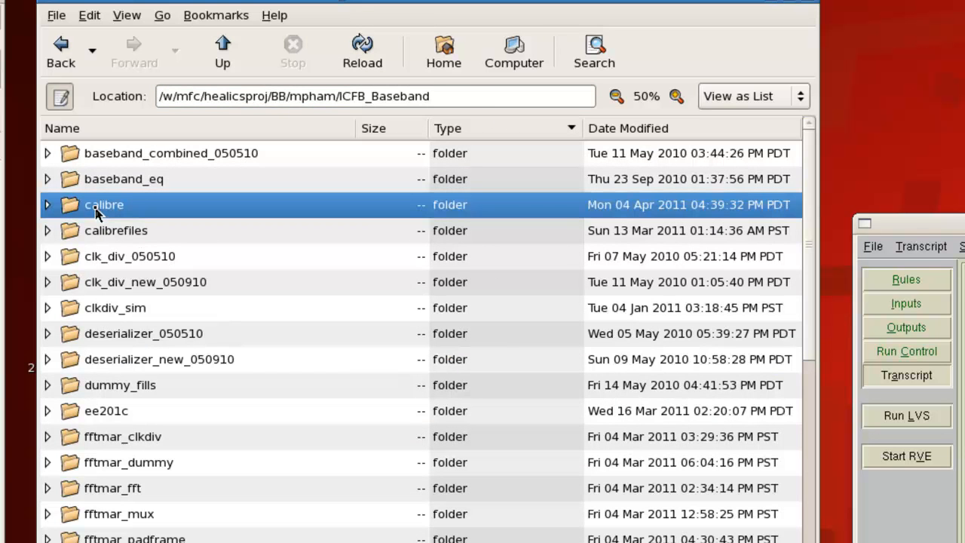
{"action": "double_click", "coordinate": [104, 205]}
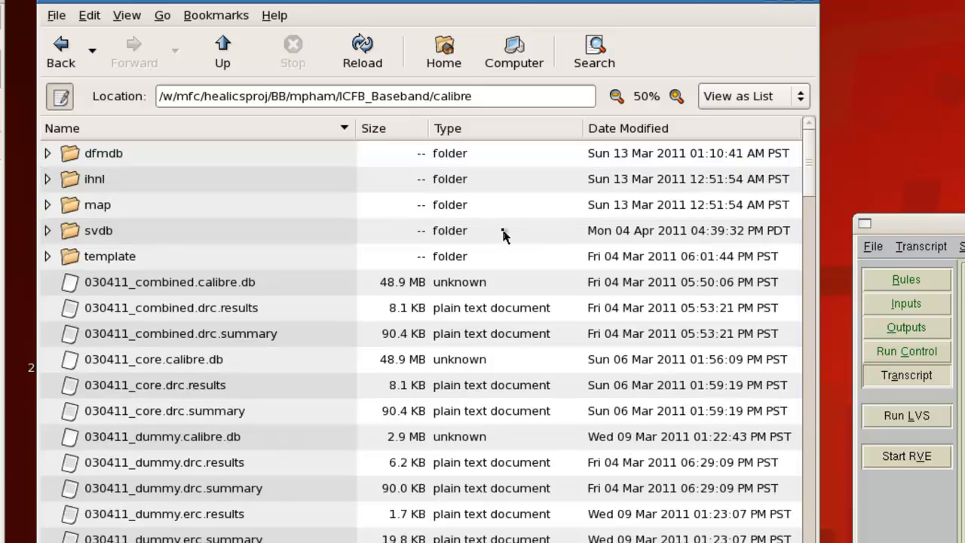
{"action": "scroll", "scroll_direction": "down", "scroll_amount": 3}
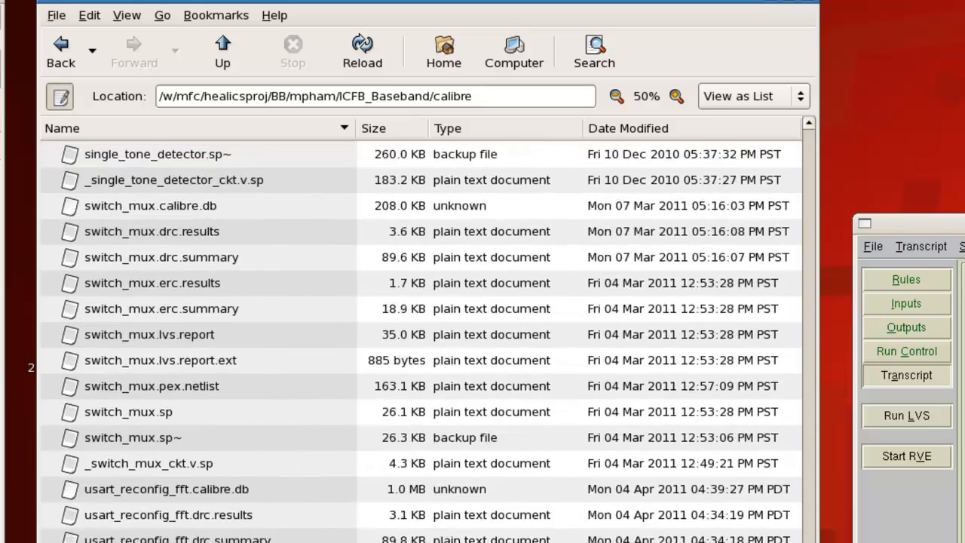
{"action": "scroll", "scroll_direction": "down", "scroll_amount": 3}
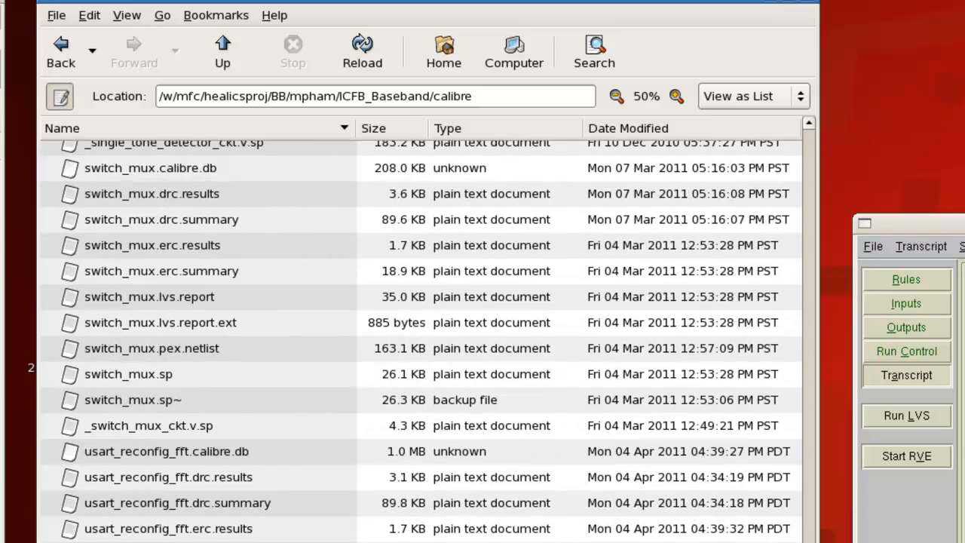
{"action": "scroll", "scroll_direction": "down", "scroll_amount": 3}
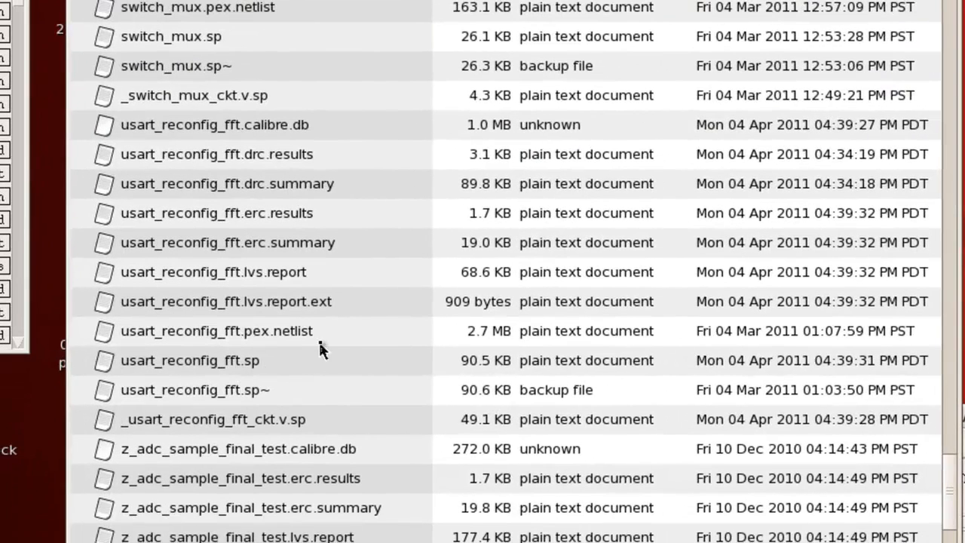
{"action": "mouse_move", "coordinate": [252, 359]}
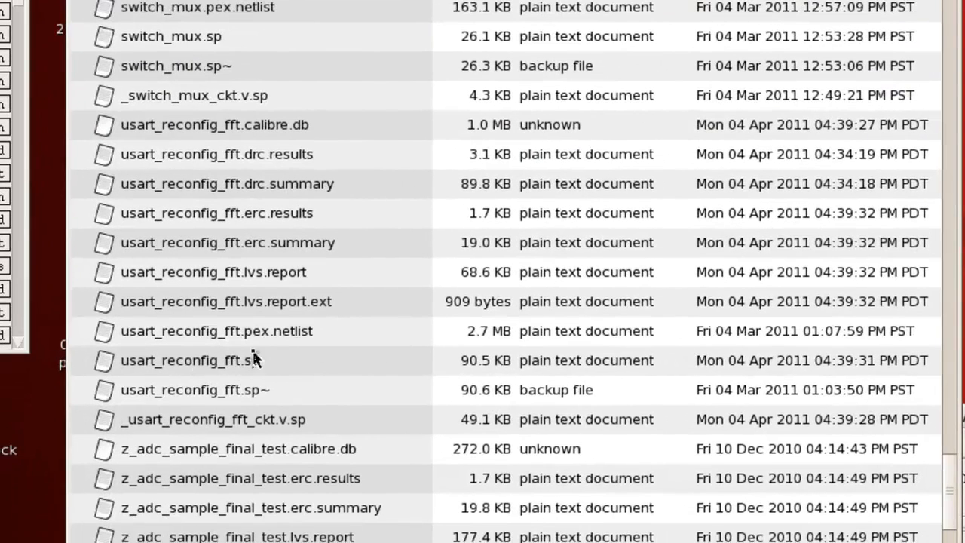
- Open usart_reconfig_fft.sp with the Text Editor
{"action": "left_click", "coordinate": [190, 360]}
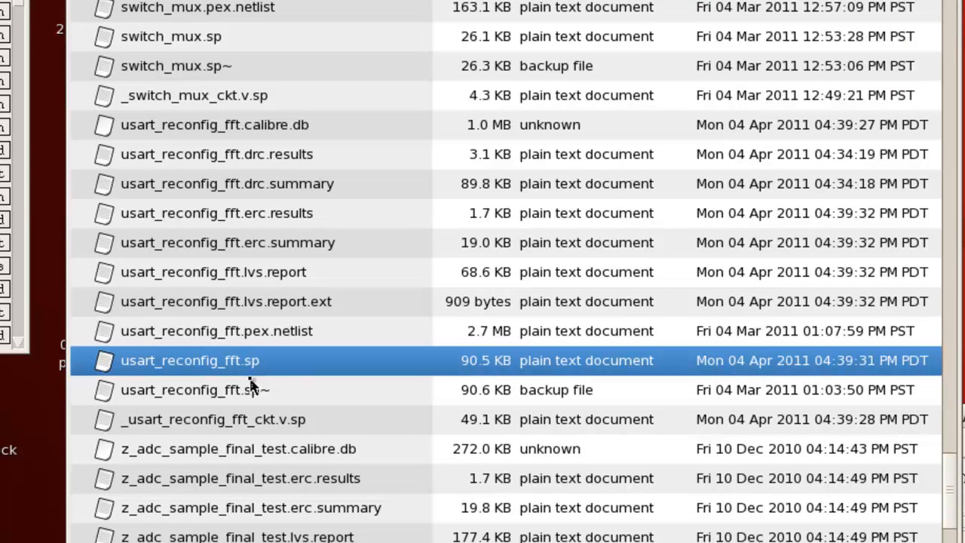
{"action": "mouse_move", "coordinate": [190, 378]}
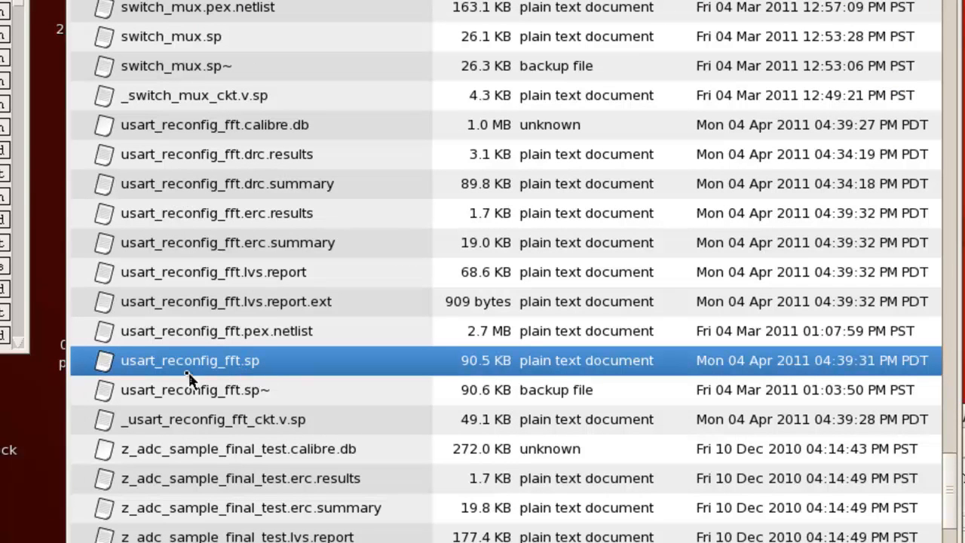
{"action": "right_click", "coordinate": [189, 359]}
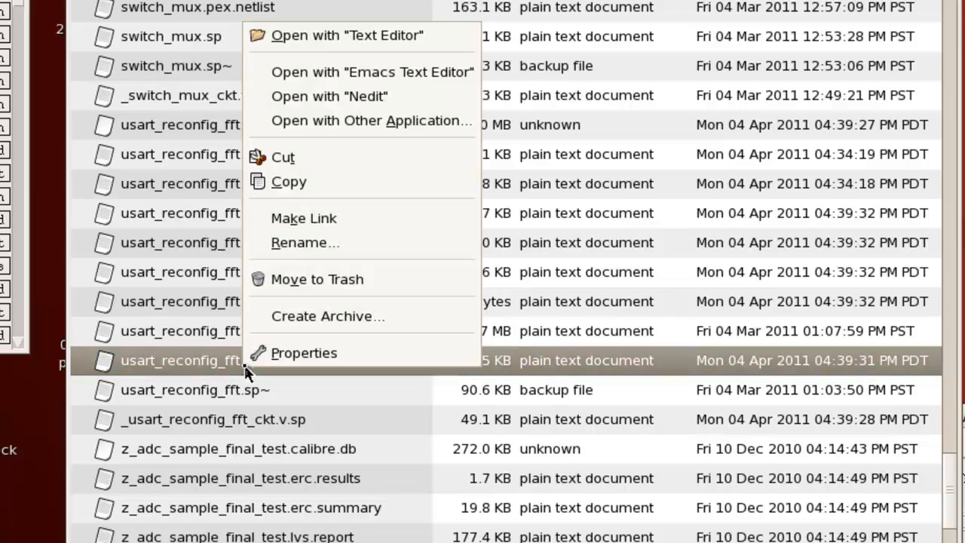
{"action": "left_click", "coordinate": [346, 36]}
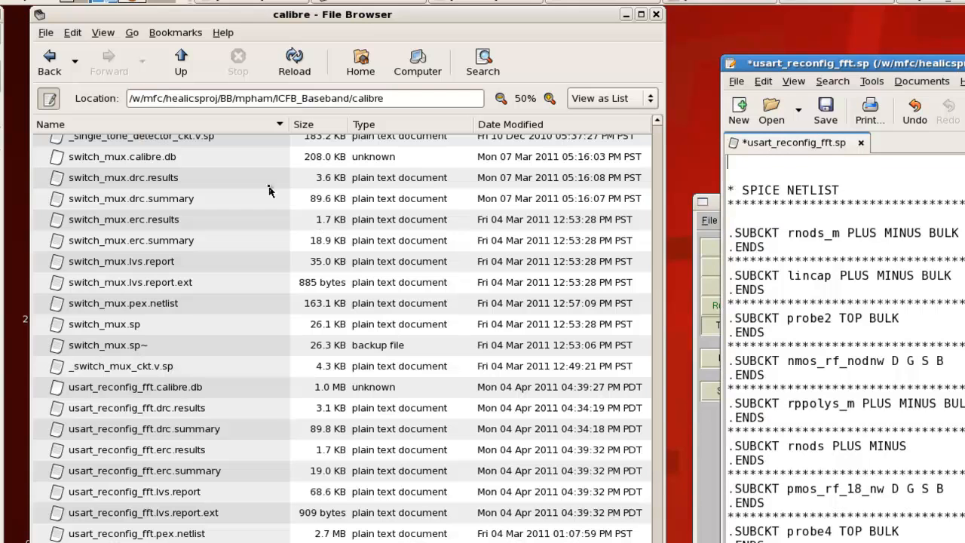
{"action": "mouse_move", "coordinate": [181, 62]}
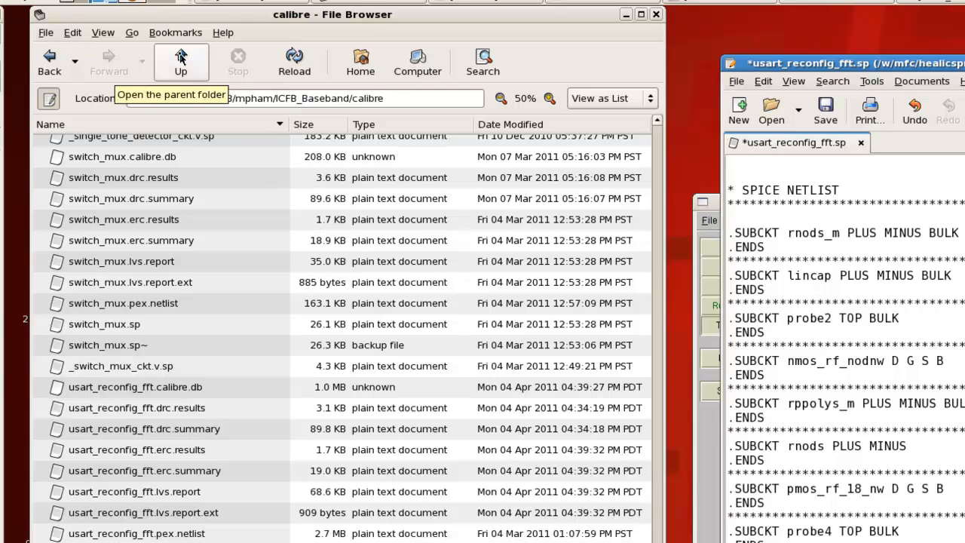
- Go up to the mpham folder and select the spice include script file
{"action": "left_click", "coordinate": [180, 62]}
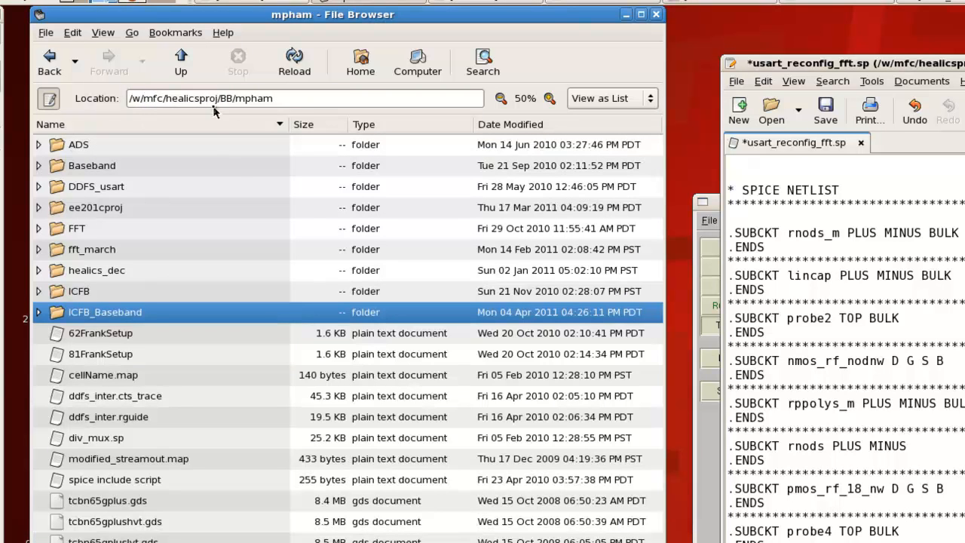
{"action": "mouse_move", "coordinate": [139, 500]}
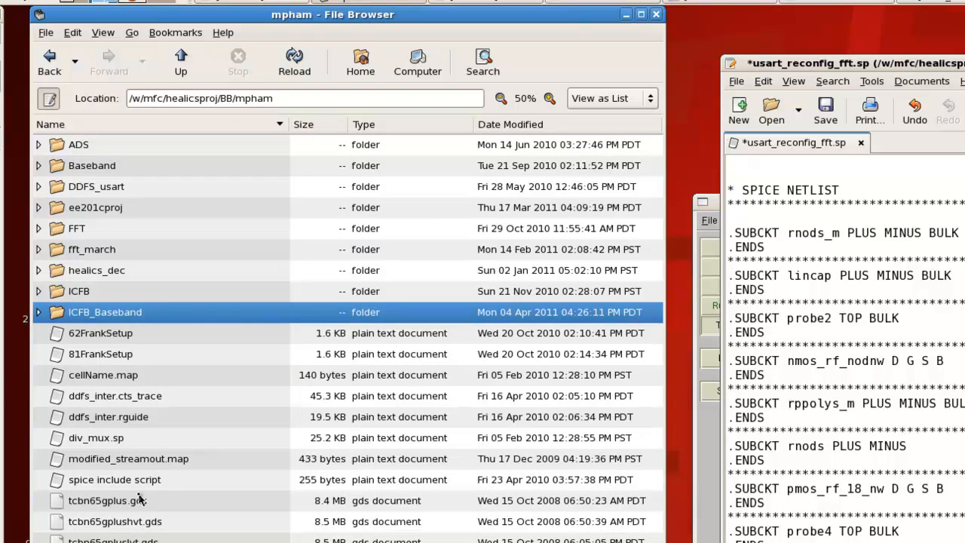
{"action": "left_click", "coordinate": [115, 479]}
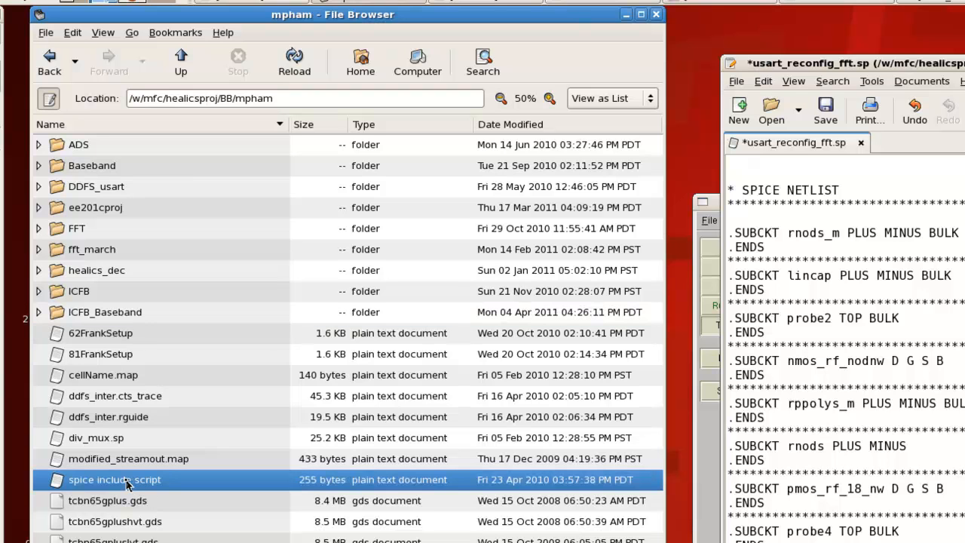
{"action": "right_click", "coordinate": [115, 480]}
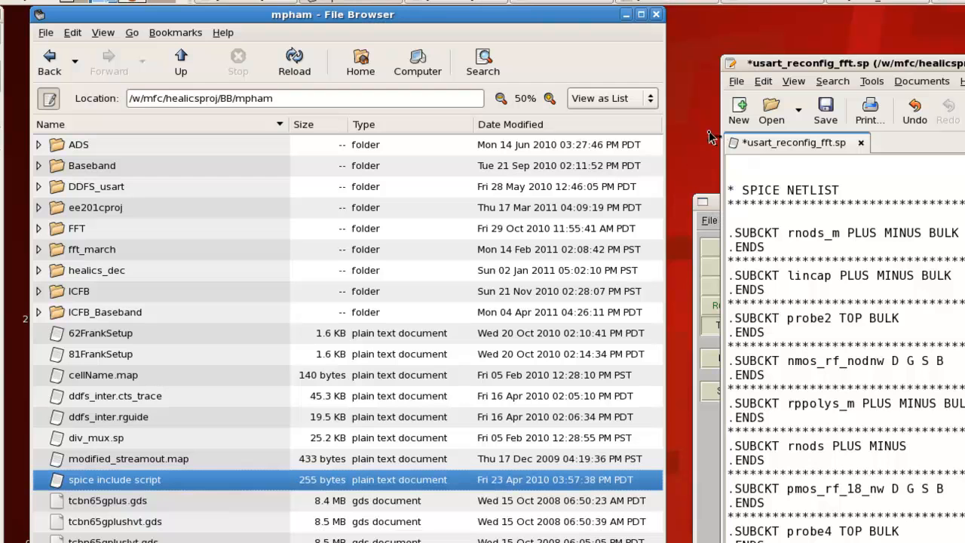
- Copy the tcbn65gplus_140a .include line from the script and paste it at the top of usart_reconfig_fft.sp
{"action": "double_click", "coordinate": [115, 479]}
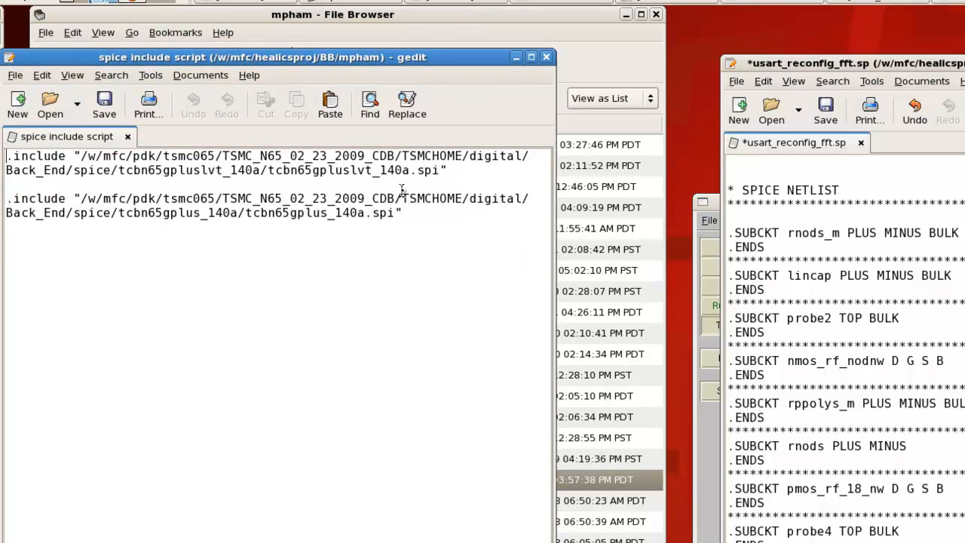
{"action": "mouse_move", "coordinate": [693, 432]}
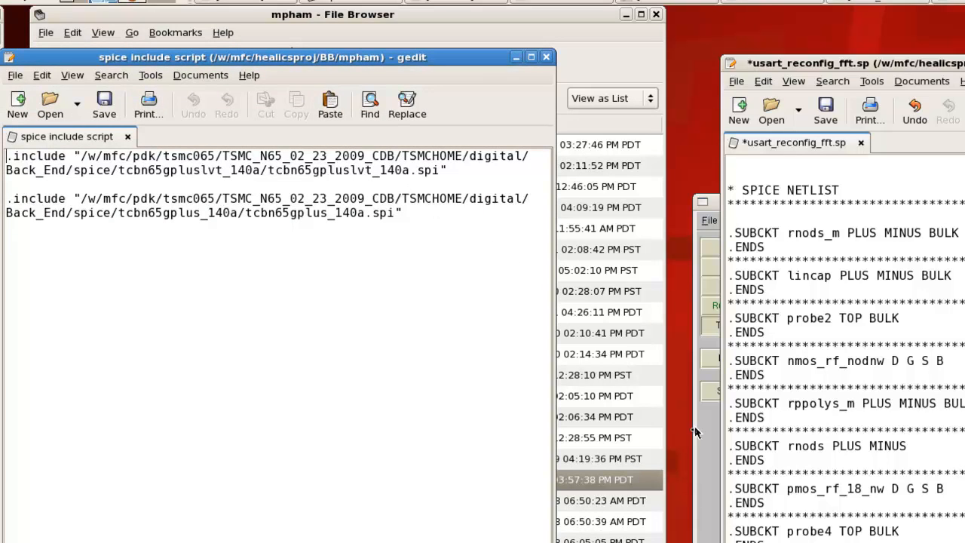
{"action": "mouse_move", "coordinate": [581, 391]}
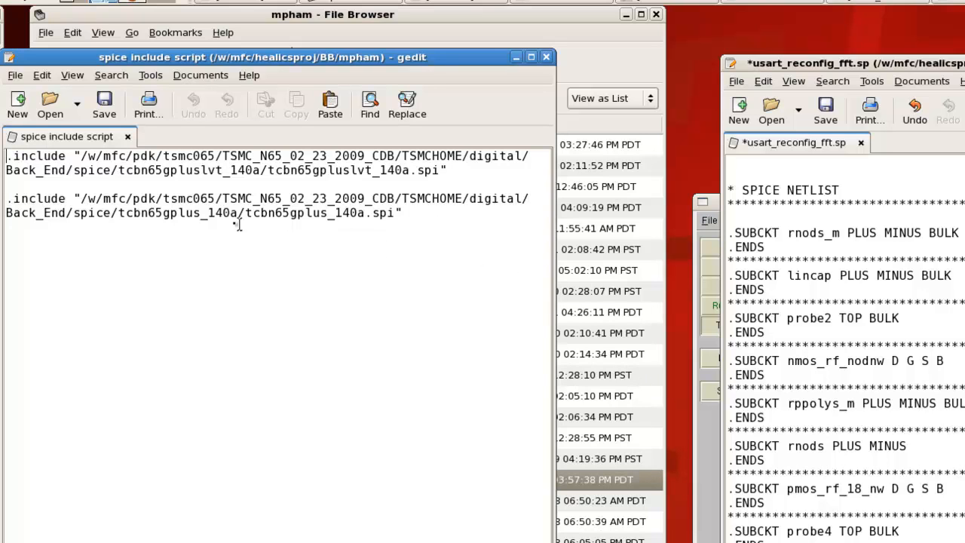
{"action": "left_click_drag", "start_coordinate": [118, 212], "coordinate": [399, 213]}
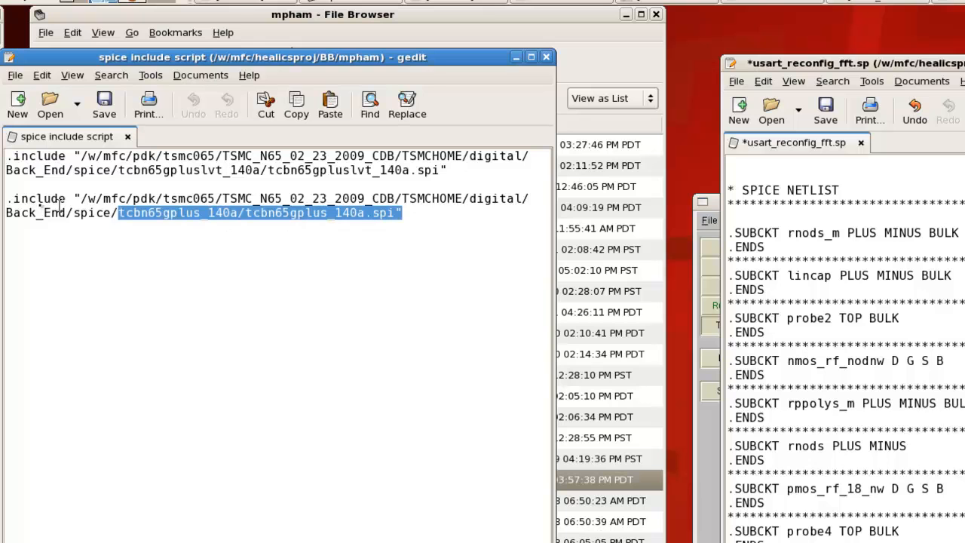
{"action": "right_click", "coordinate": [57, 215]}
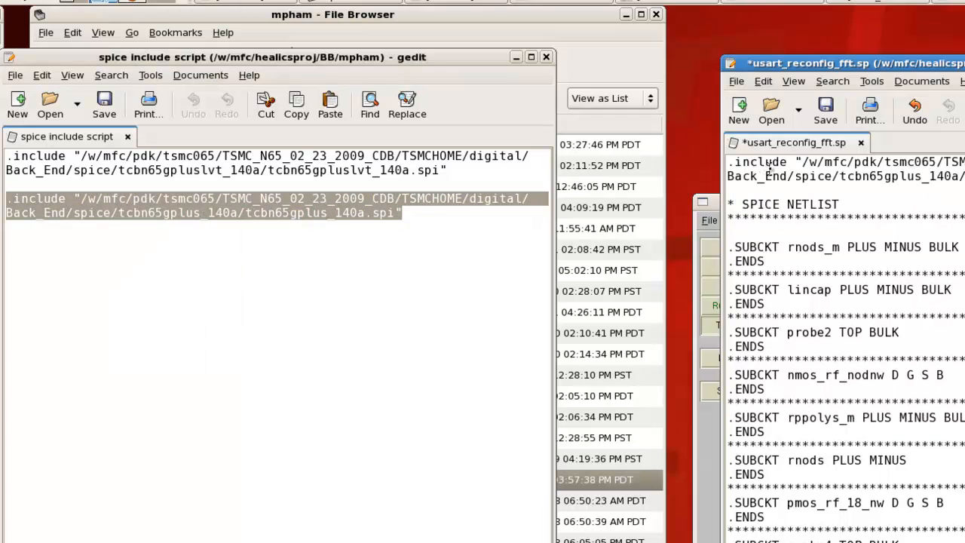
{"action": "left_click", "coordinate": [226, 302]}
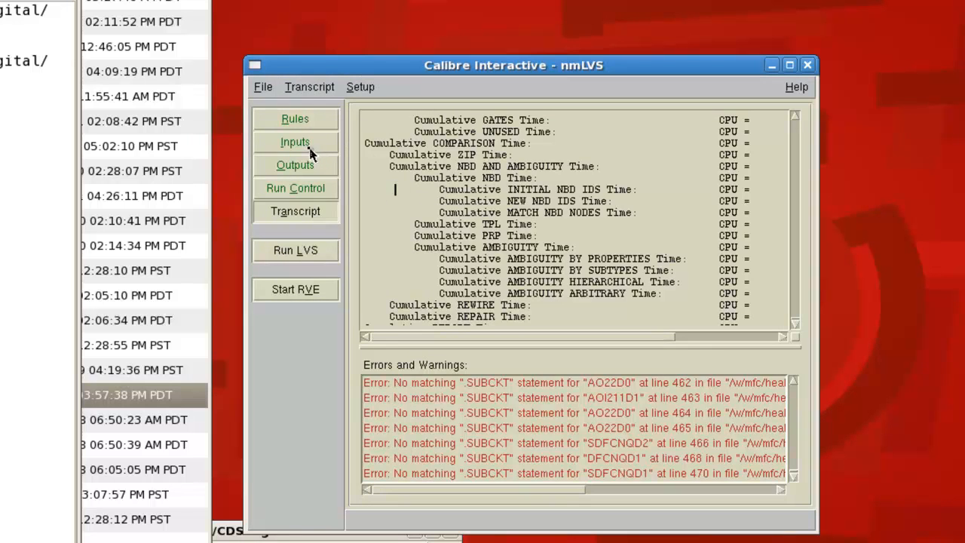
- Show the nmLVS Netlist inputs and browse for a different netlist file
{"action": "left_click", "coordinate": [295, 142]}
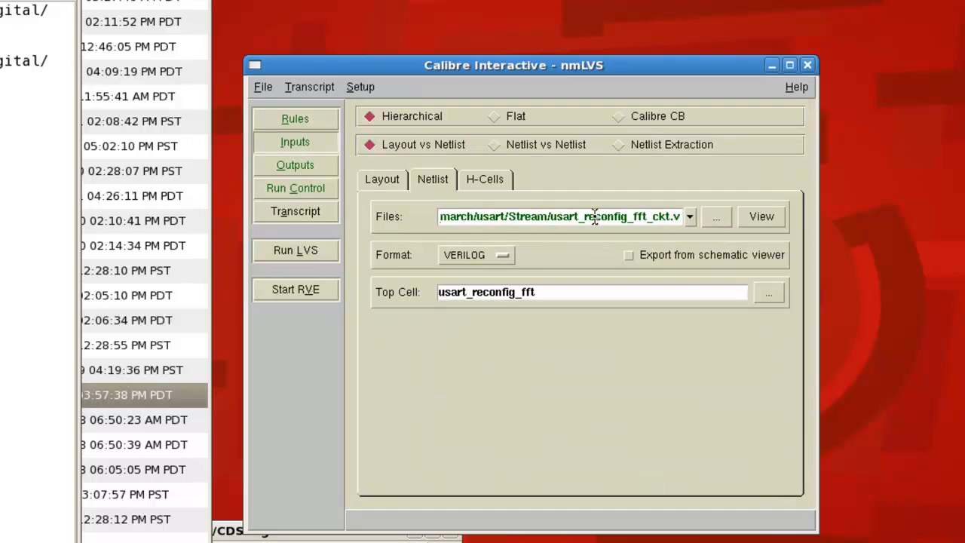
{"action": "mouse_move", "coordinate": [669, 218]}
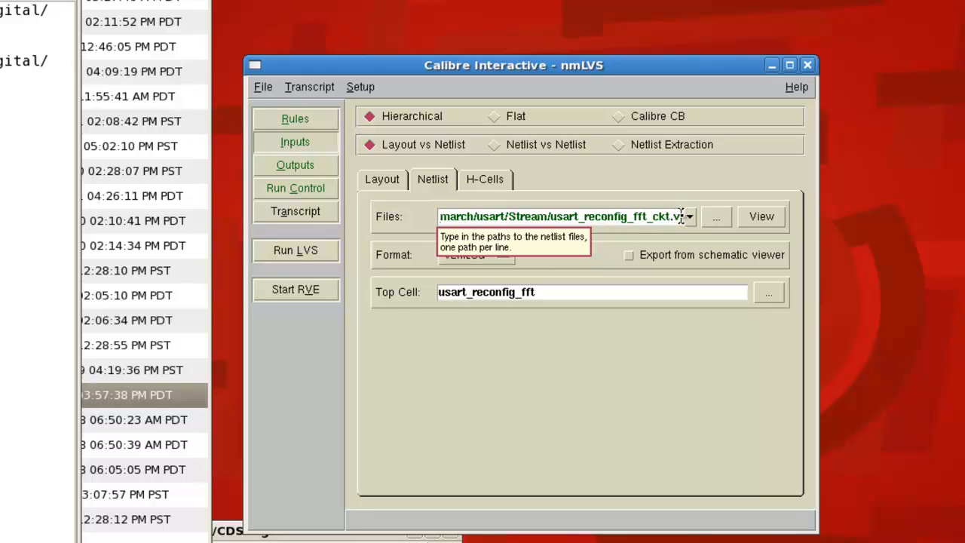
{"action": "left_click", "coordinate": [715, 217]}
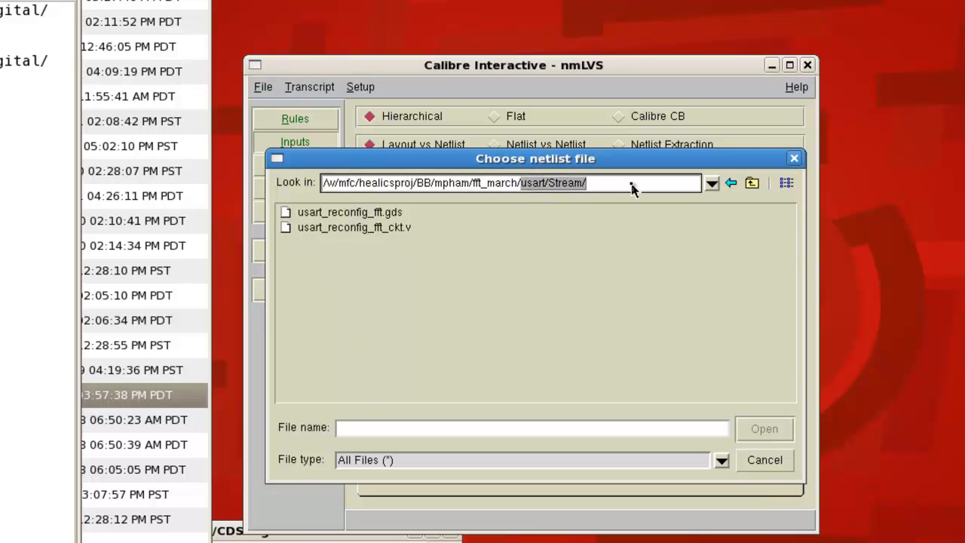
- Point the chooser at the ICFB_Baseband calibre folder and scroll to usart_reconfig_fft.sp
{"action": "left_click", "coordinate": [751, 182]}
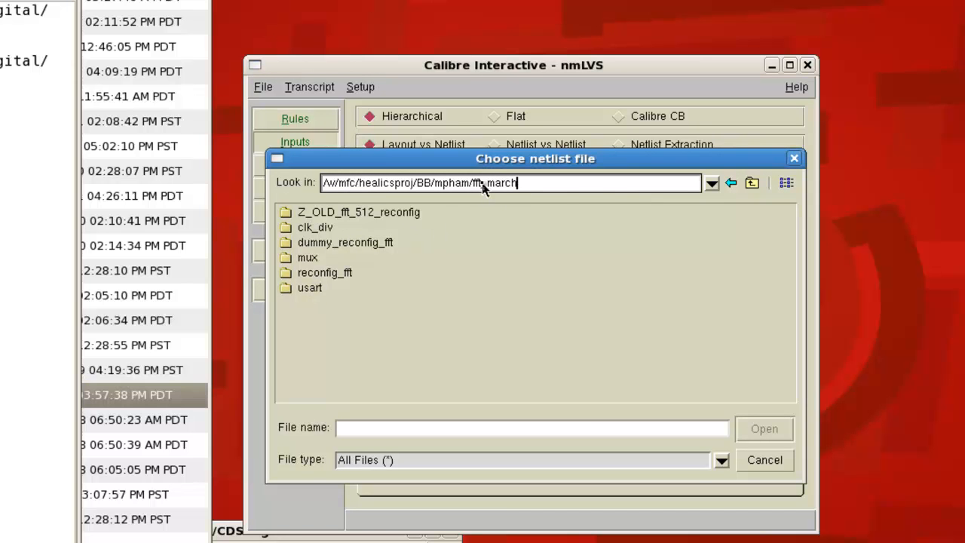
{"action": "left_click", "coordinate": [750, 182]}
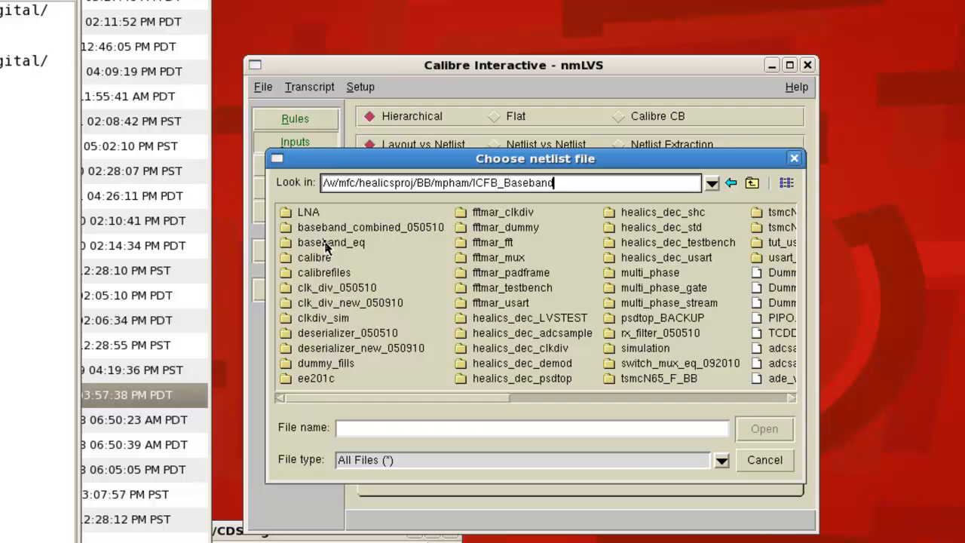
{"action": "mouse_move", "coordinate": [307, 258]}
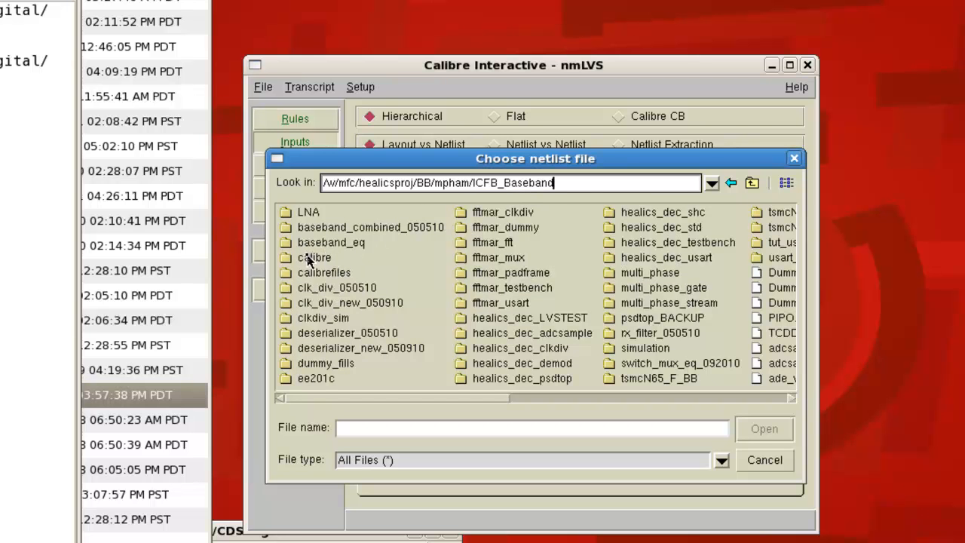
{"action": "double_click", "coordinate": [314, 257]}
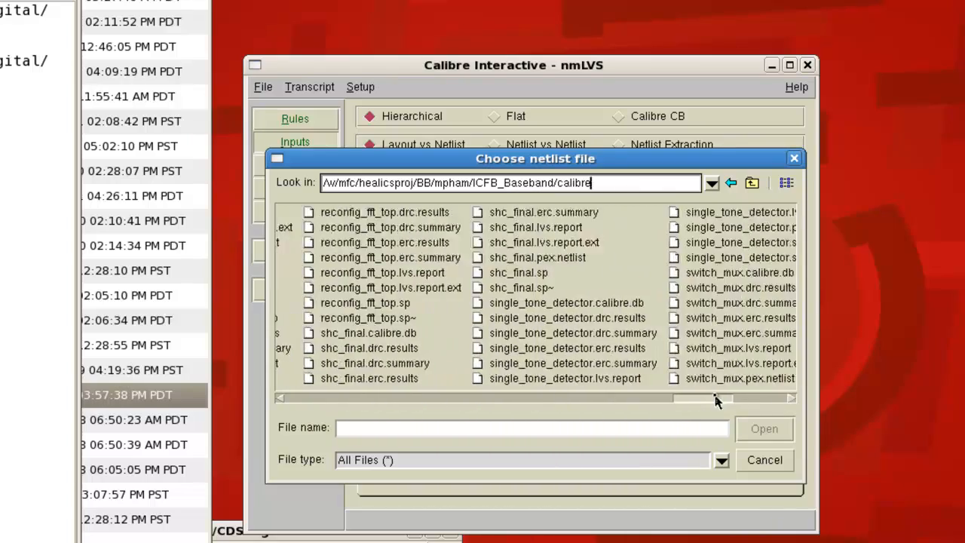
{"action": "scroll", "scroll_direction": "right", "scroll_amount": 3}
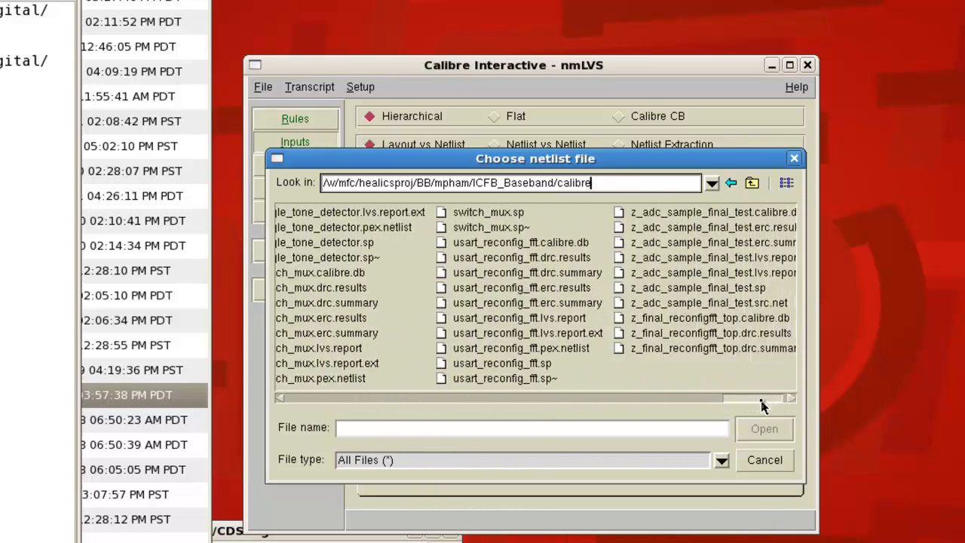